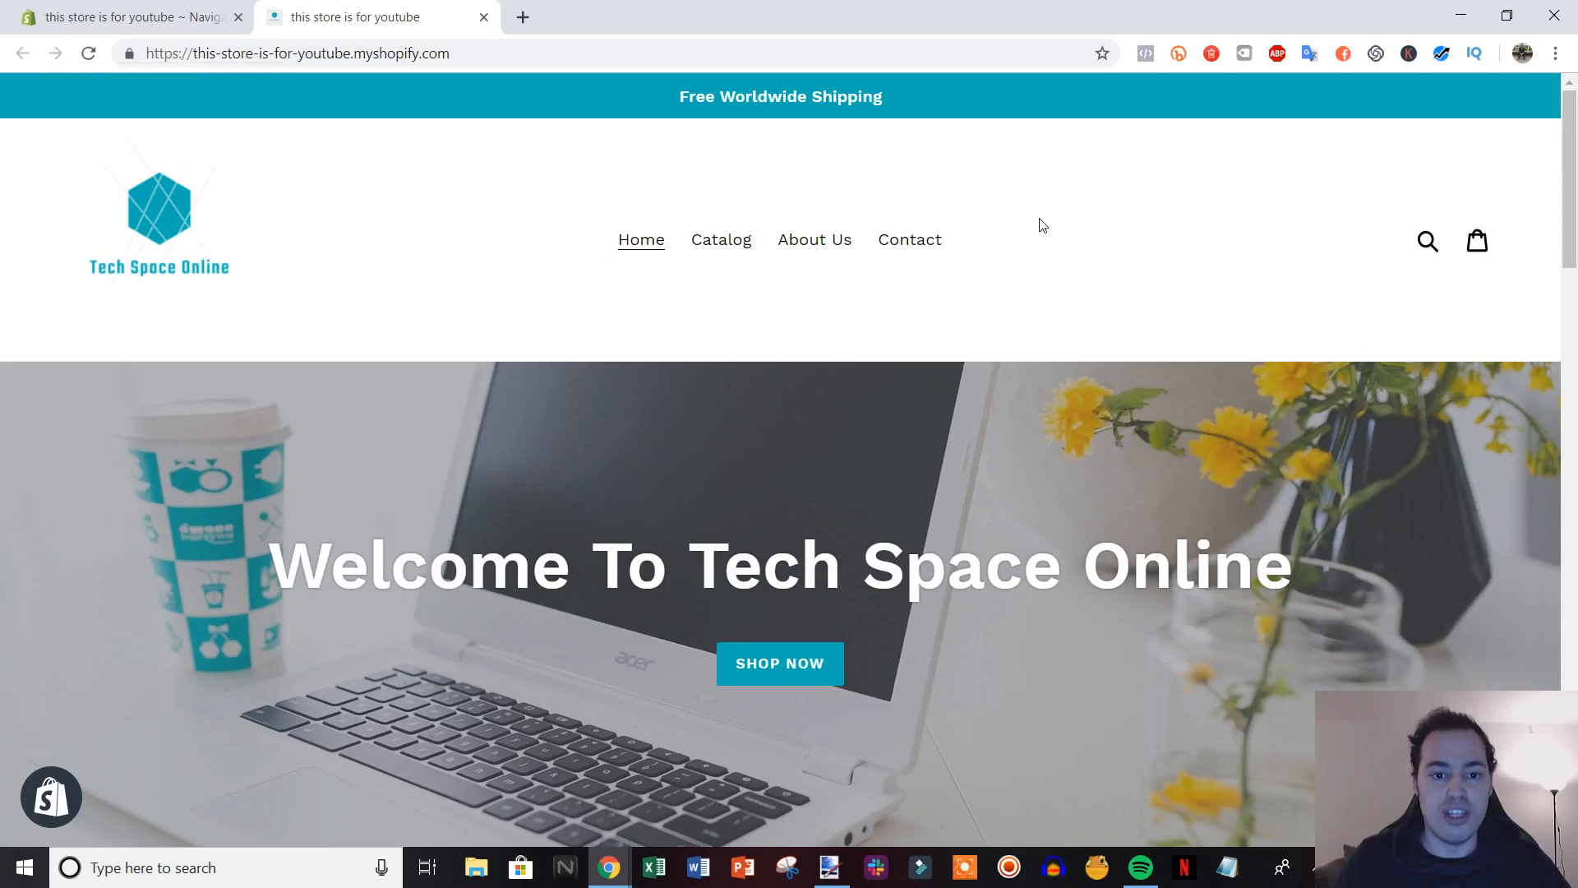
pyautogui.moveTo(1025, 361)
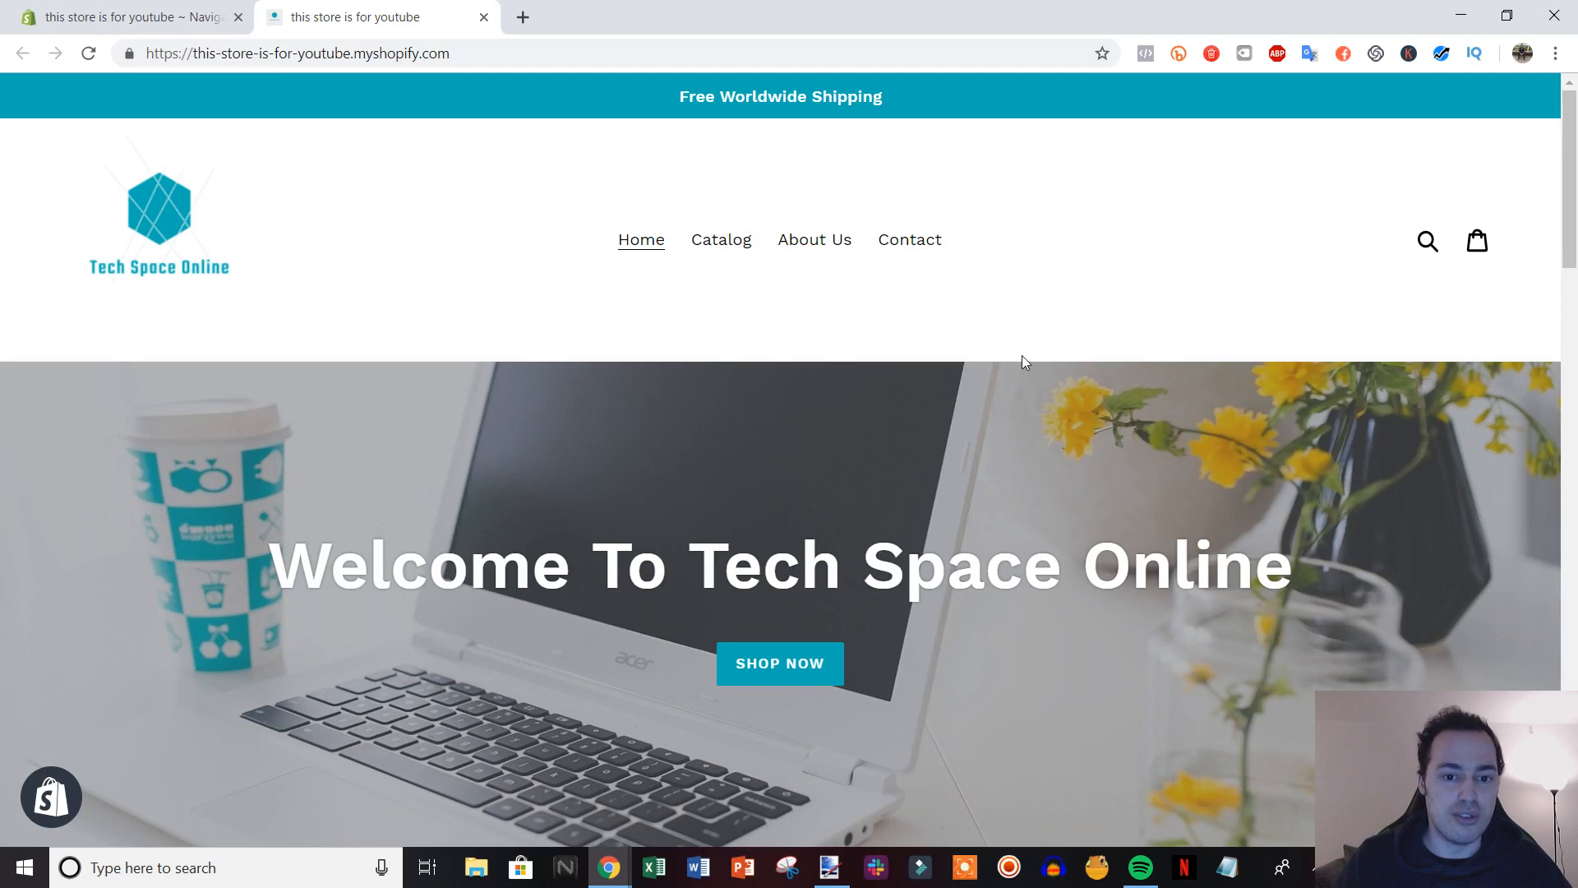
pyautogui.moveTo(480, 306)
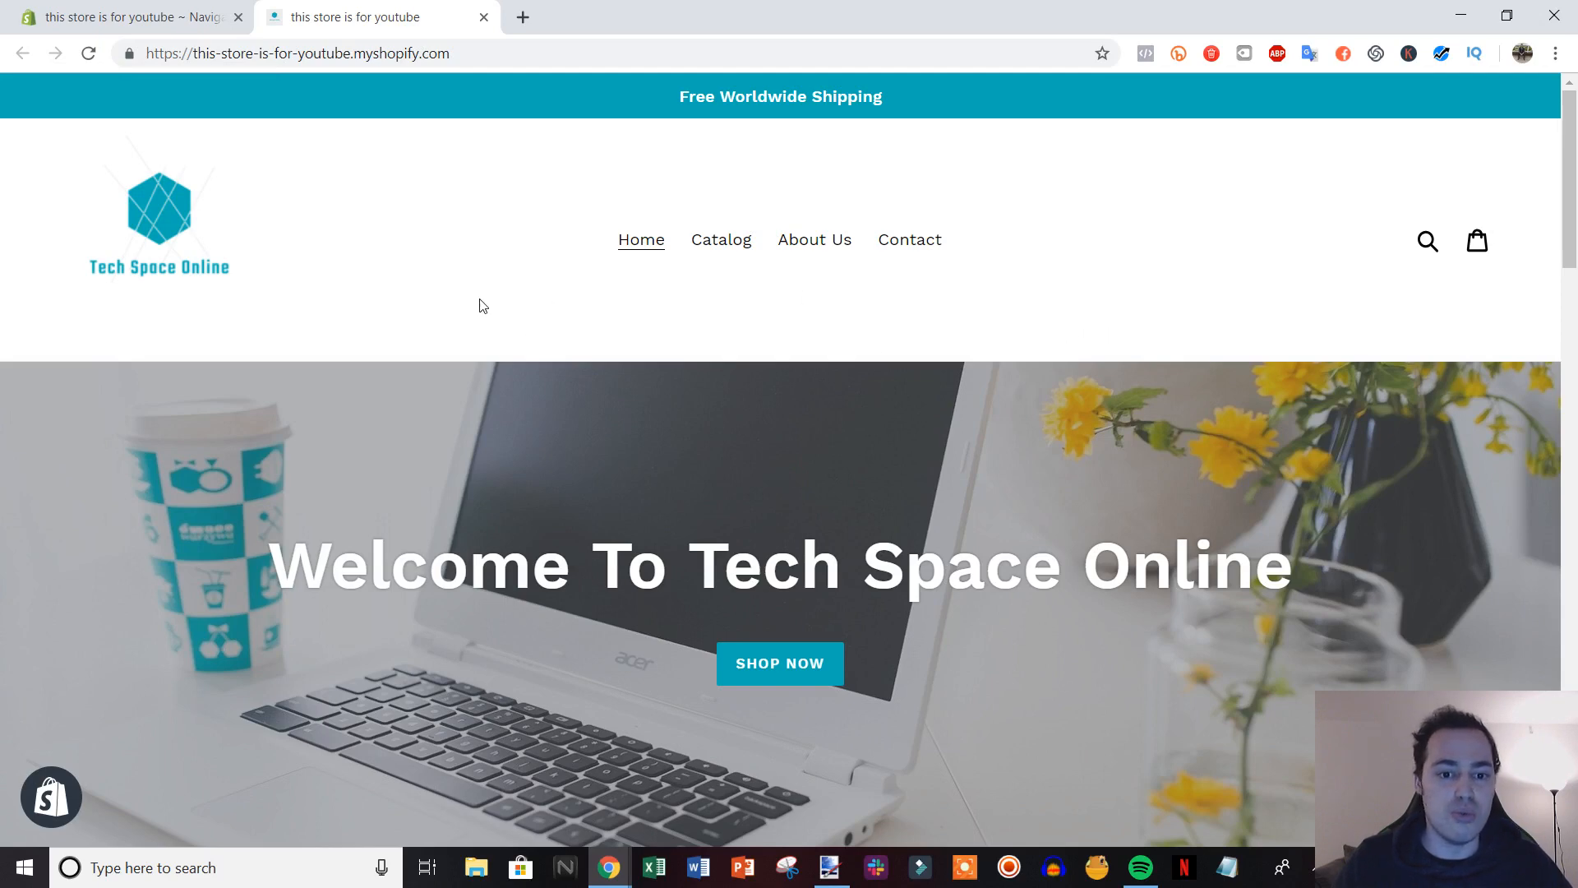
pyautogui.moveTo(917, 373)
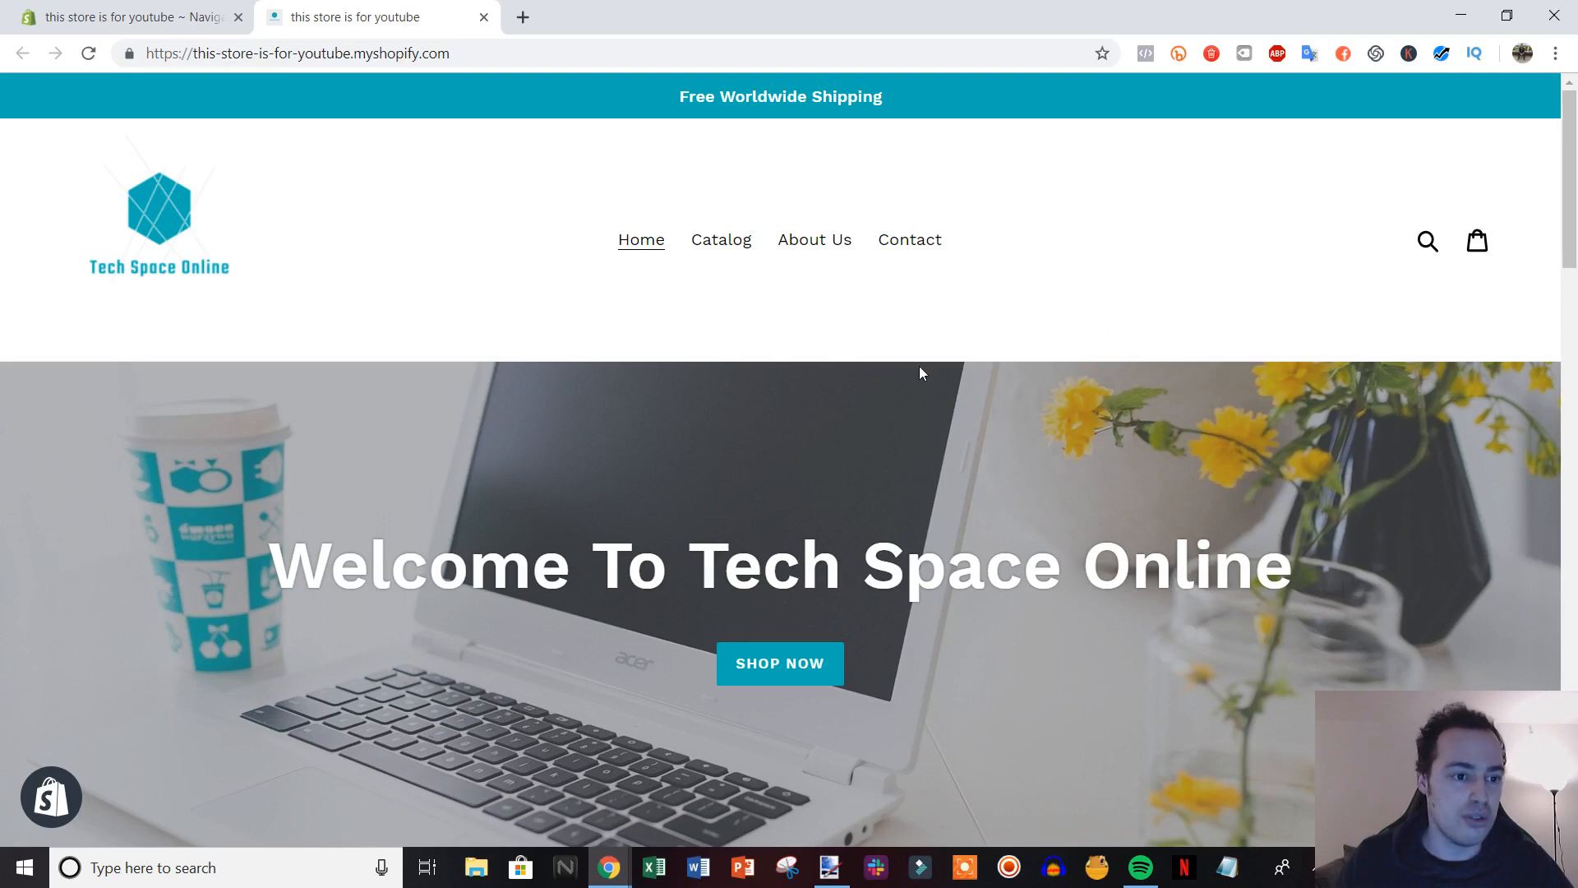
pyautogui.moveTo(240, 312)
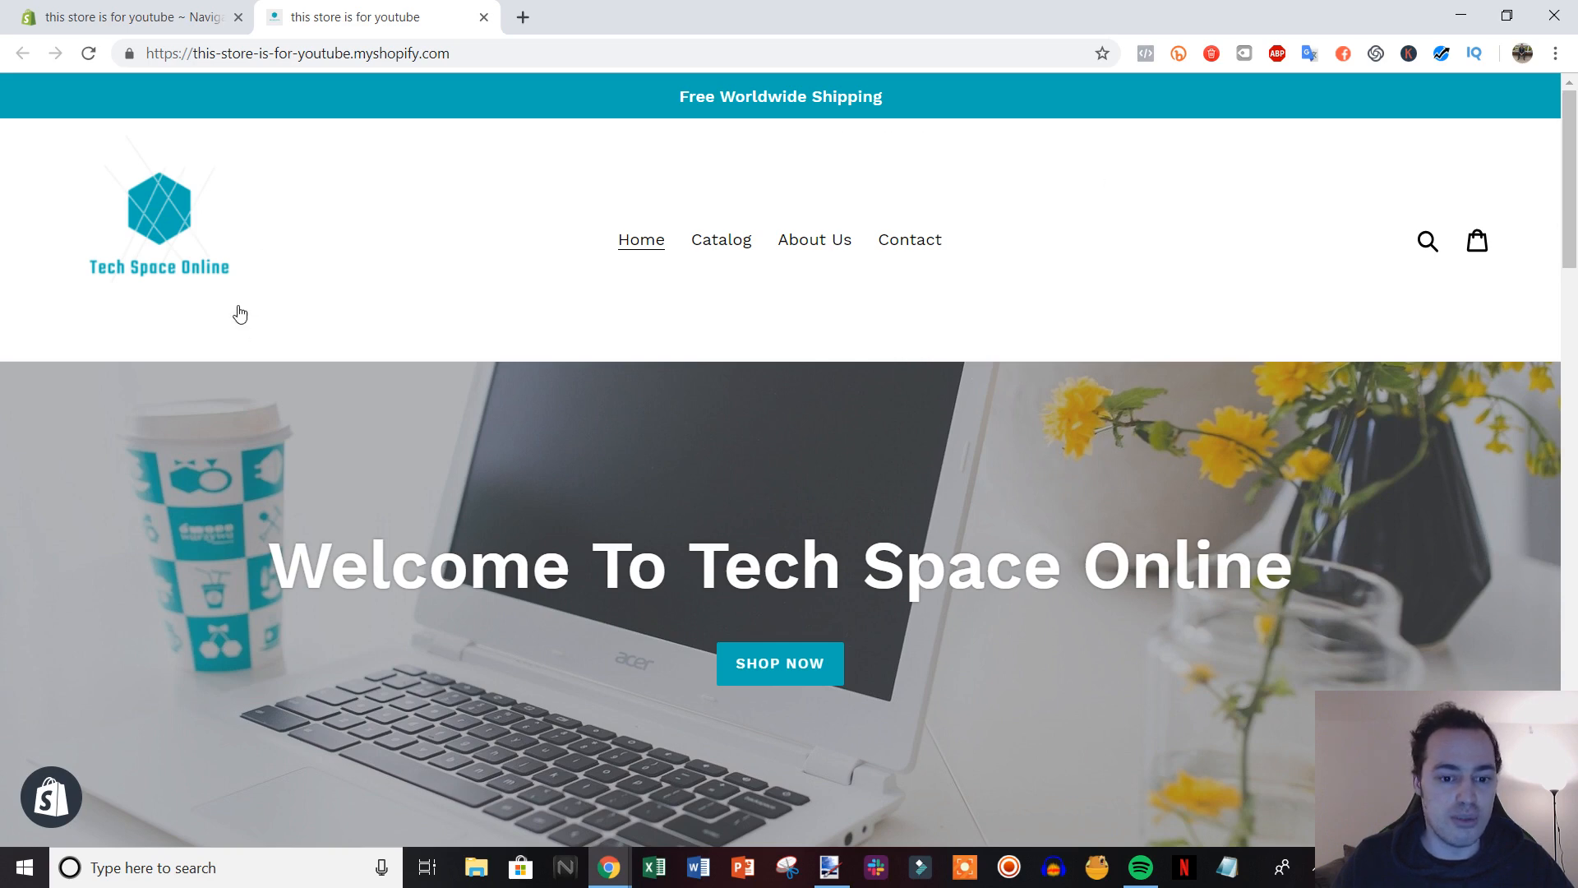
pyautogui.moveTo(379, 254)
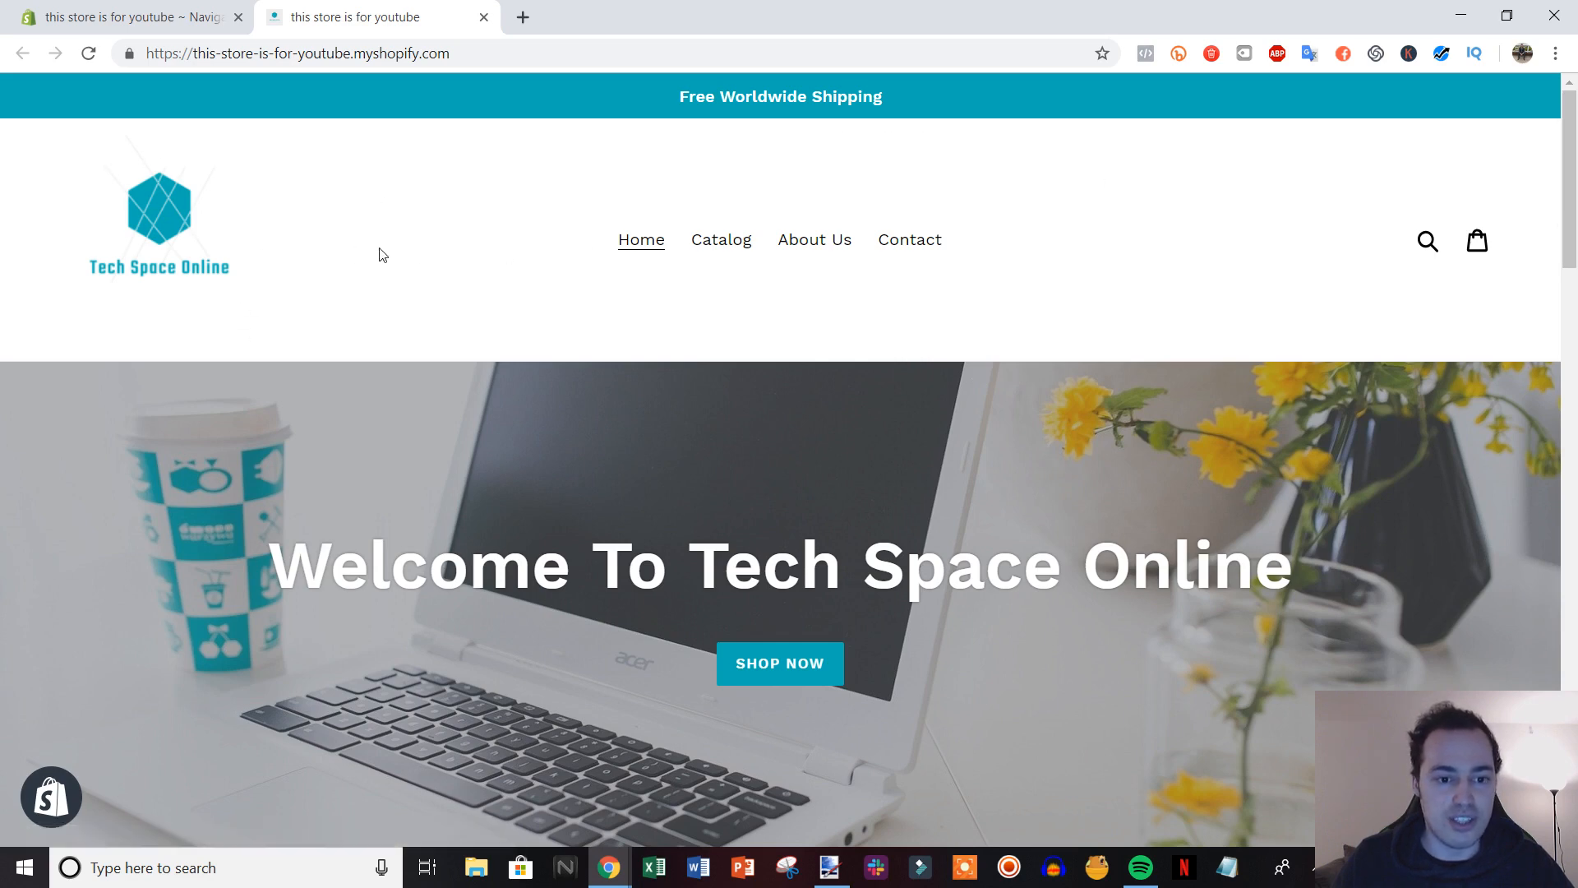
pyautogui.moveTo(586, 277)
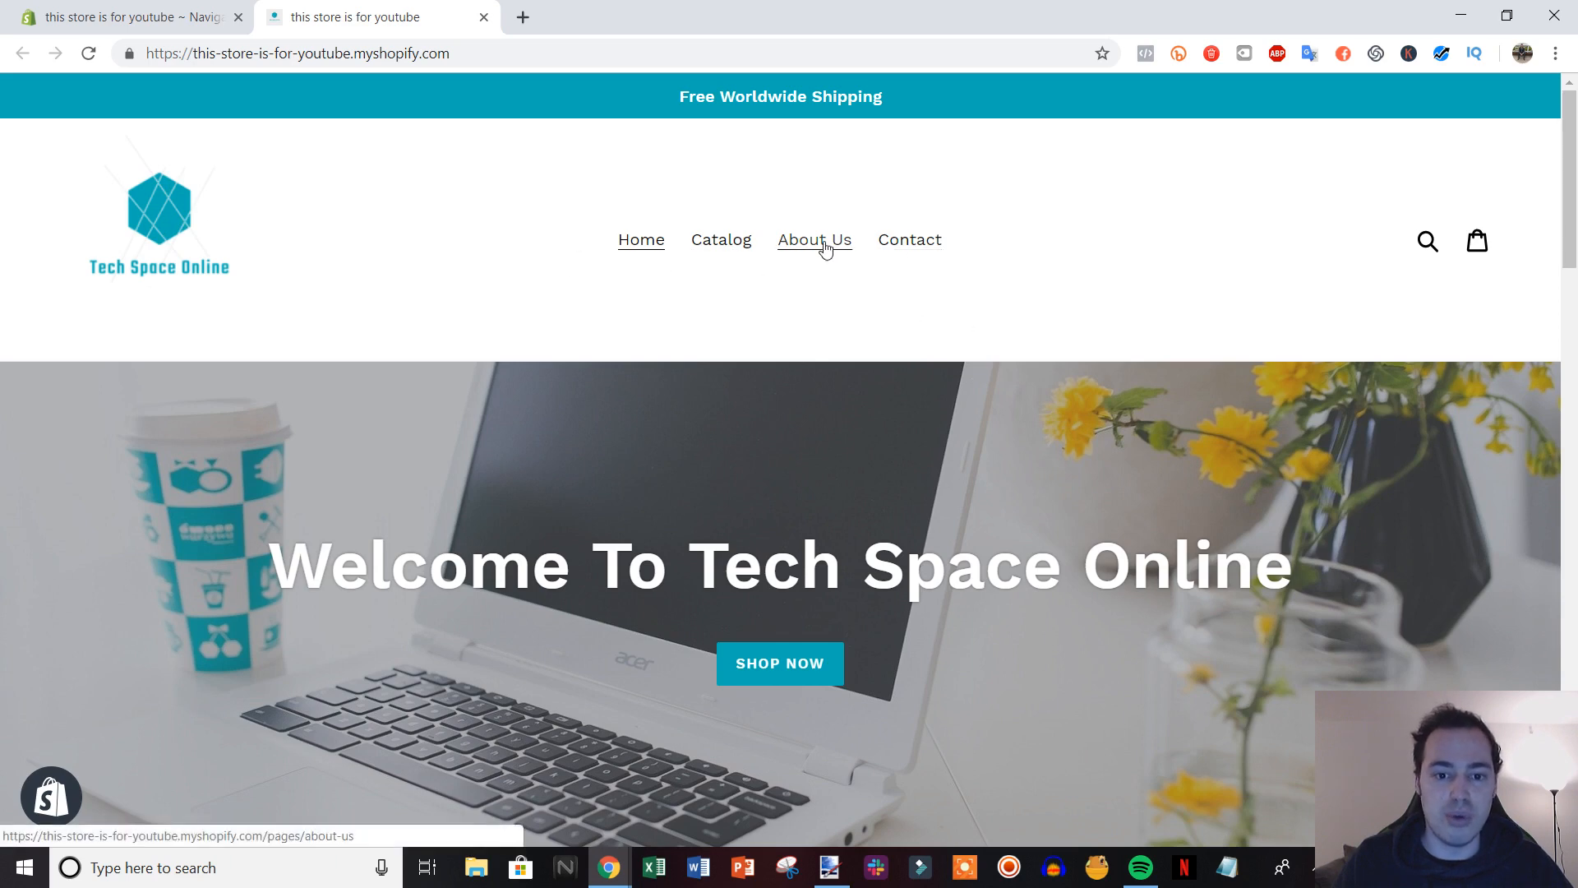
pyautogui.moveTo(720, 240)
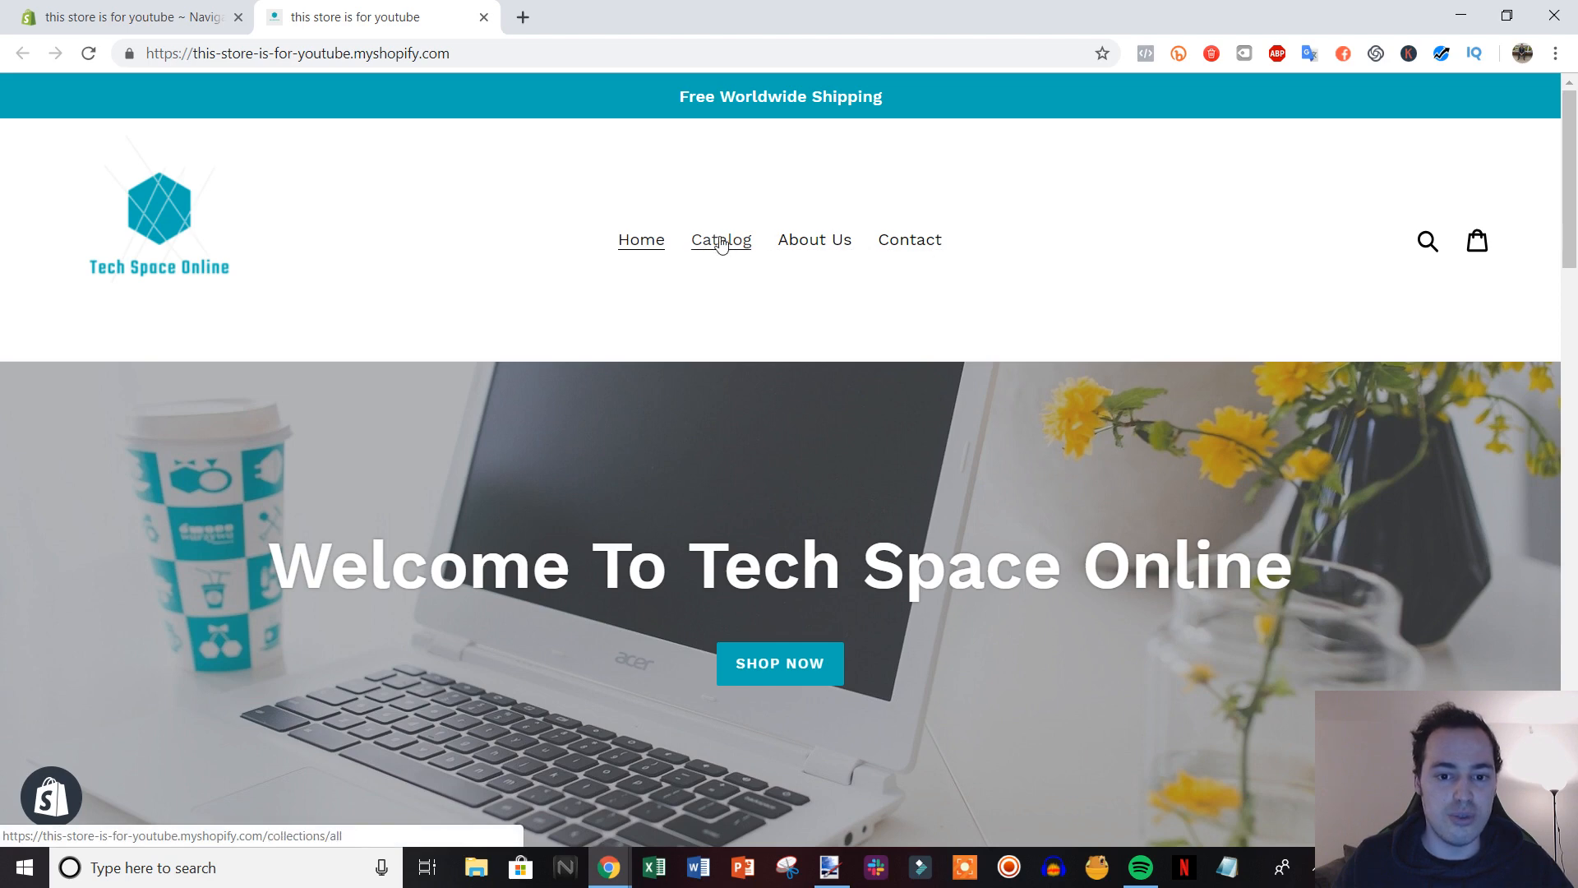
pyautogui.moveTo(639, 240)
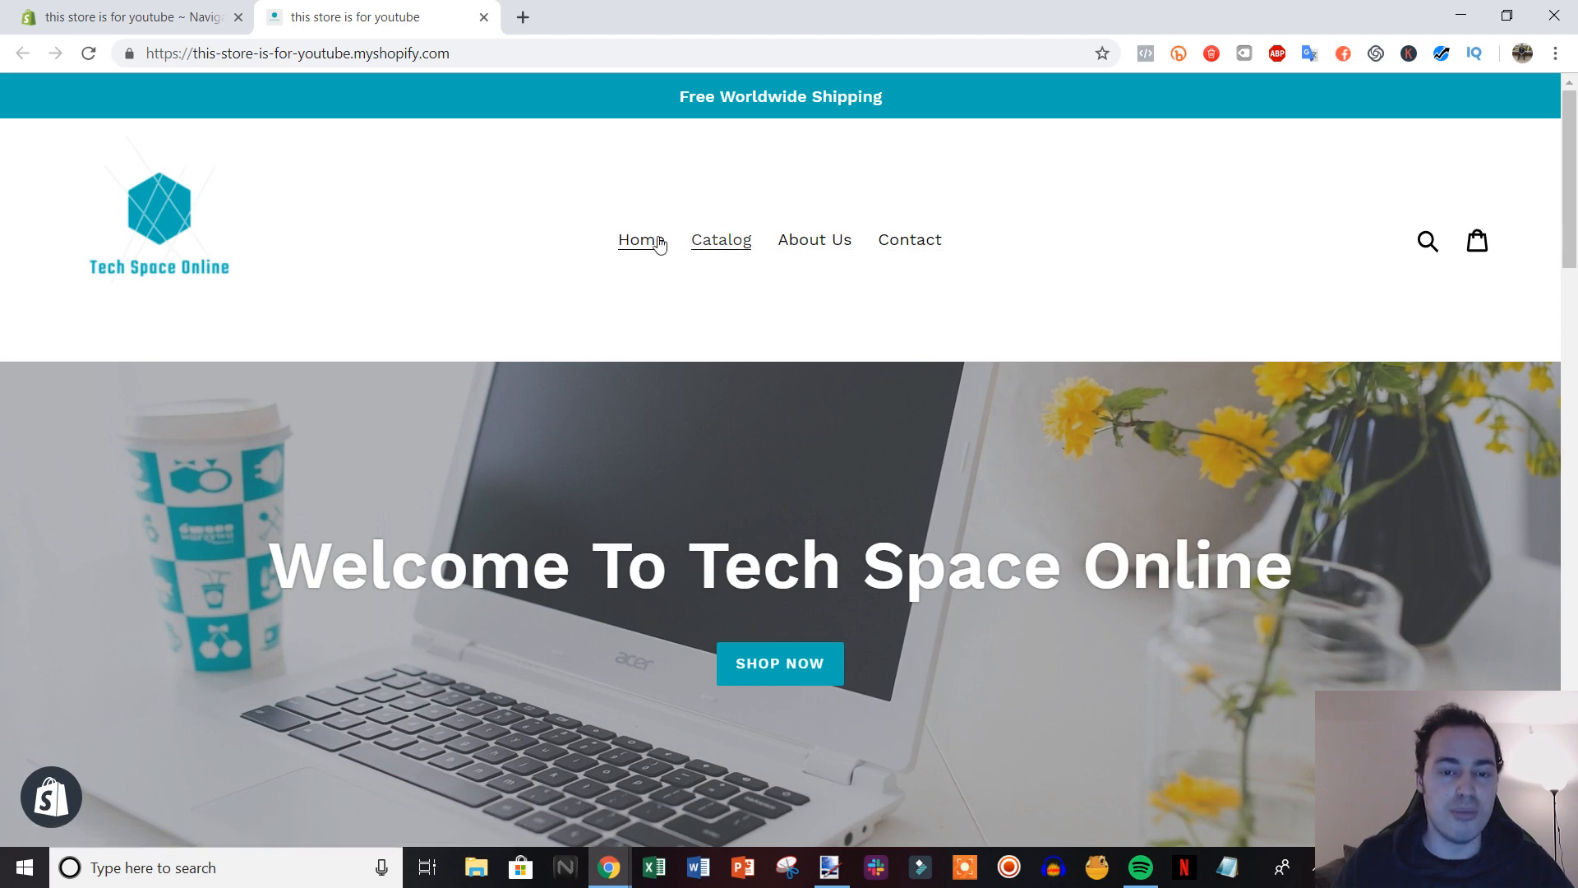
pyautogui.moveTo(819, 317)
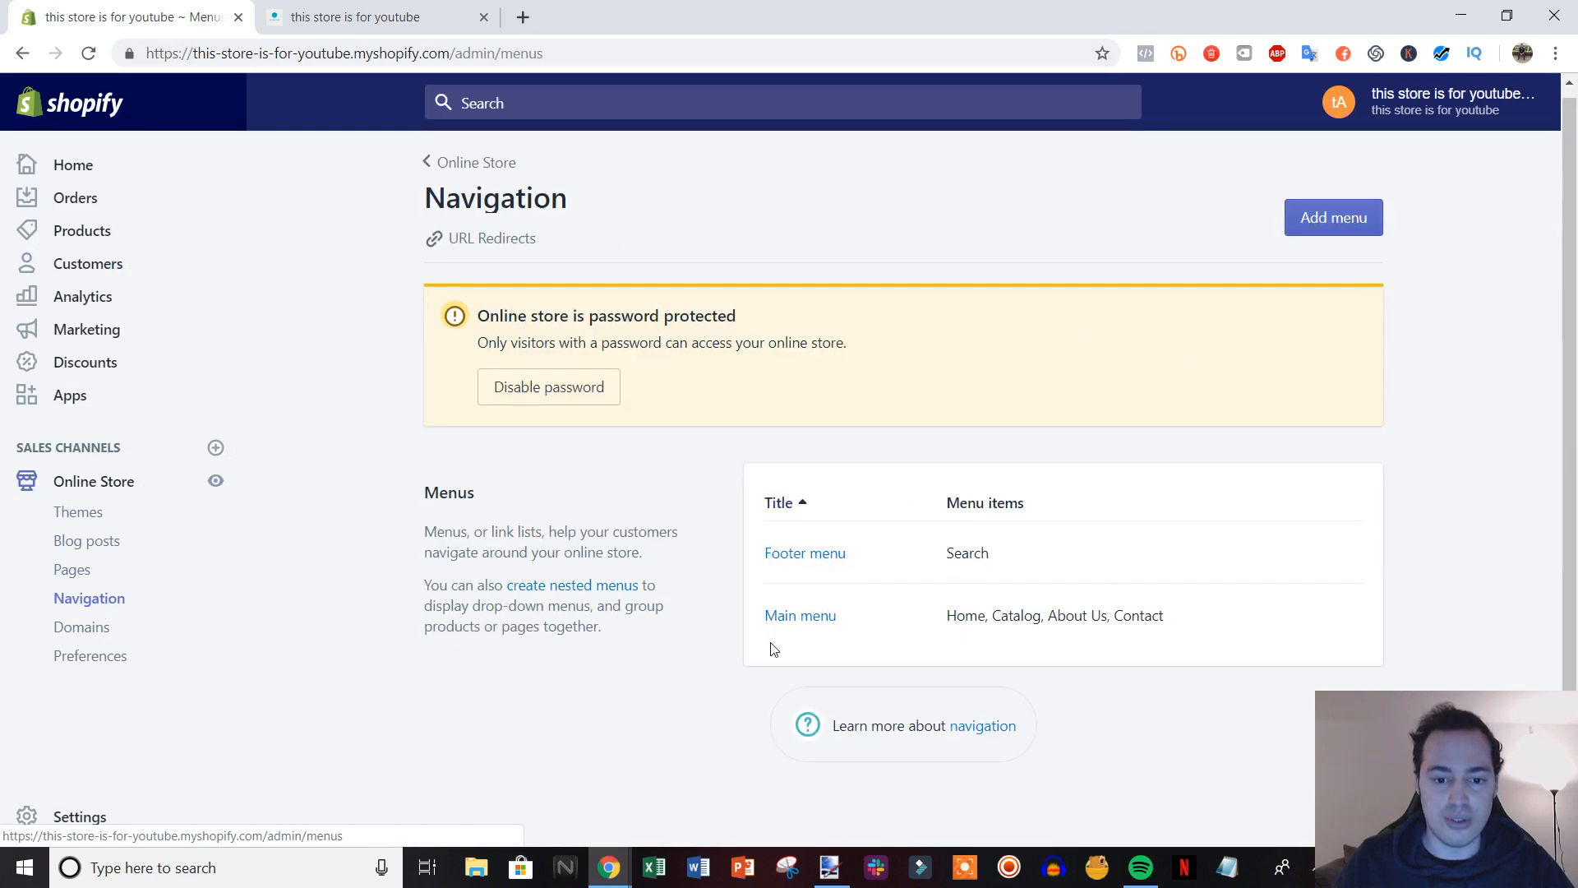
# Step: Check the live storefront menu, then enter the Main menu editor under Online Store > Navigation
pyautogui.scroll(3)
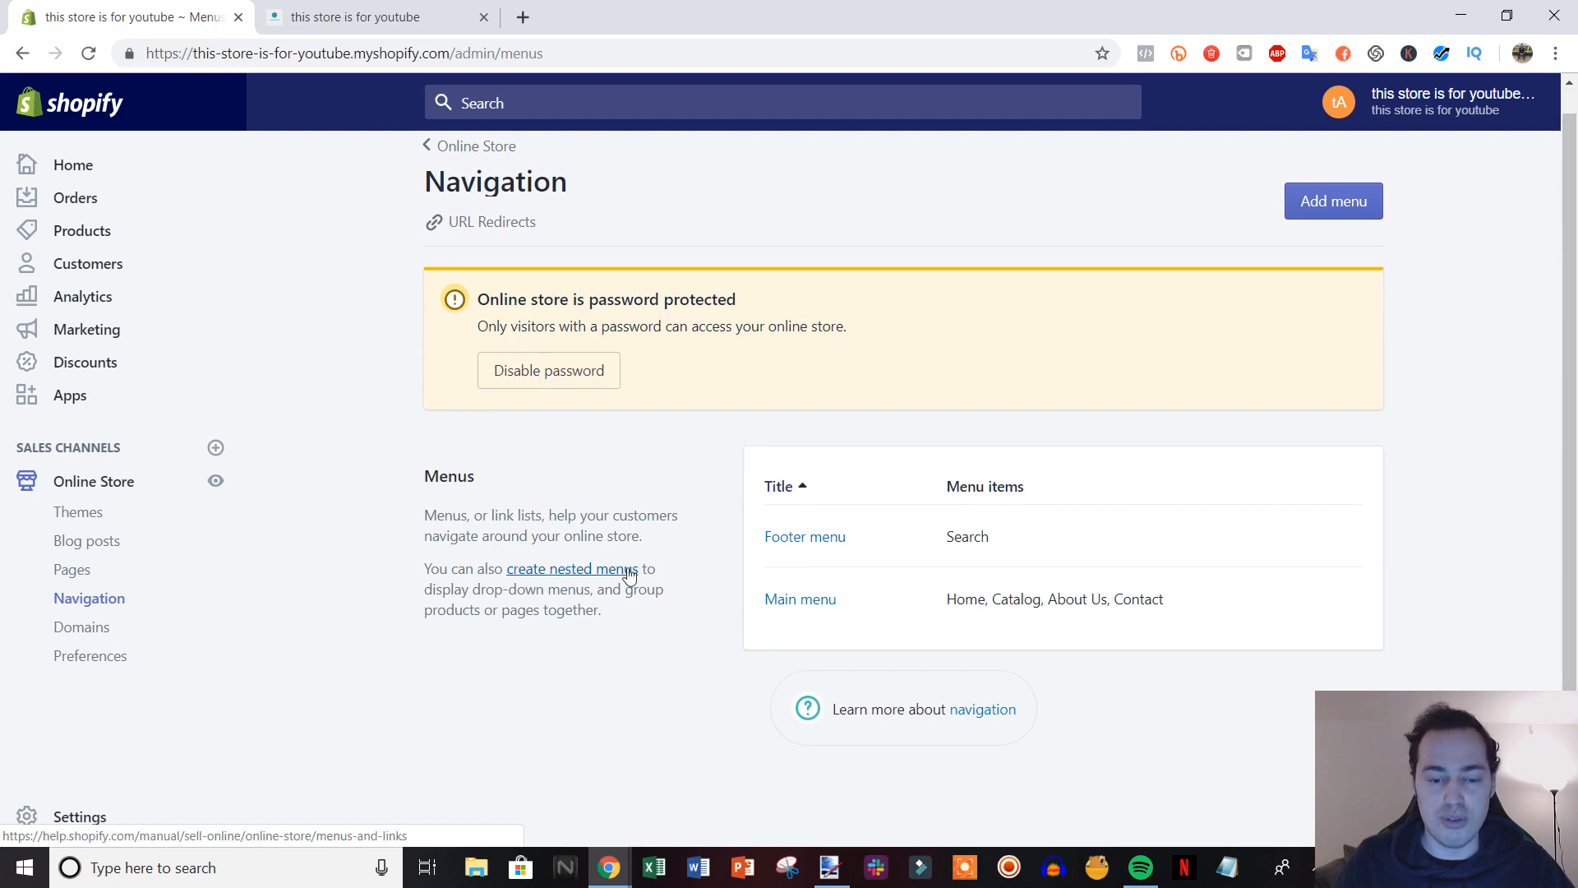
pyautogui.click(378, 16)
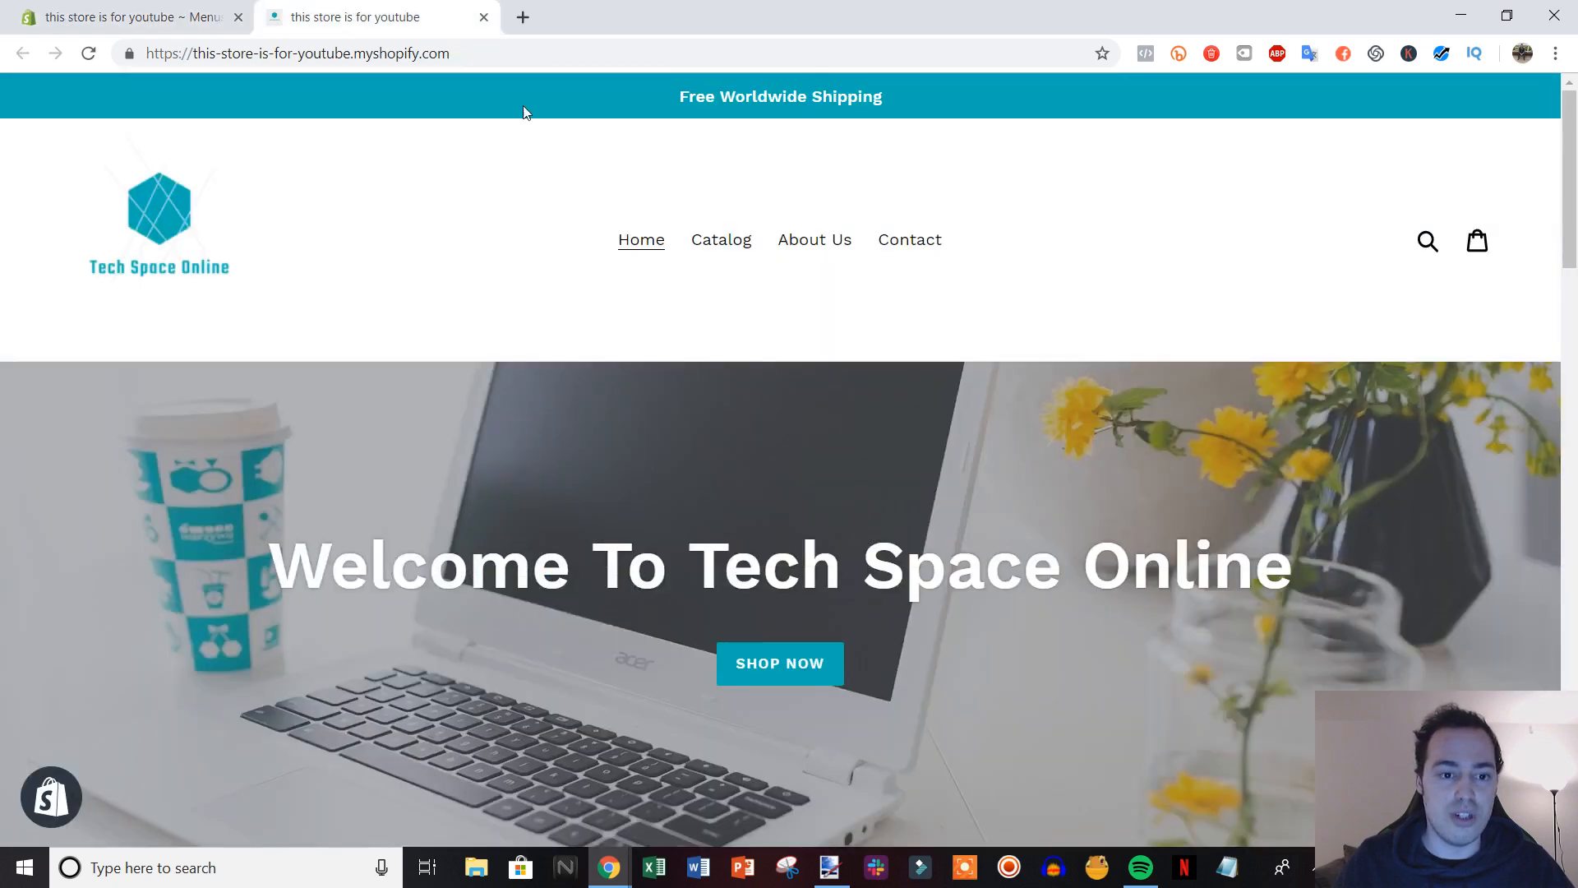
pyautogui.click(120, 17)
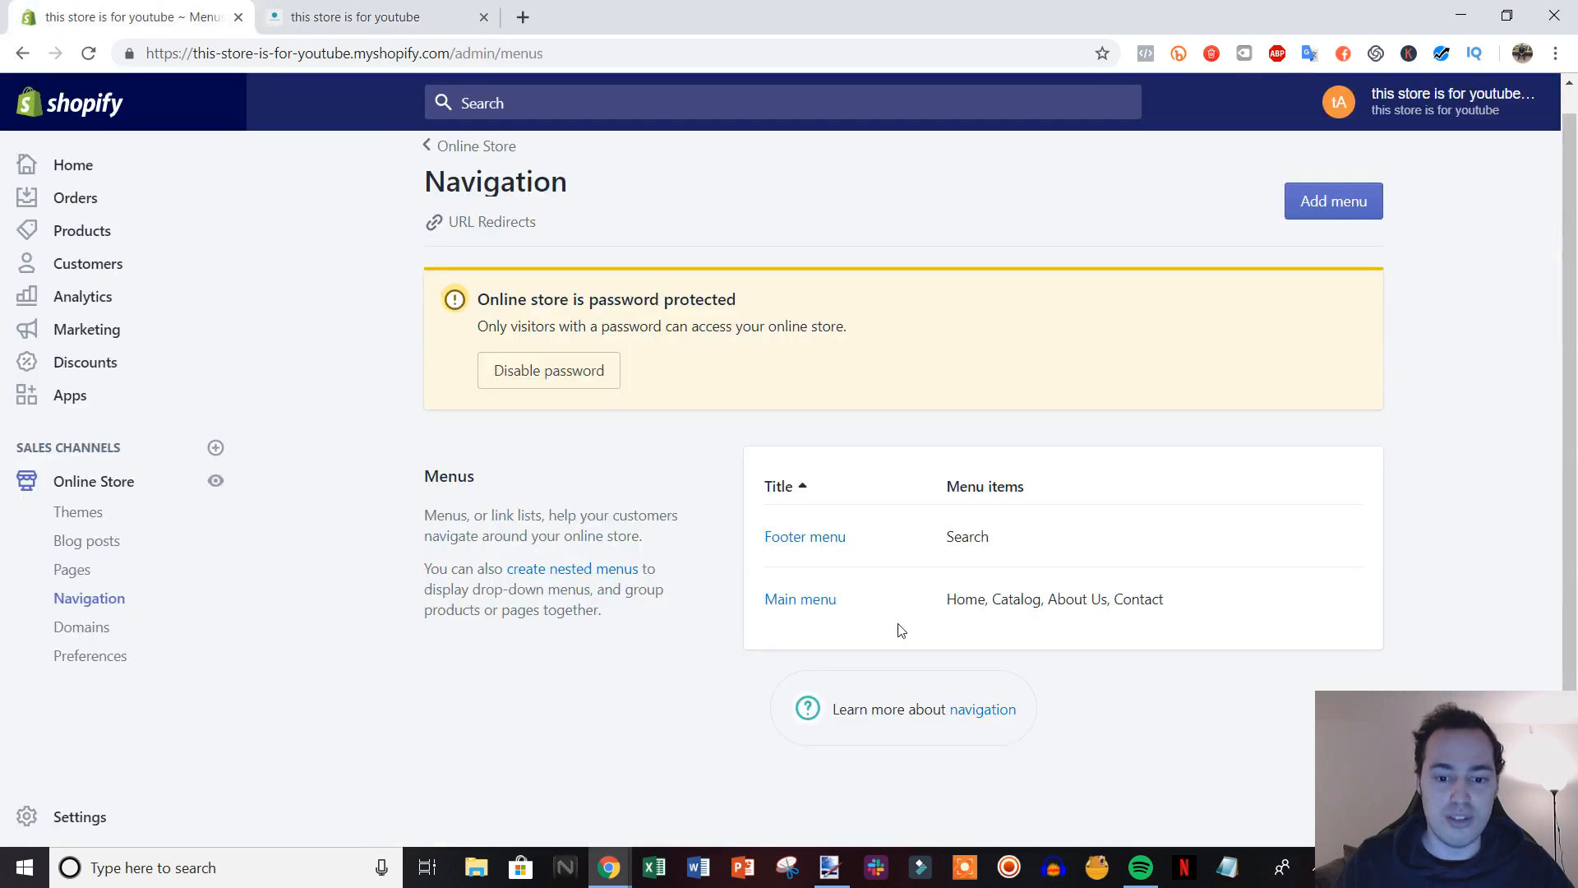
pyautogui.click(800, 598)
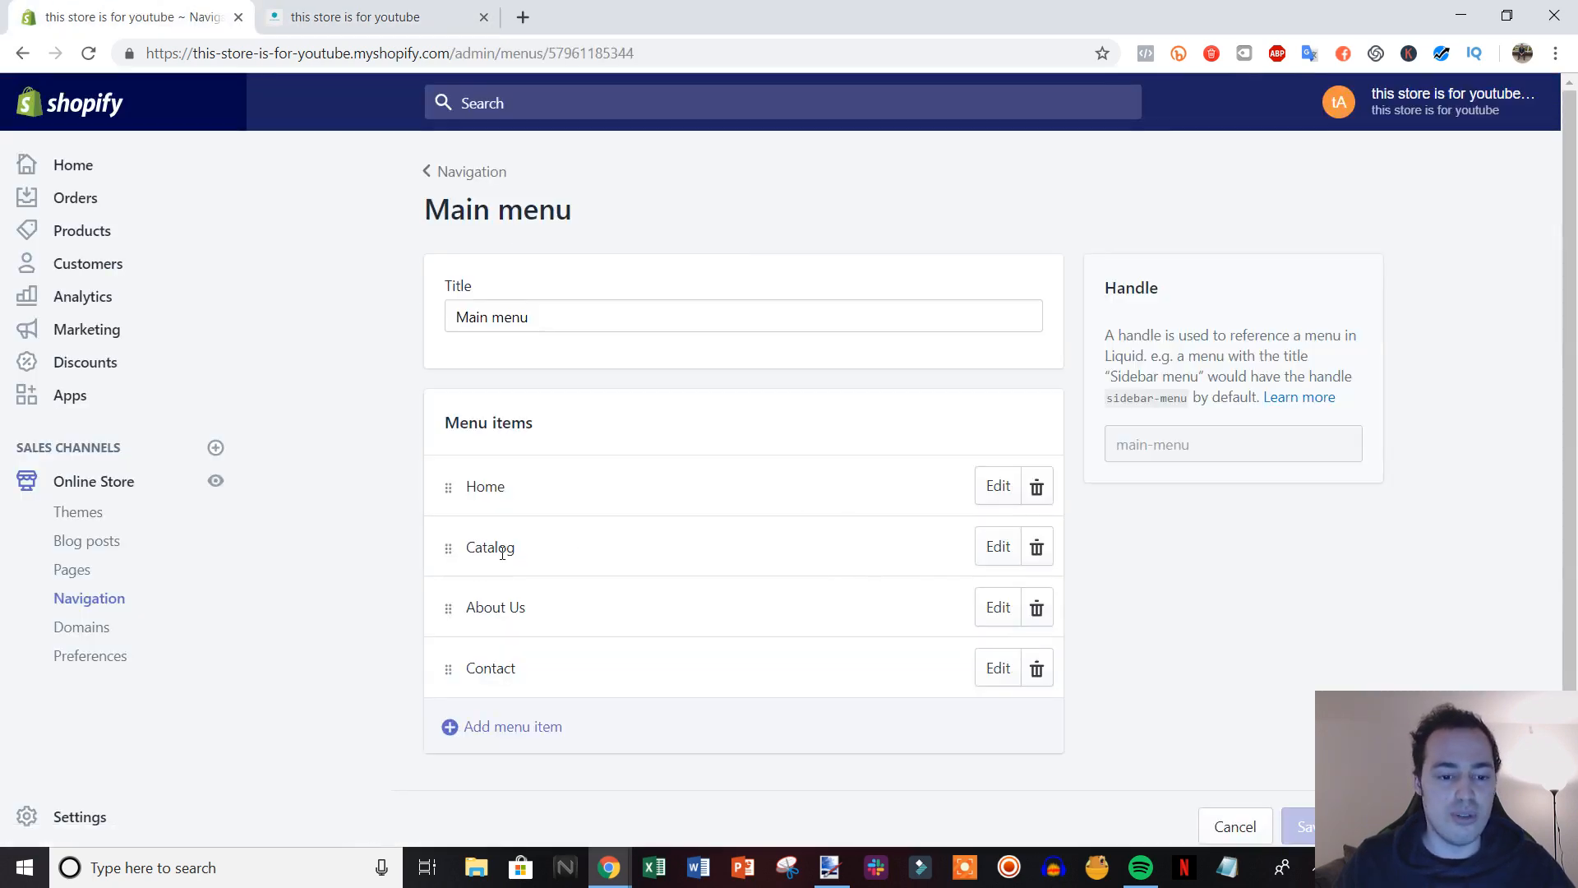
# Step: Add a Laptops menu item linked to Collections > Laptops as the fifth Main menu entry
pyautogui.click(513, 725)
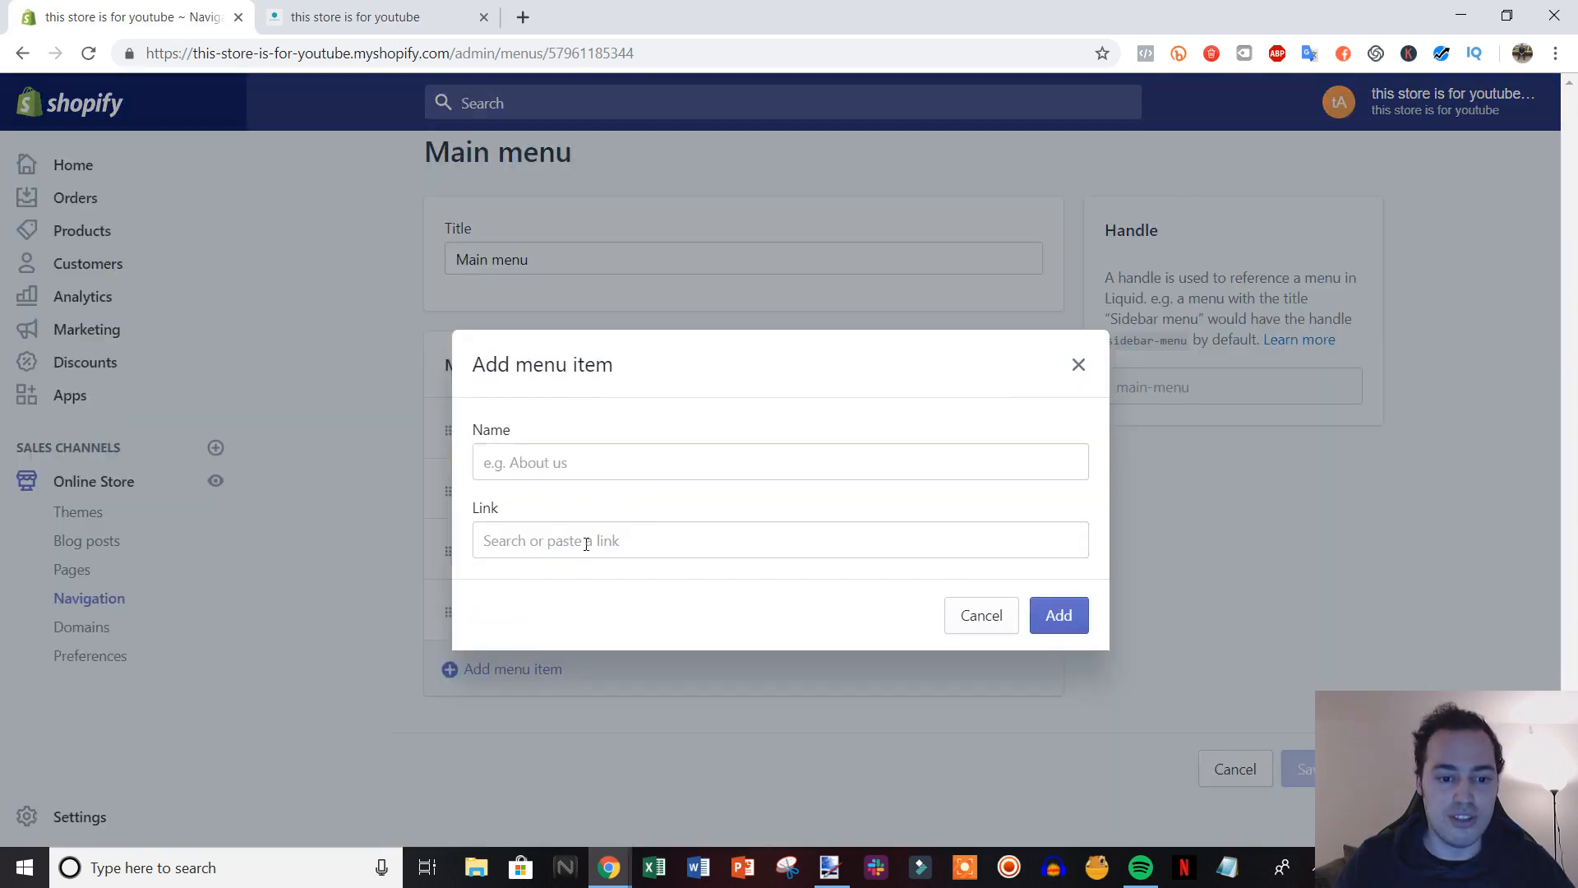
pyautogui.click(780, 540)
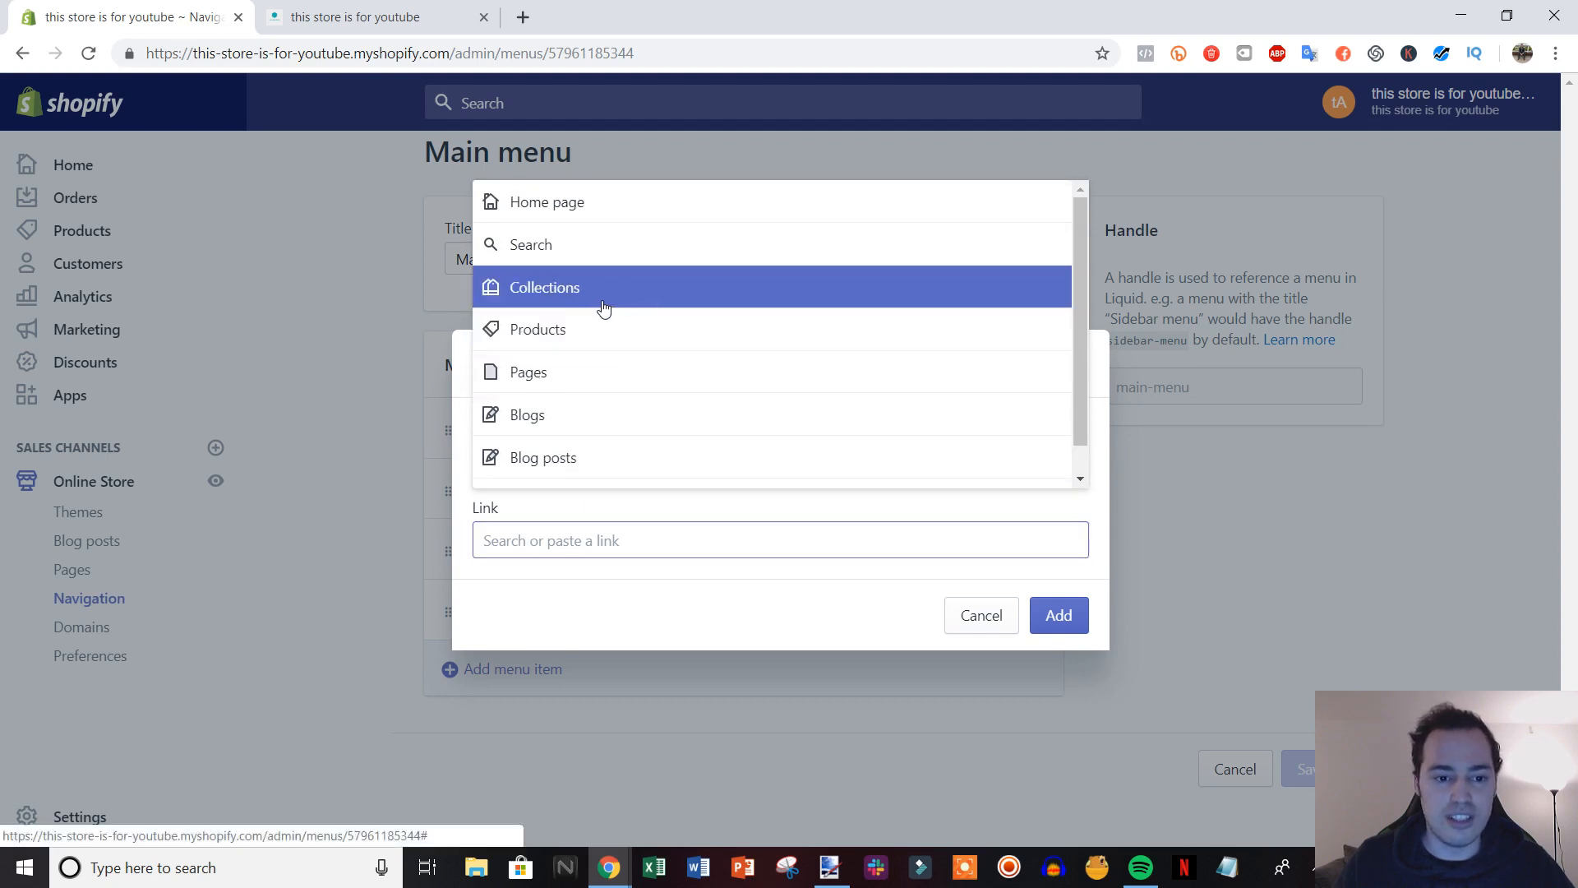
pyautogui.click(544, 286)
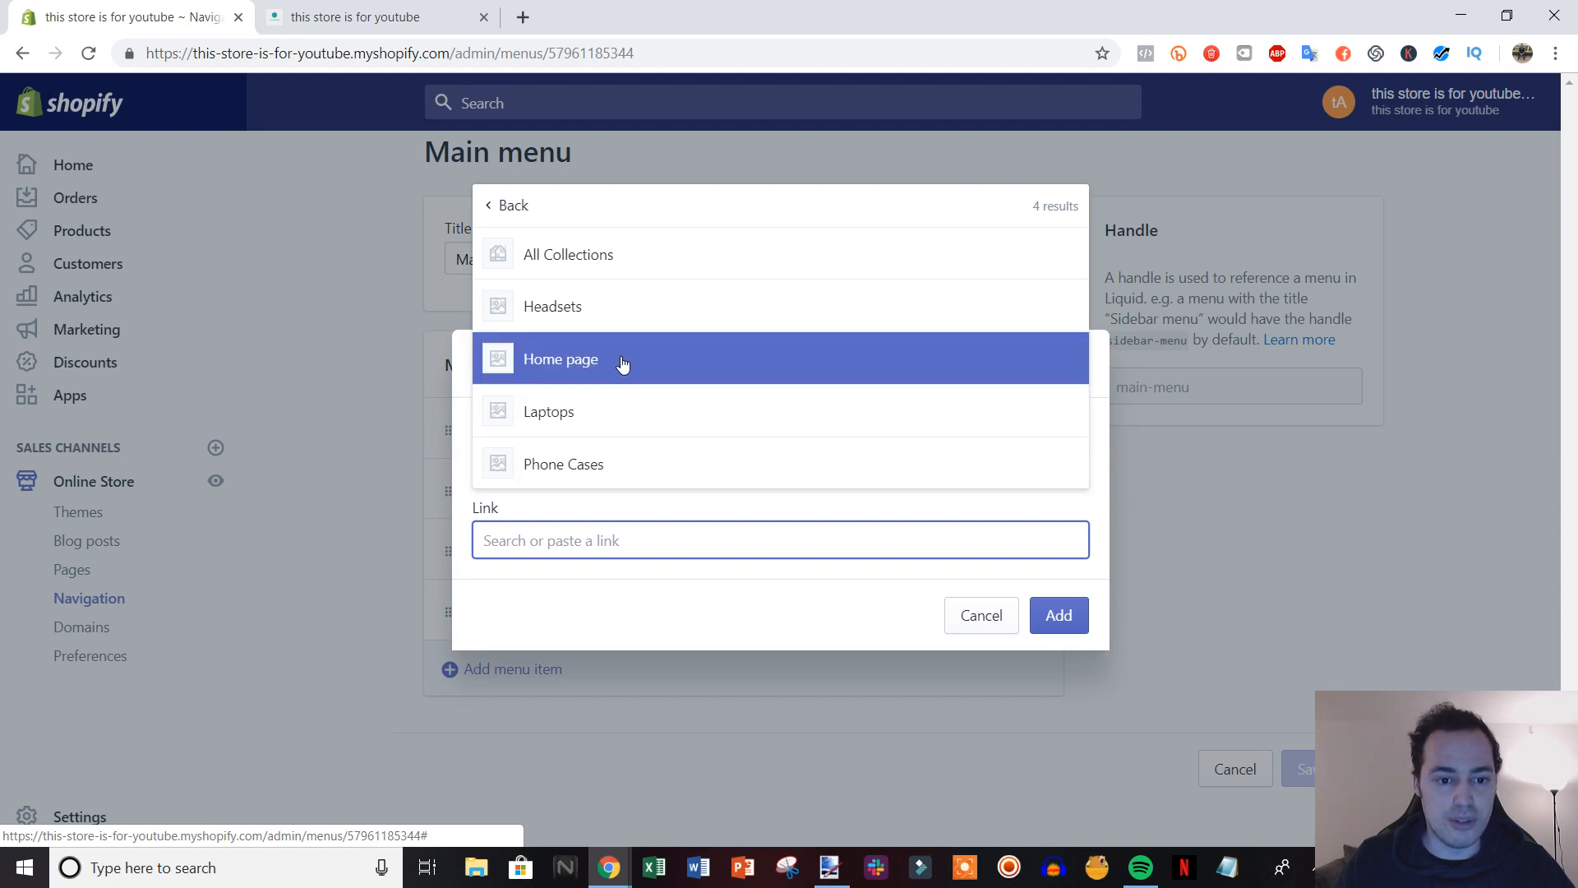
pyautogui.click(549, 411)
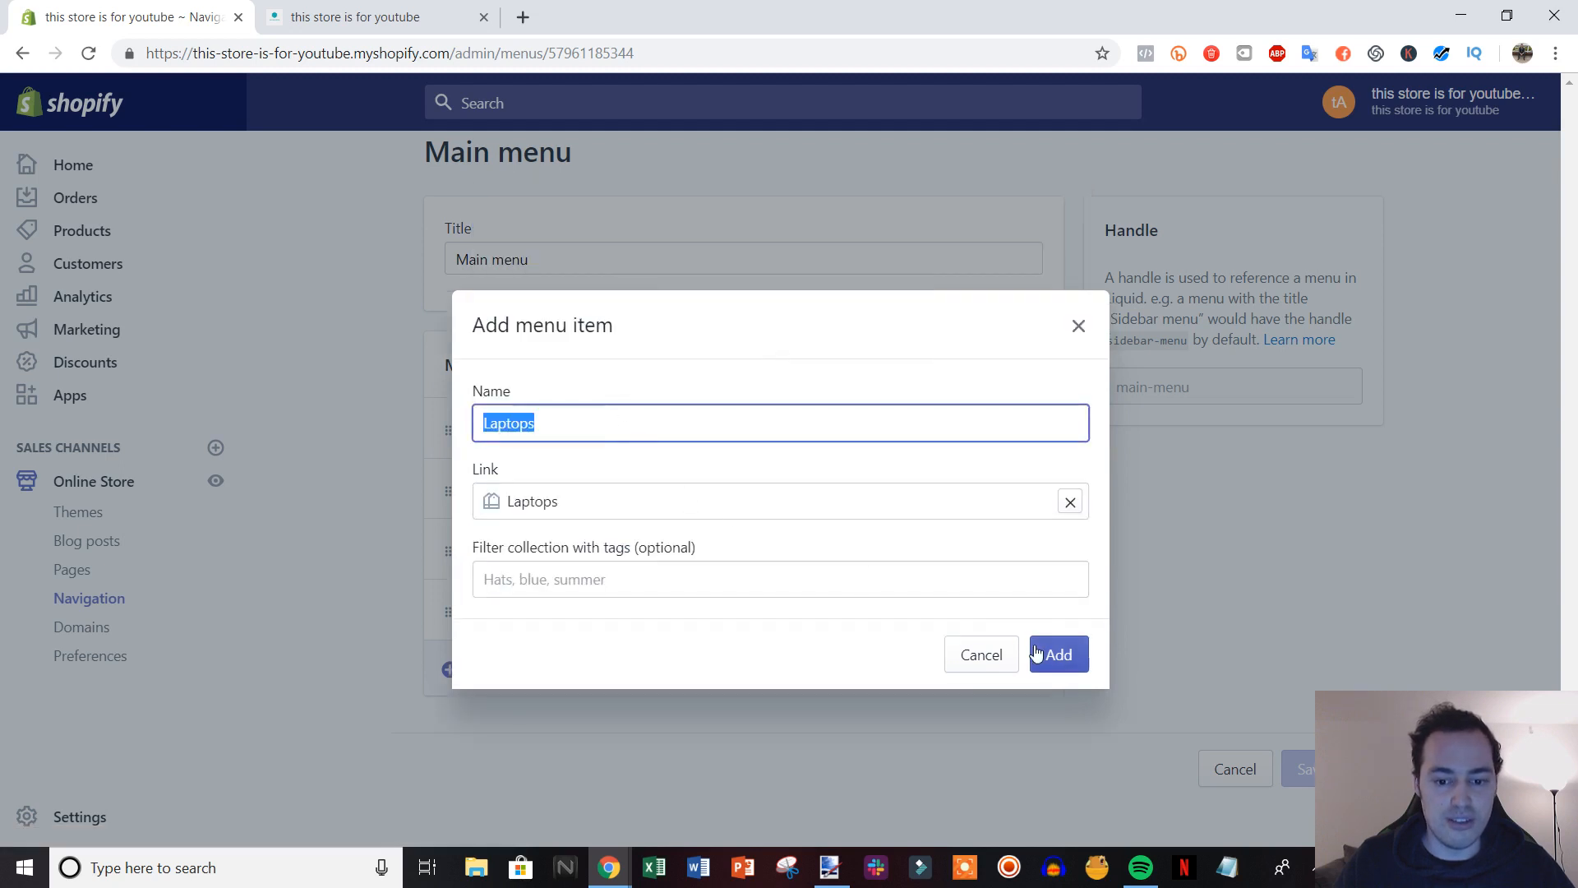
pyautogui.click(1057, 655)
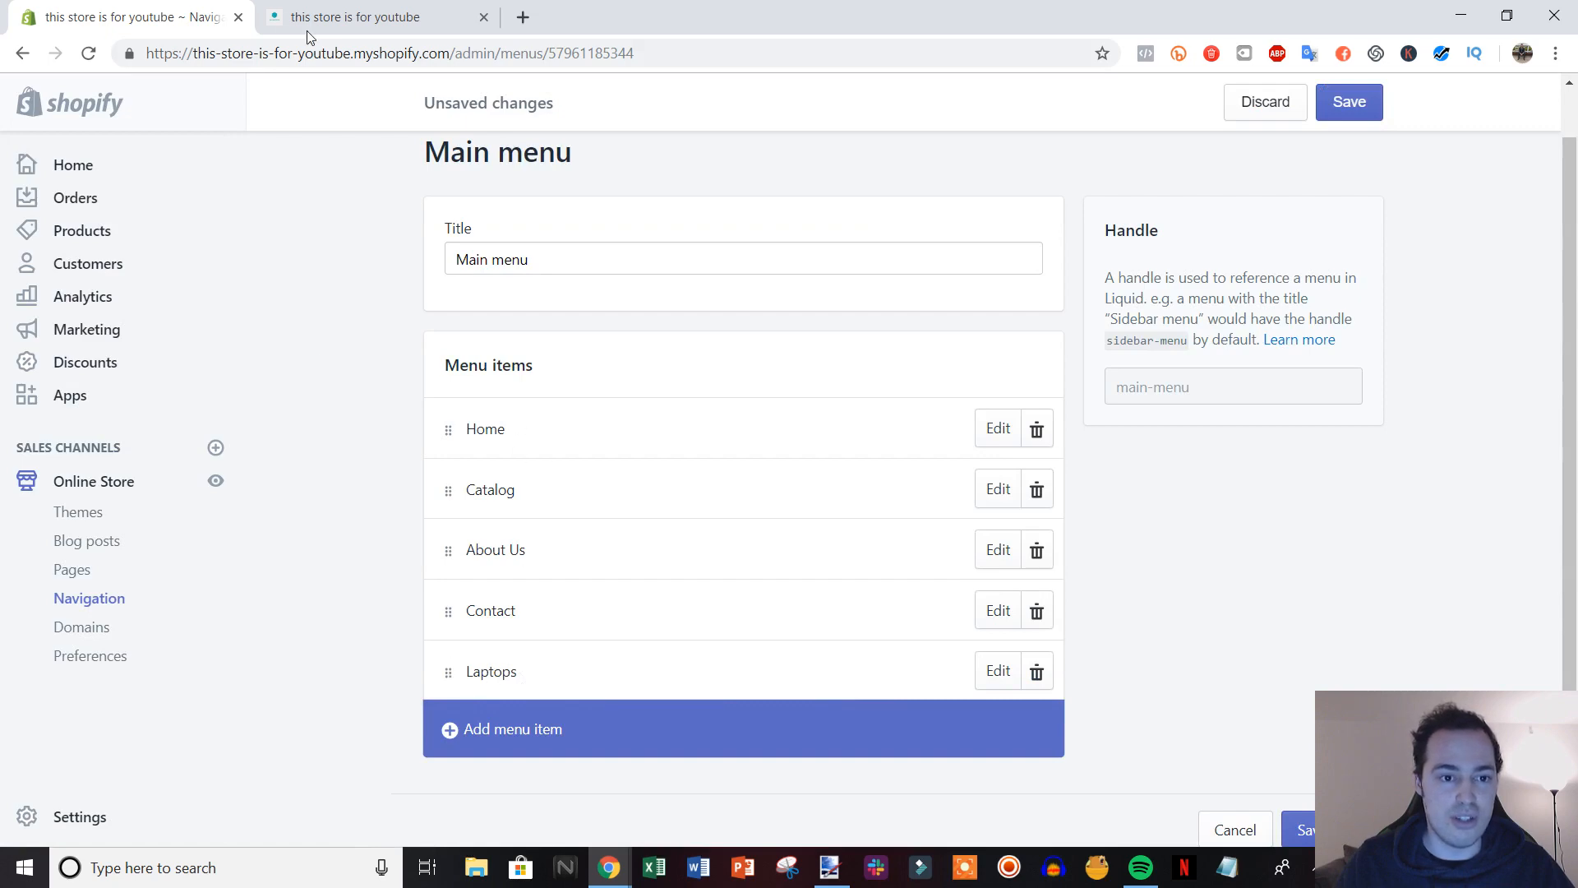
# Step: Drag the Laptops item indented beneath Catalog so it becomes a dropdown sub-item
pyautogui.click(352, 16)
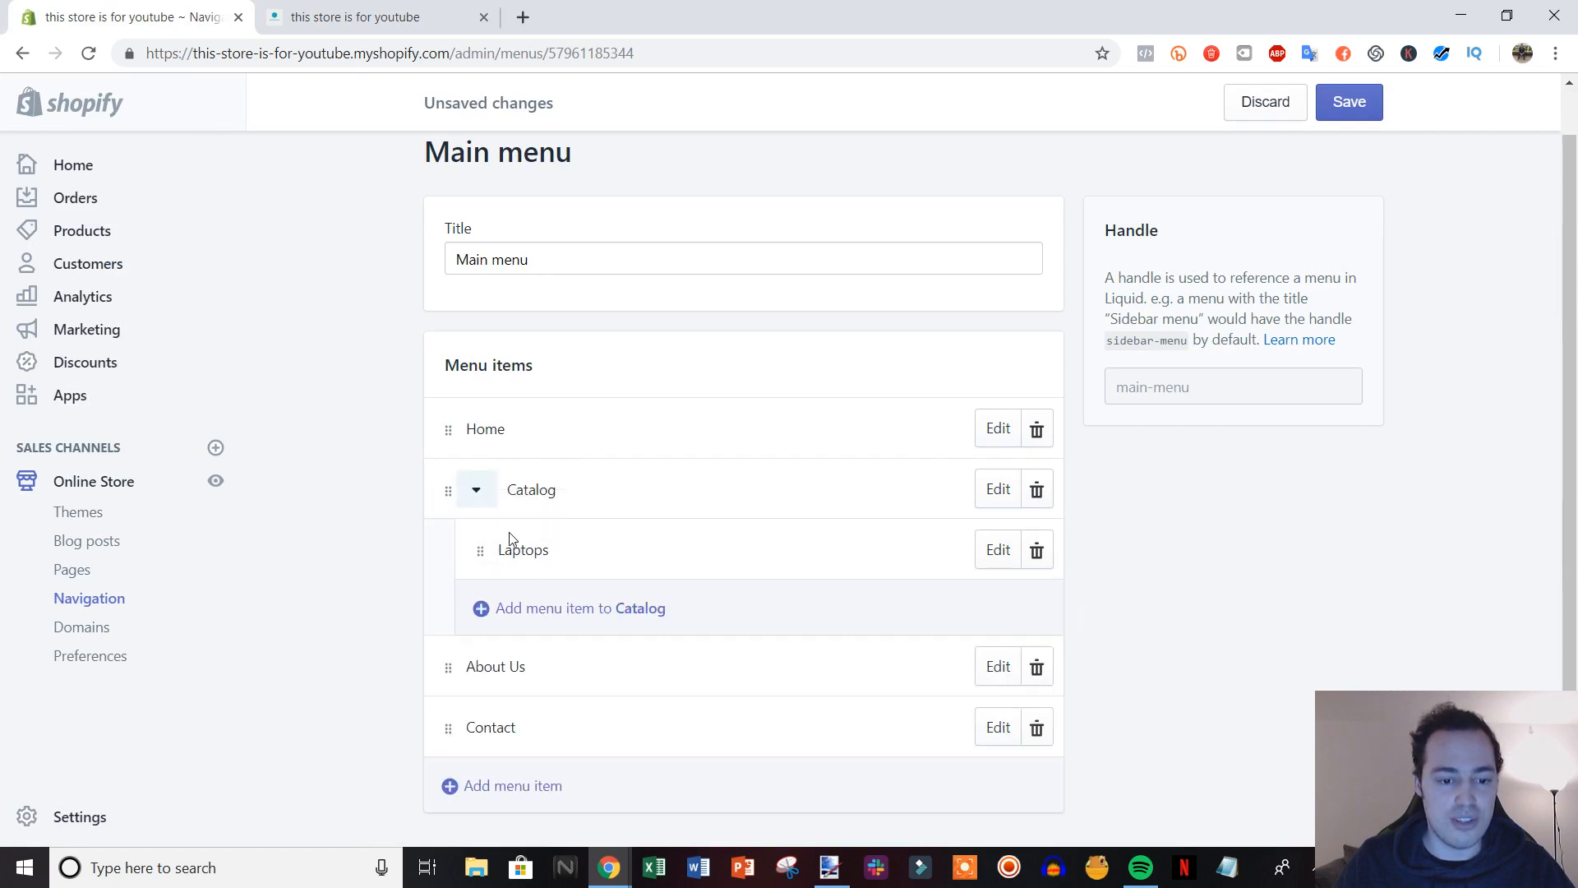
pyautogui.moveTo(601, 551)
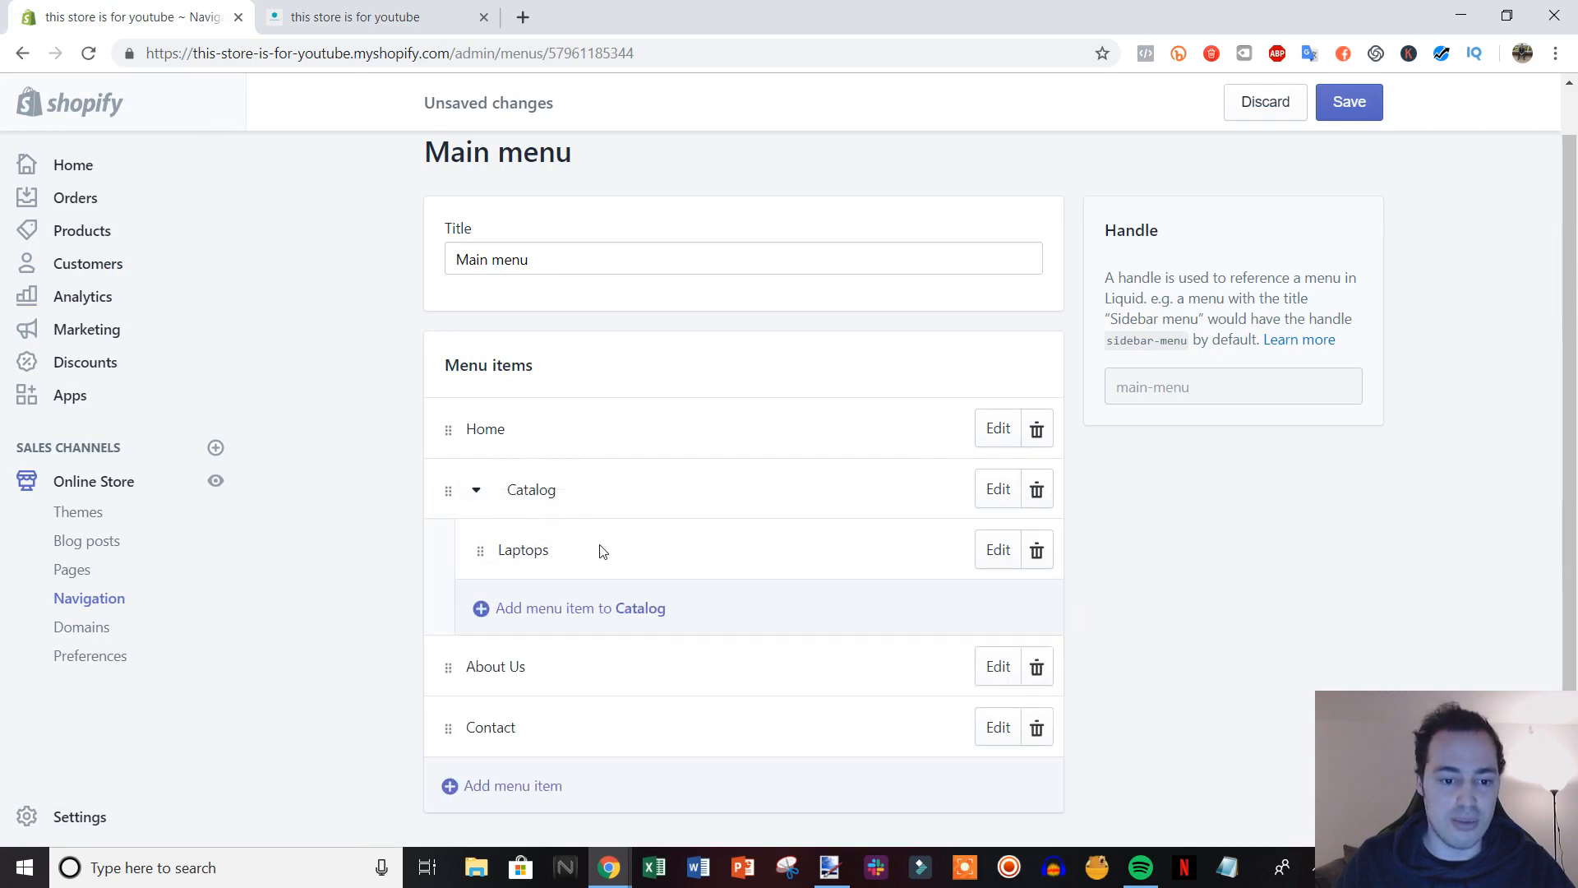
# Step: Add a Headsets item under Catalog linked to the Headsets collection
pyautogui.click(511, 786)
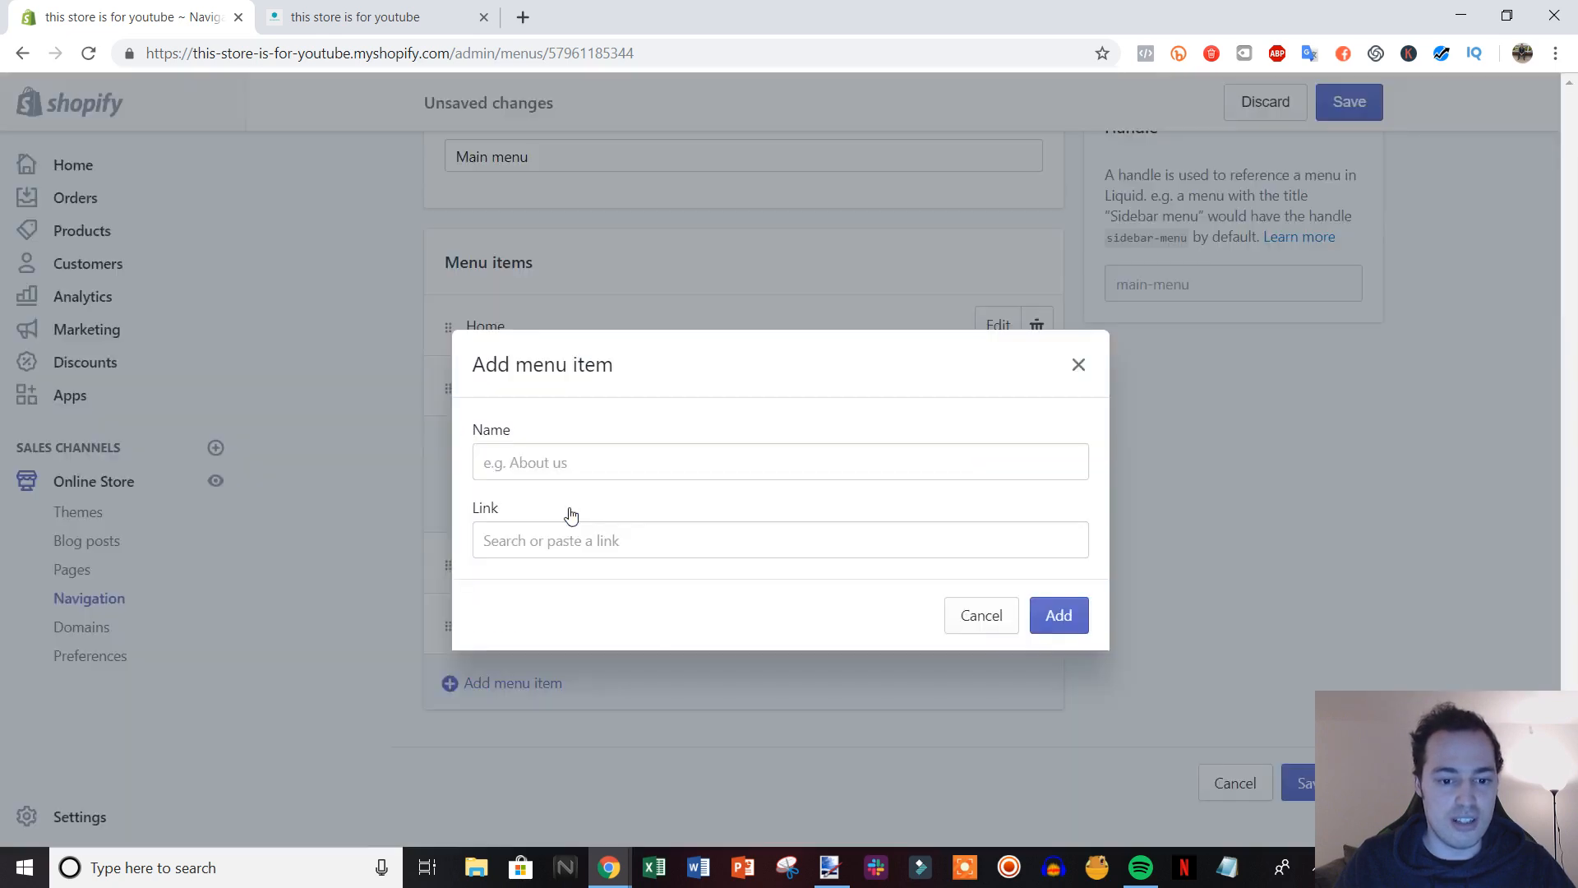
pyautogui.click(780, 540)
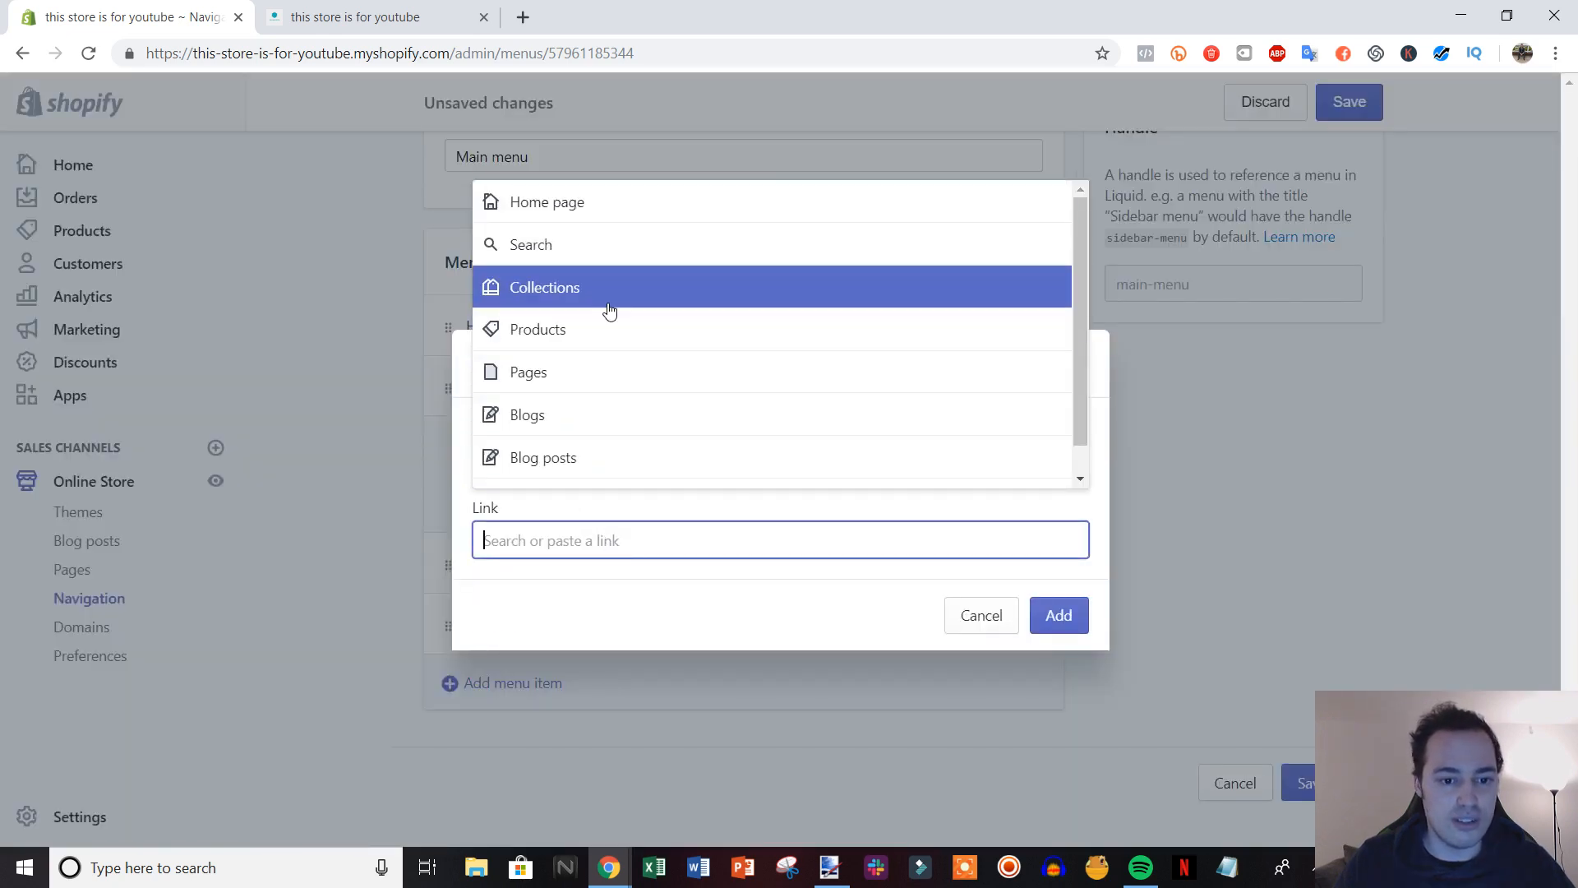
pyautogui.click(544, 286)
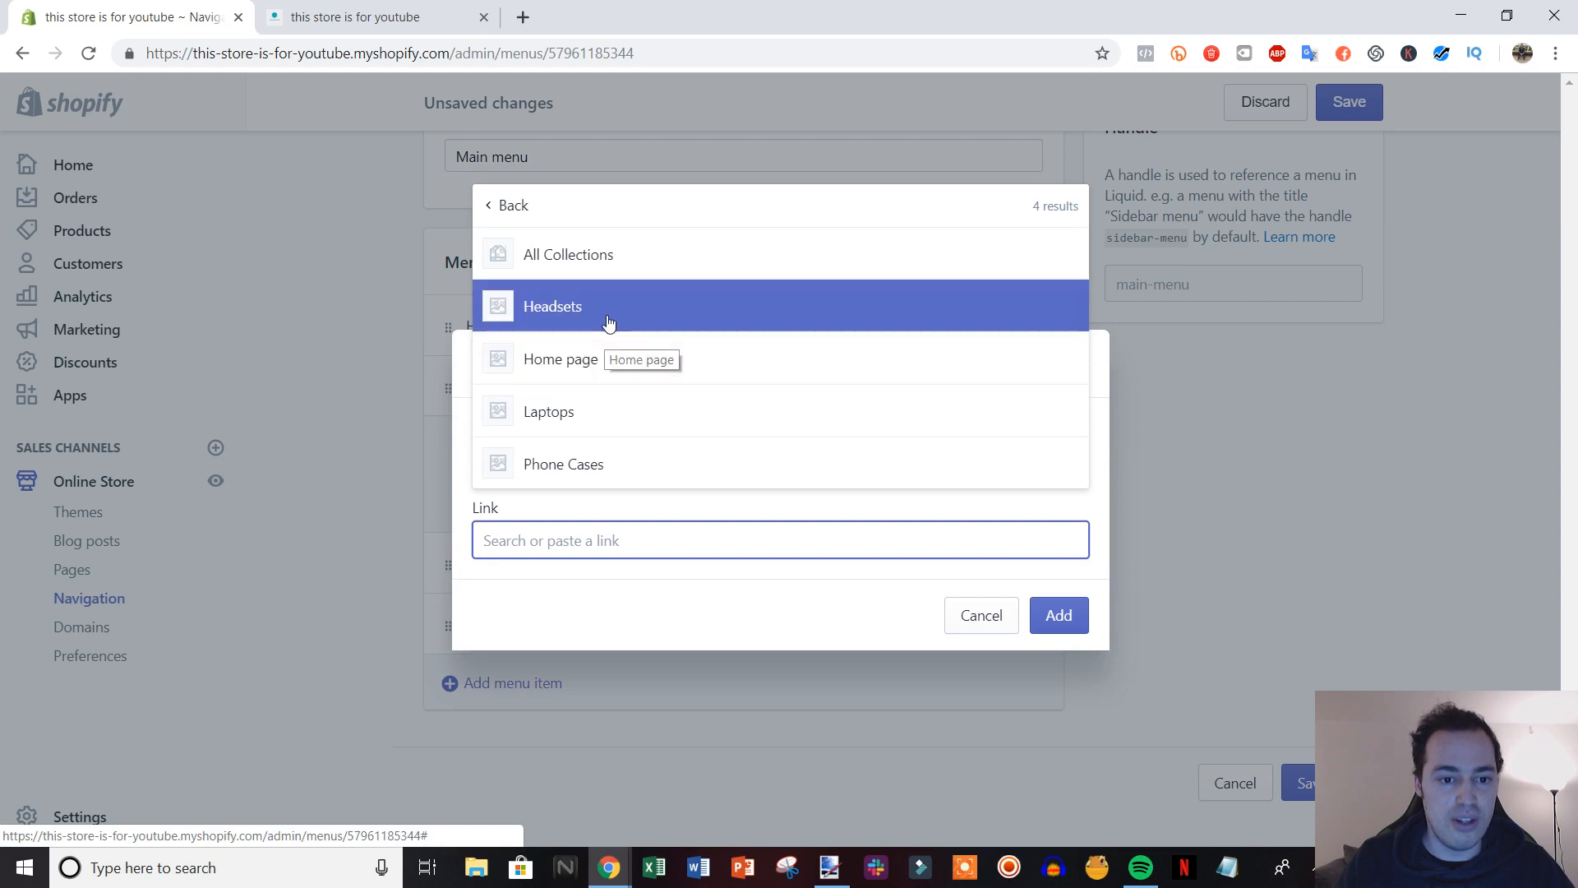
pyautogui.click(1057, 615)
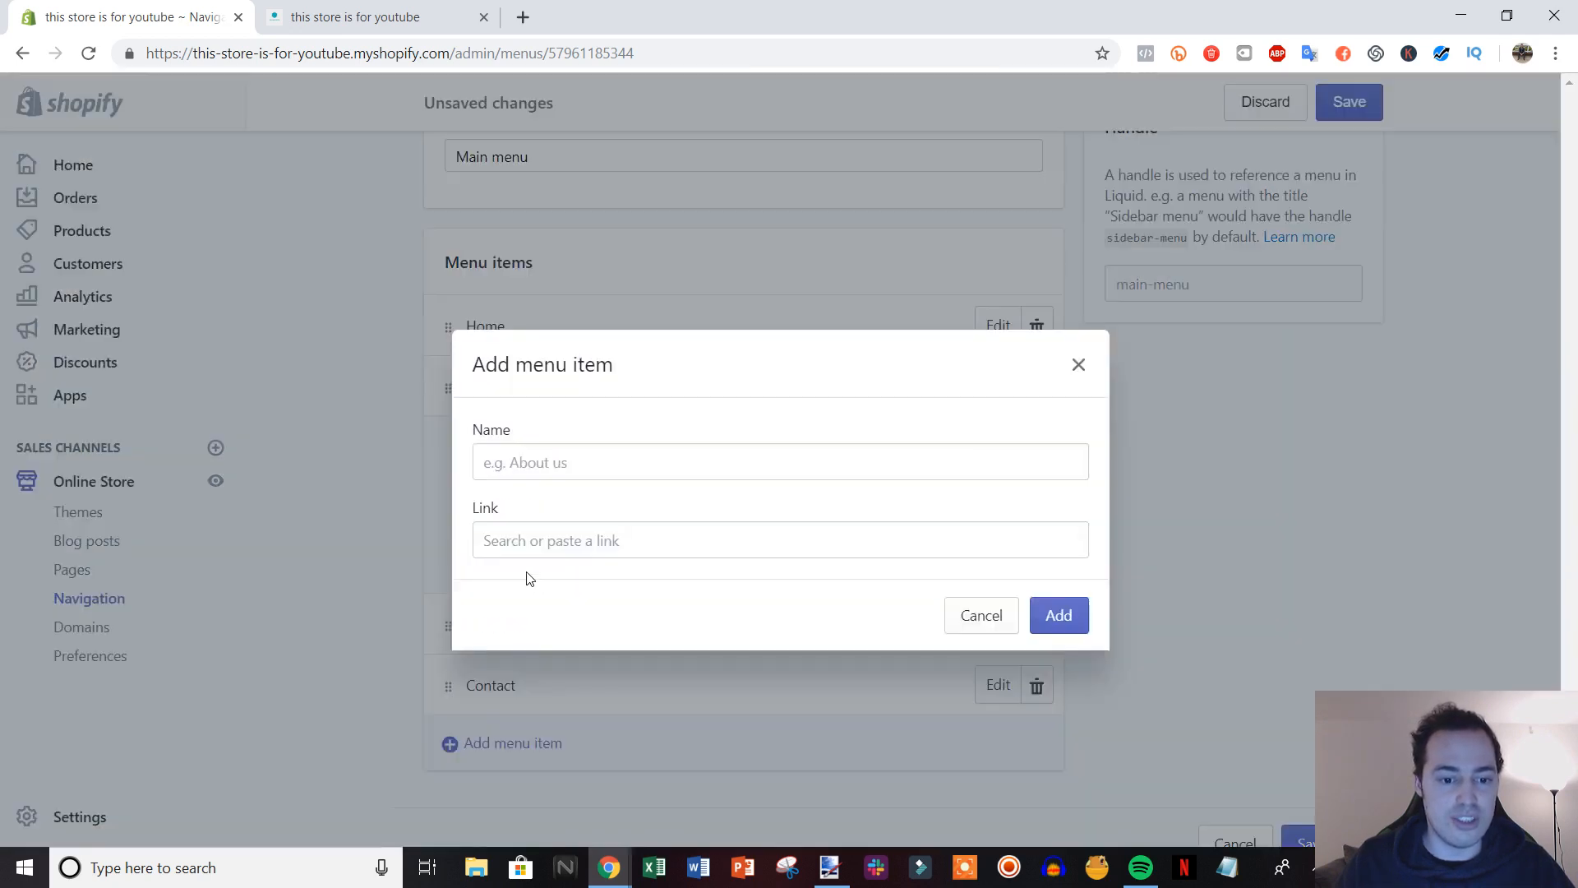
# Step: Add a Phone Cases item under Catalog linked to the Phone Cases collection and save the menu
pyautogui.click(779, 539)
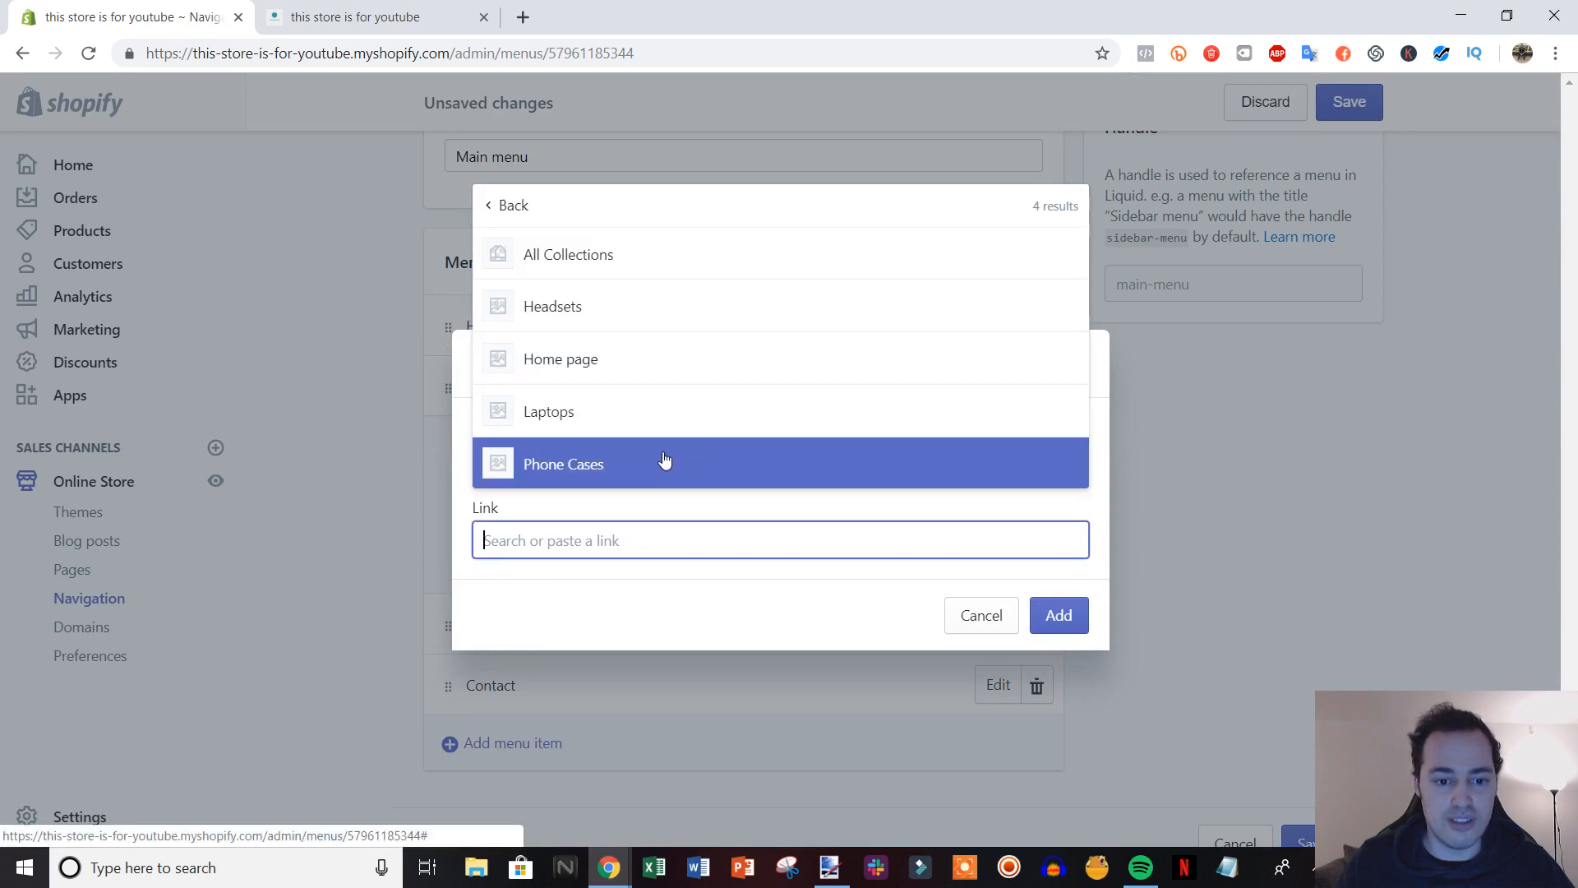
pyautogui.click(1057, 615)
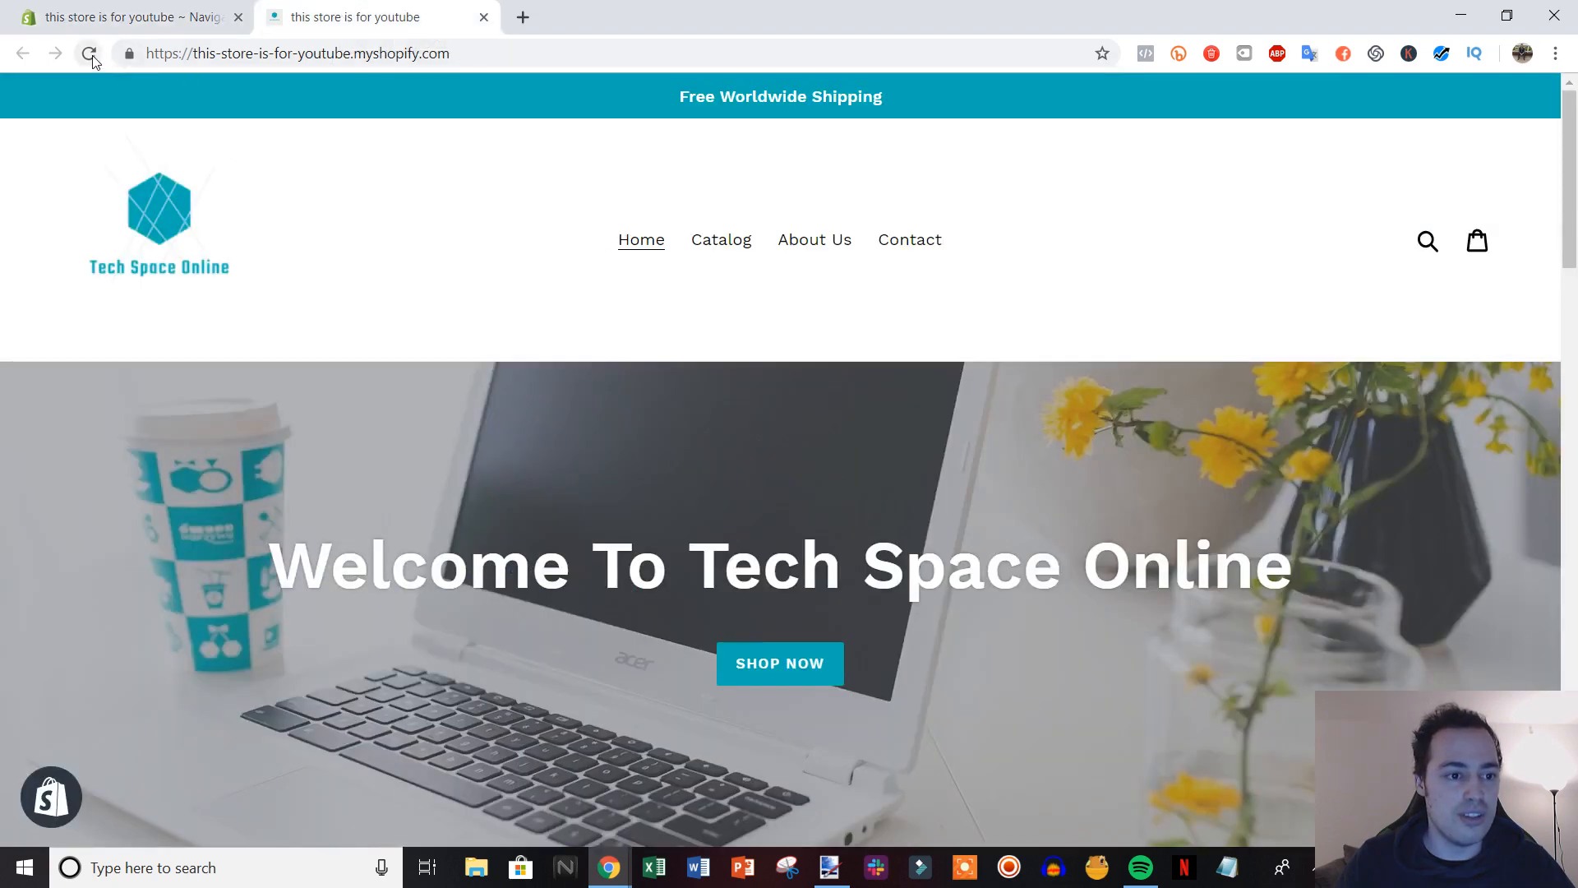
# Step: Reload the storefront and expand Catalog to see Laptops, Headsets and Phone Cases listed
pyautogui.click(89, 53)
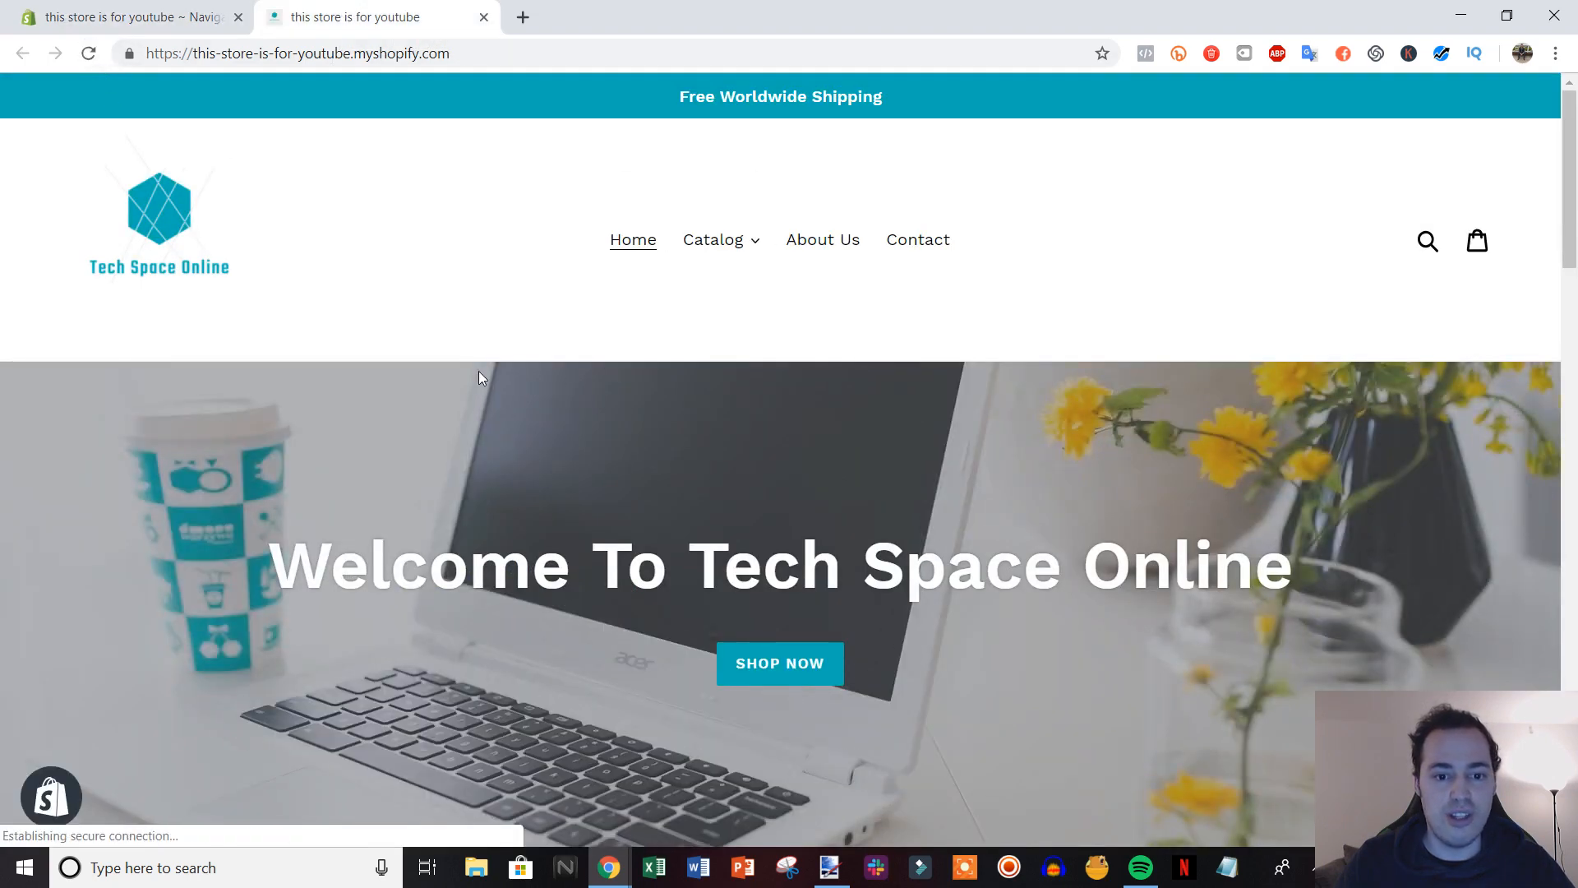
pyautogui.click(714, 240)
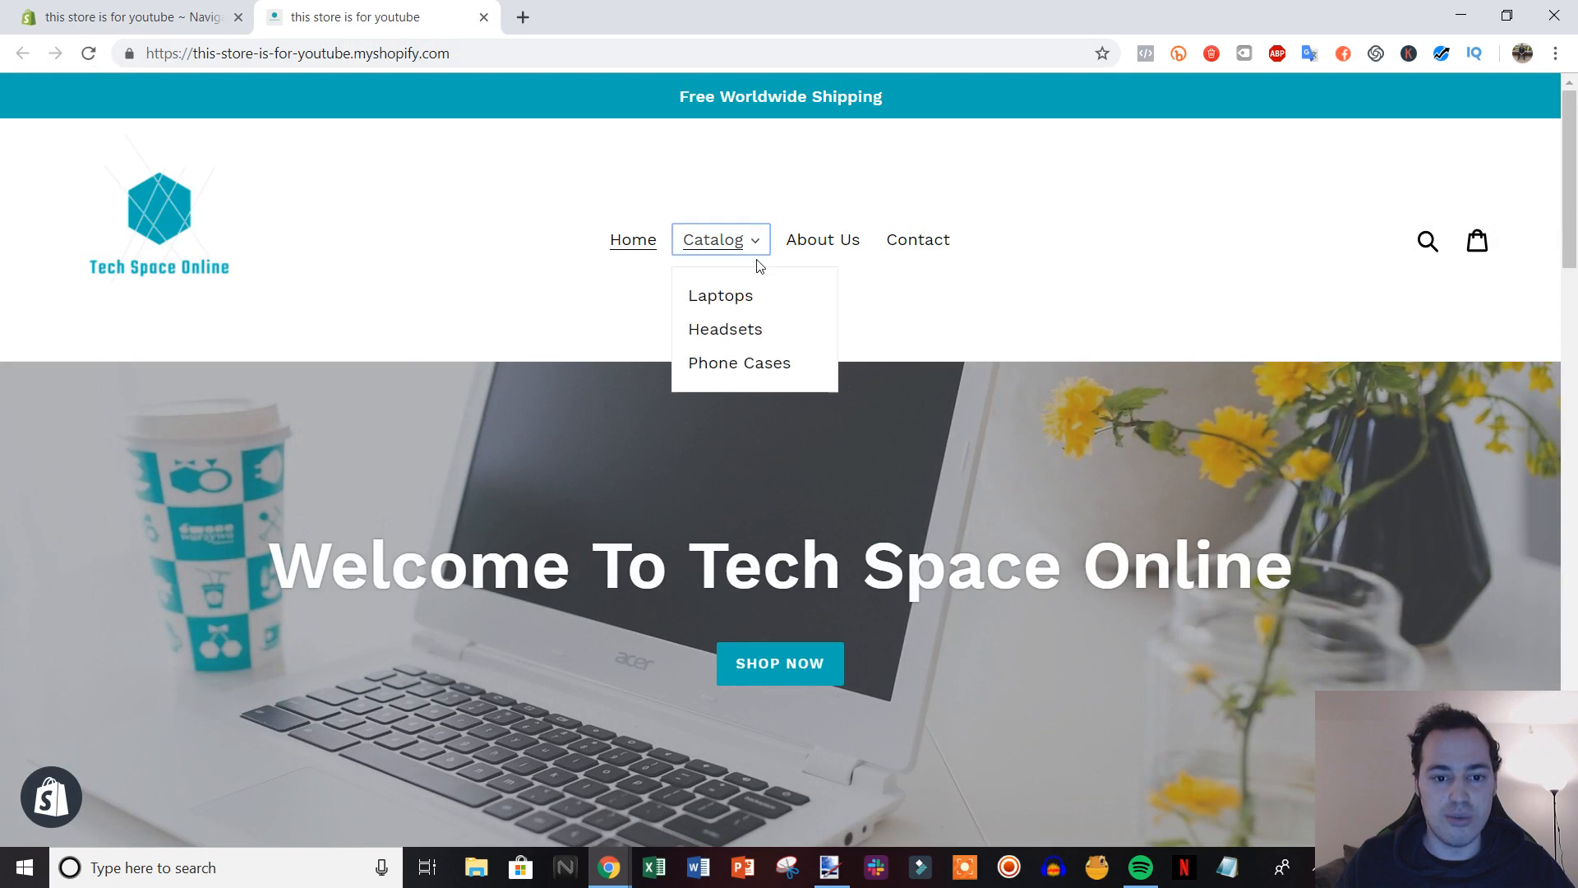
pyautogui.moveTo(524, 356)
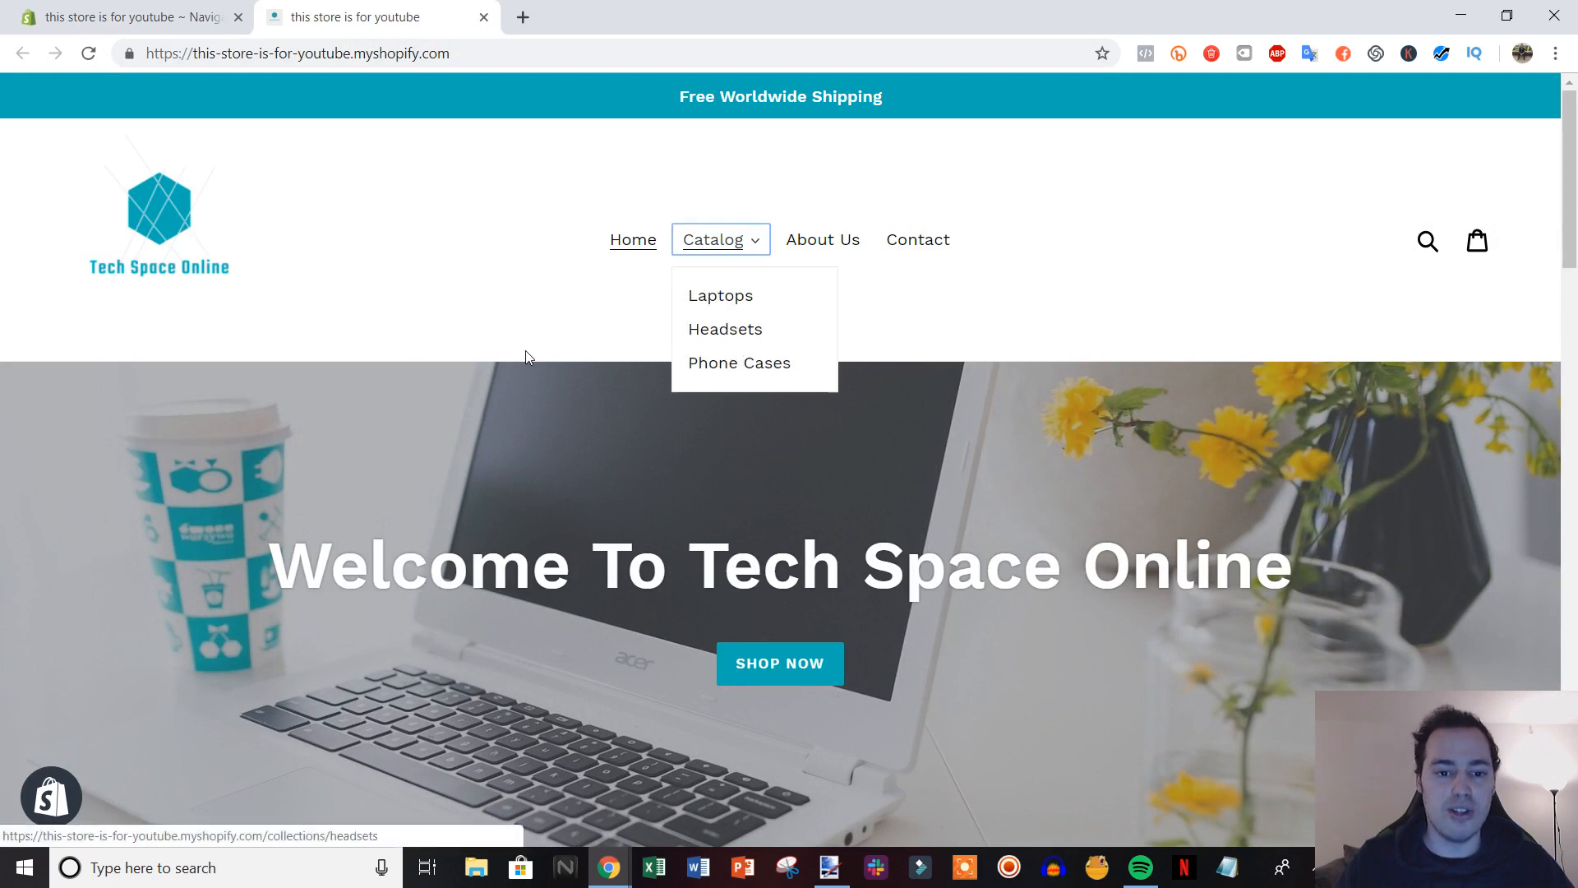
pyautogui.moveTo(738, 361)
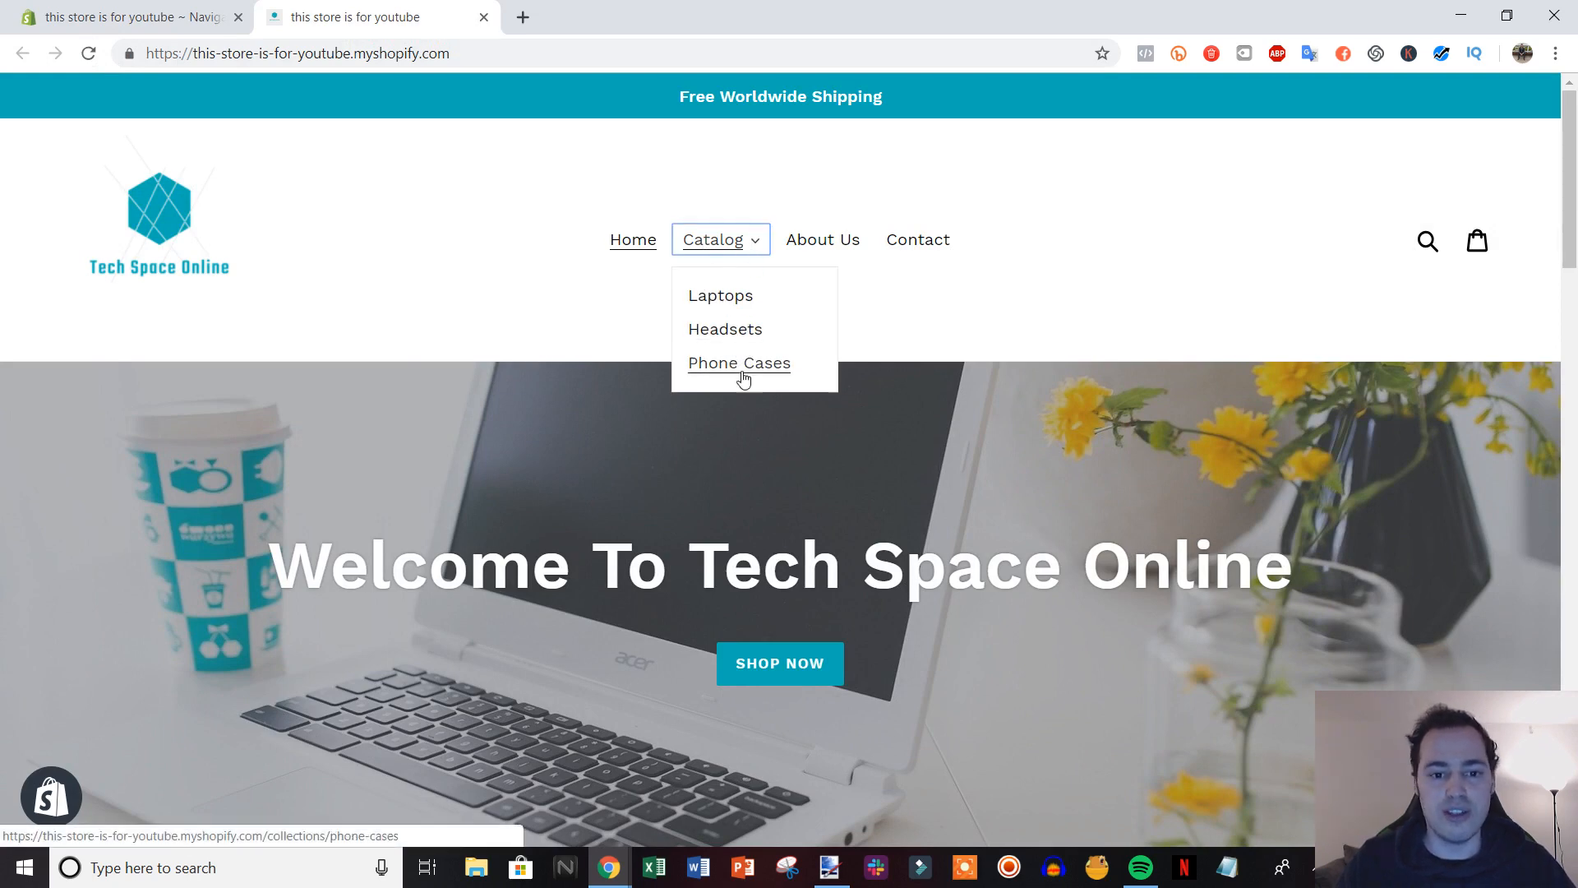
pyautogui.moveTo(642, 210)
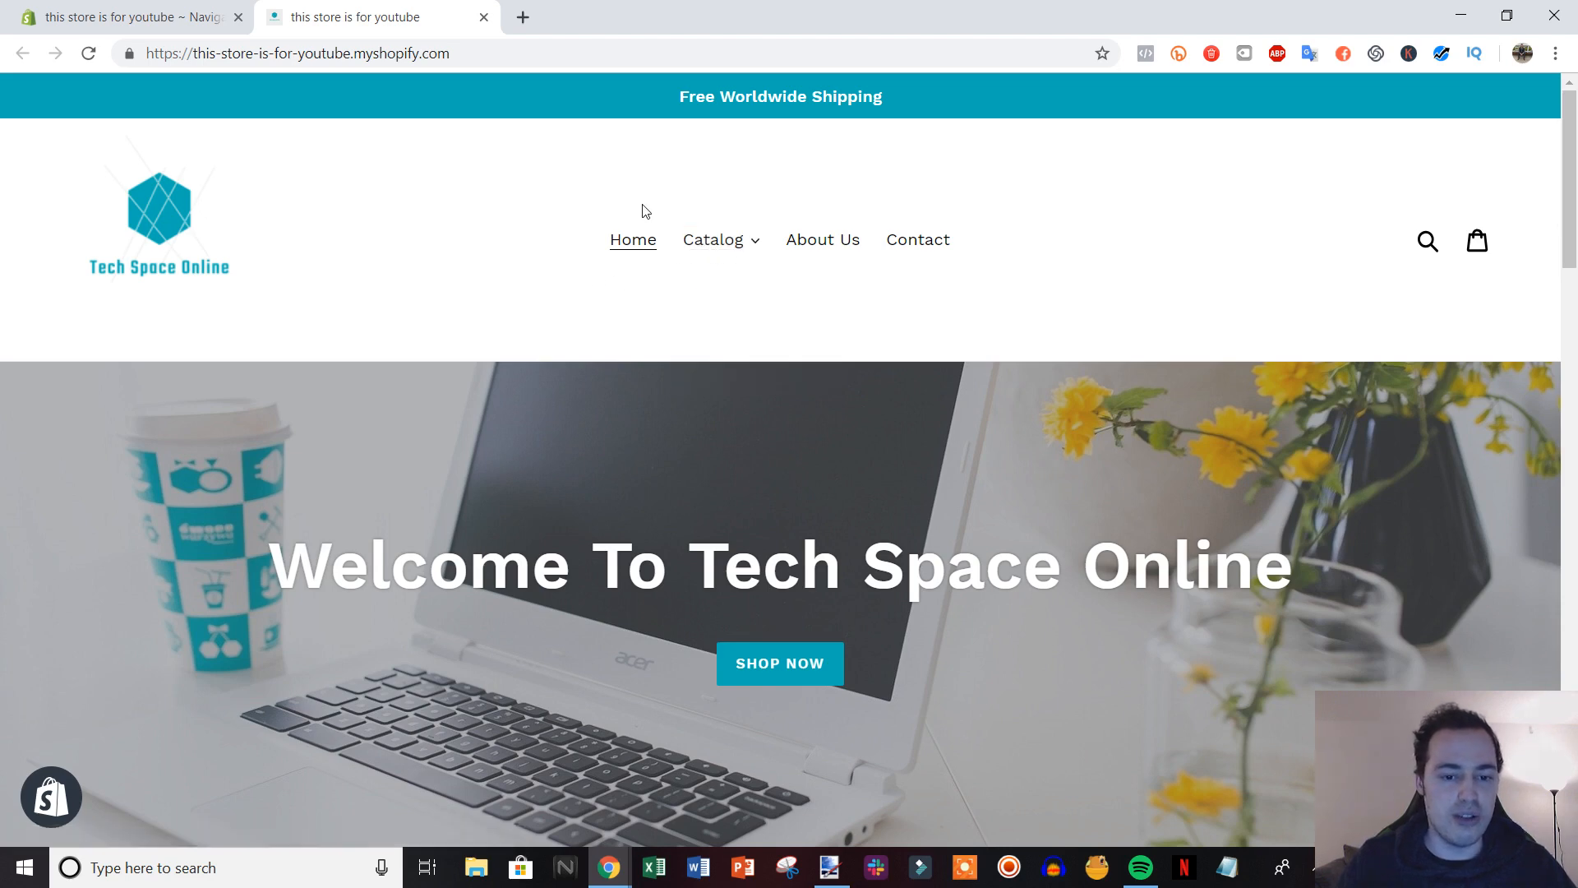
pyautogui.click(714, 240)
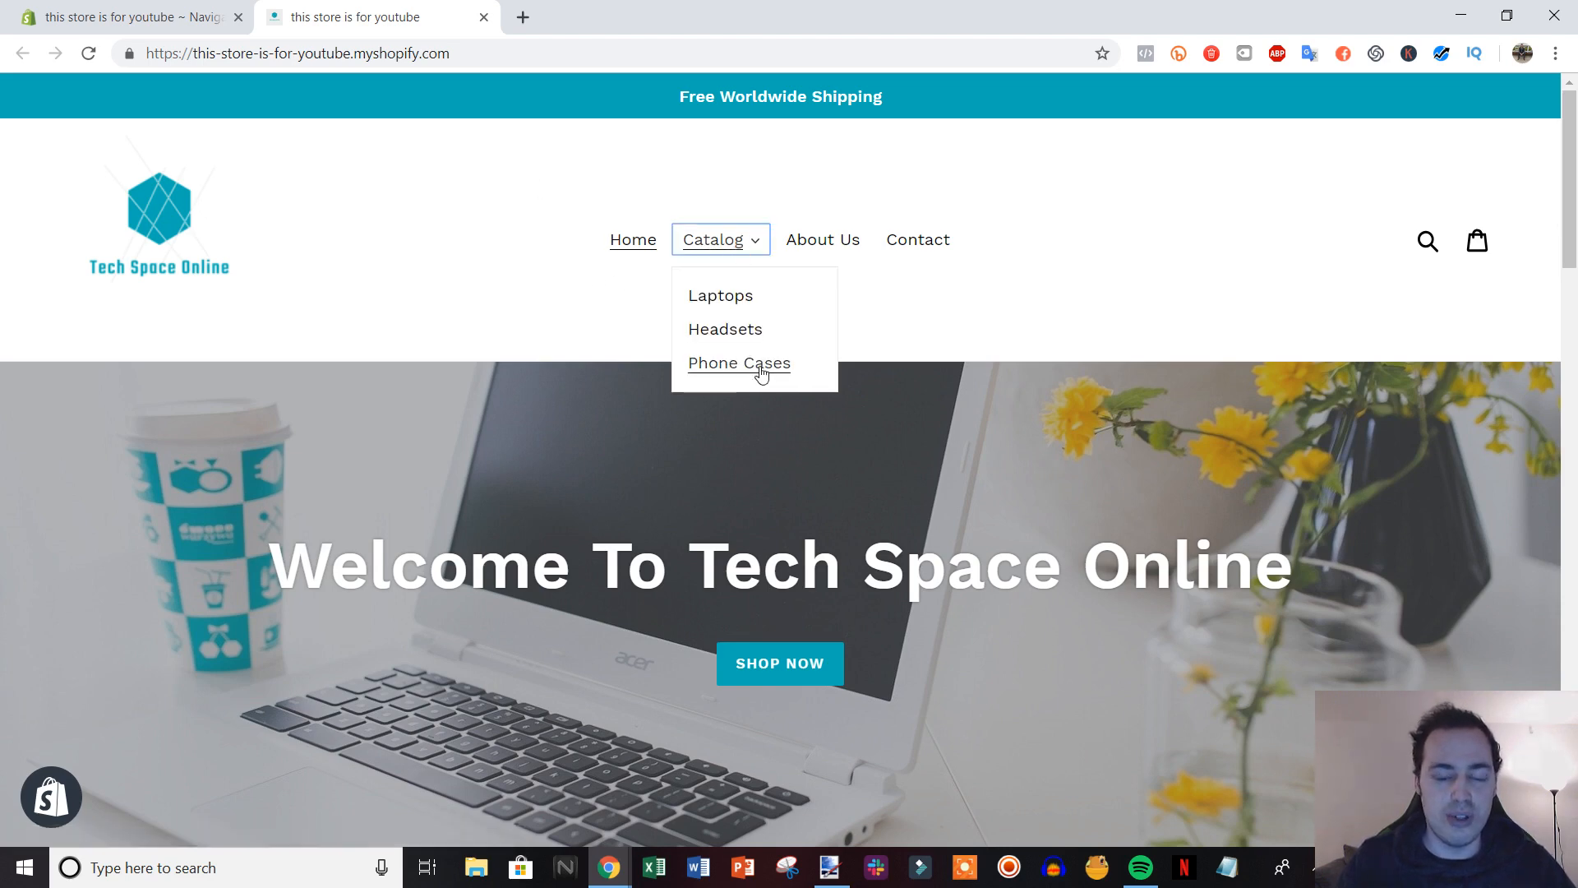
pyautogui.moveTo(847, 310)
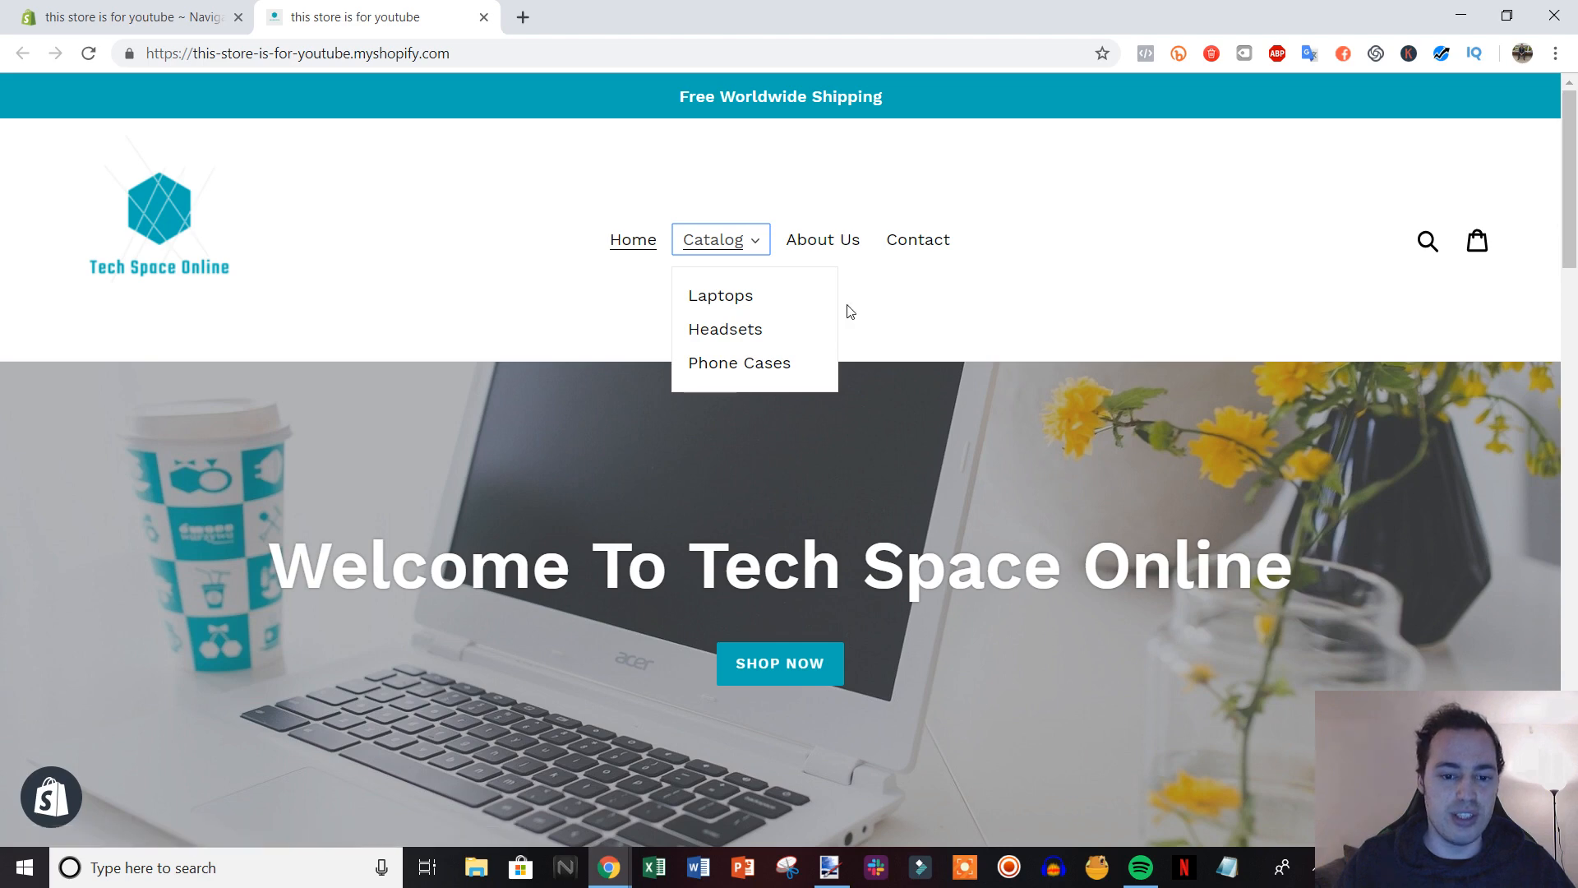
pyautogui.moveTo(738, 361)
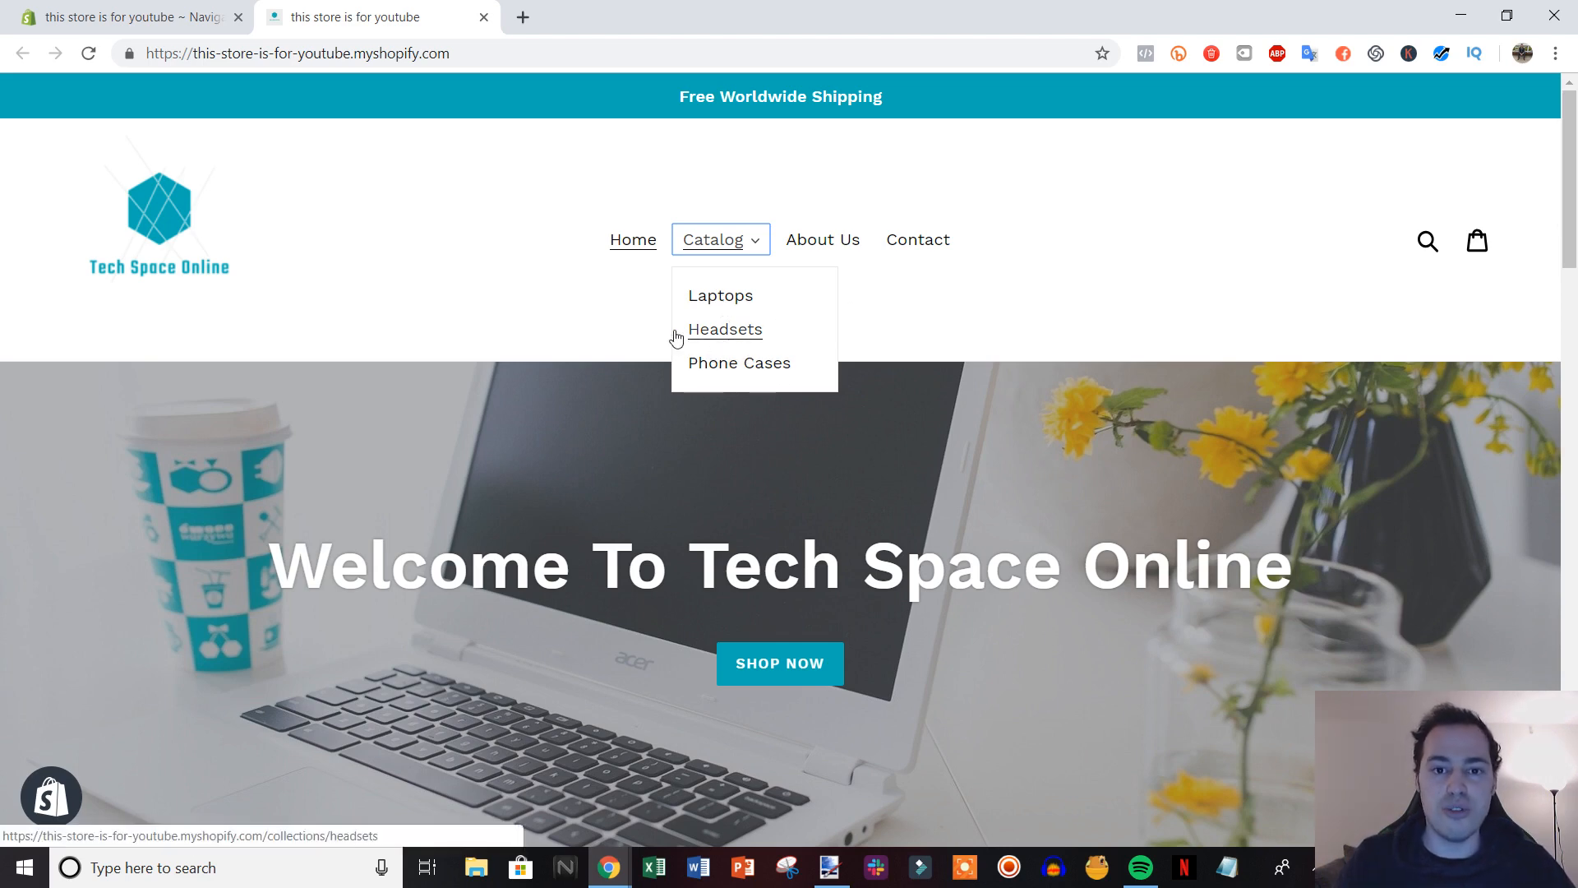
pyautogui.moveTo(739, 362)
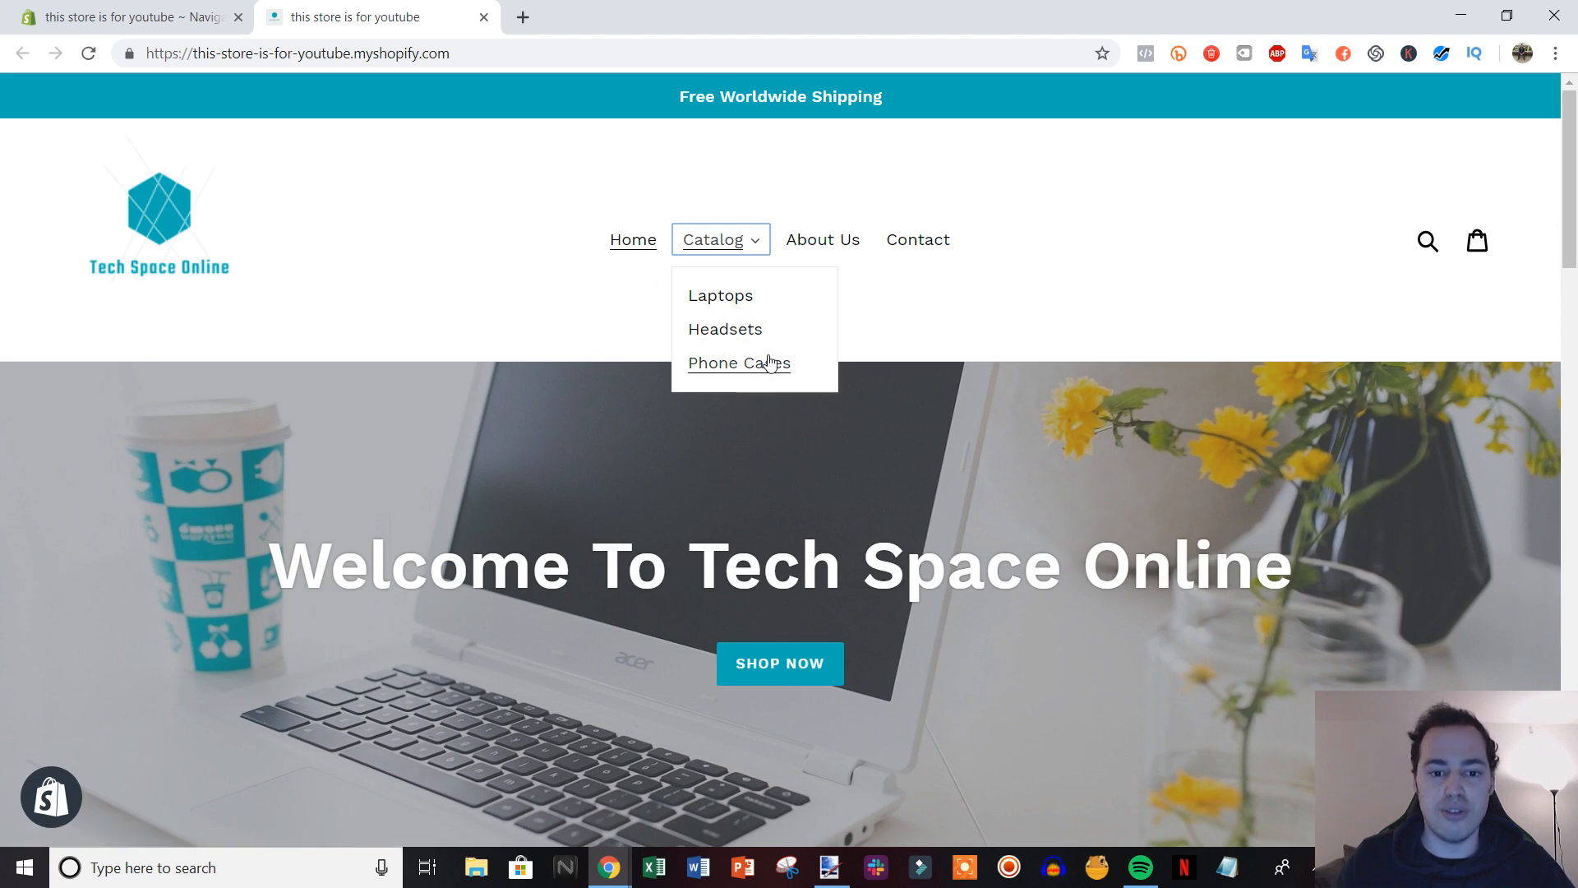
pyautogui.moveTo(511, 363)
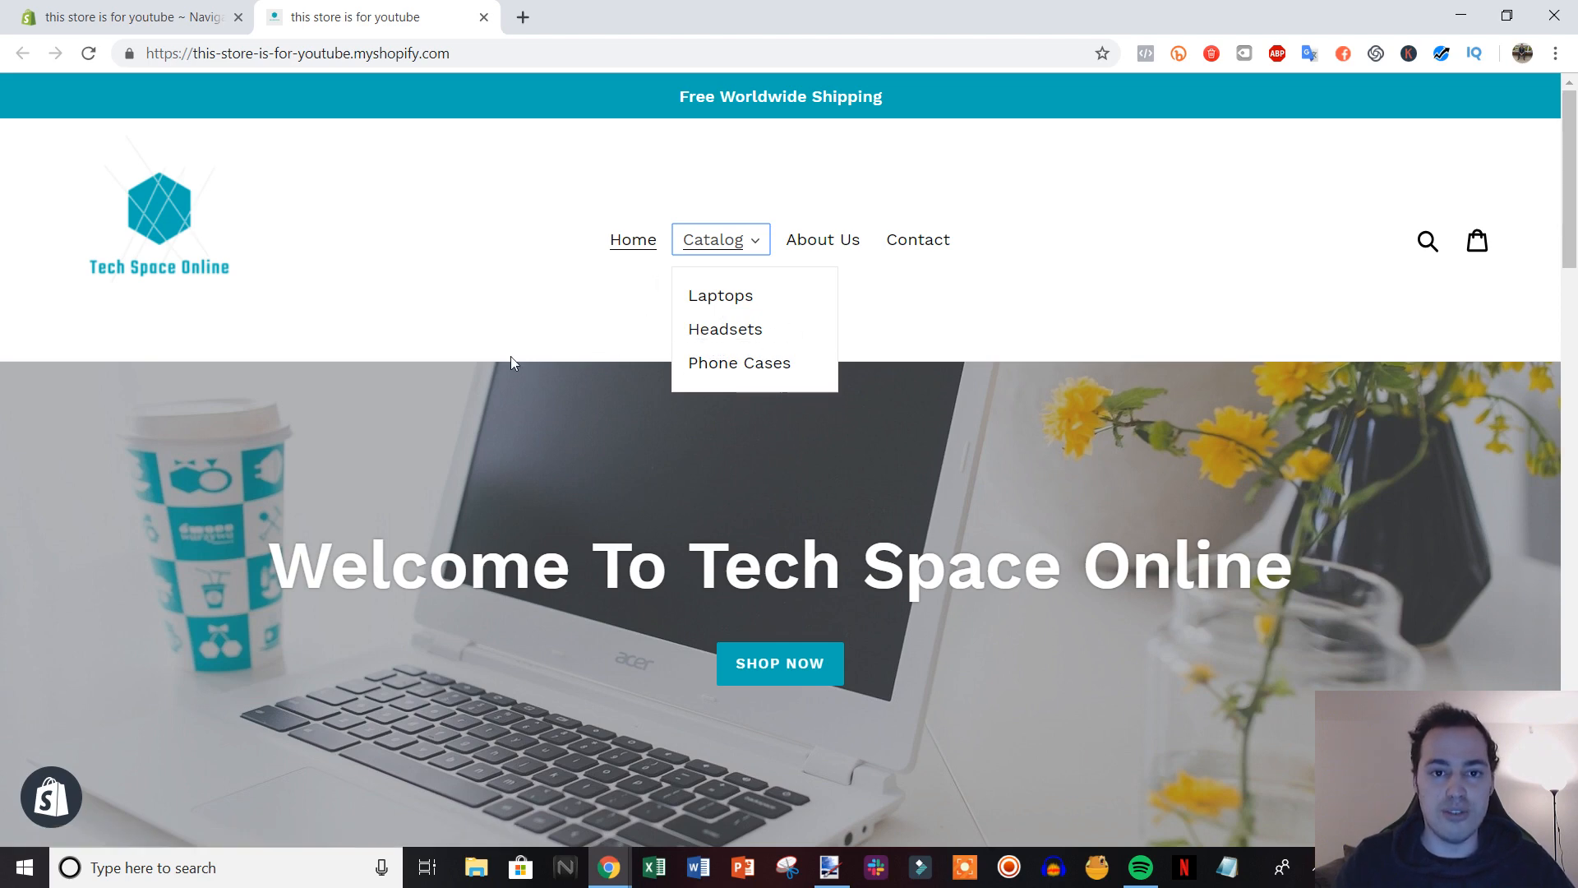
pyautogui.moveTo(592, 342)
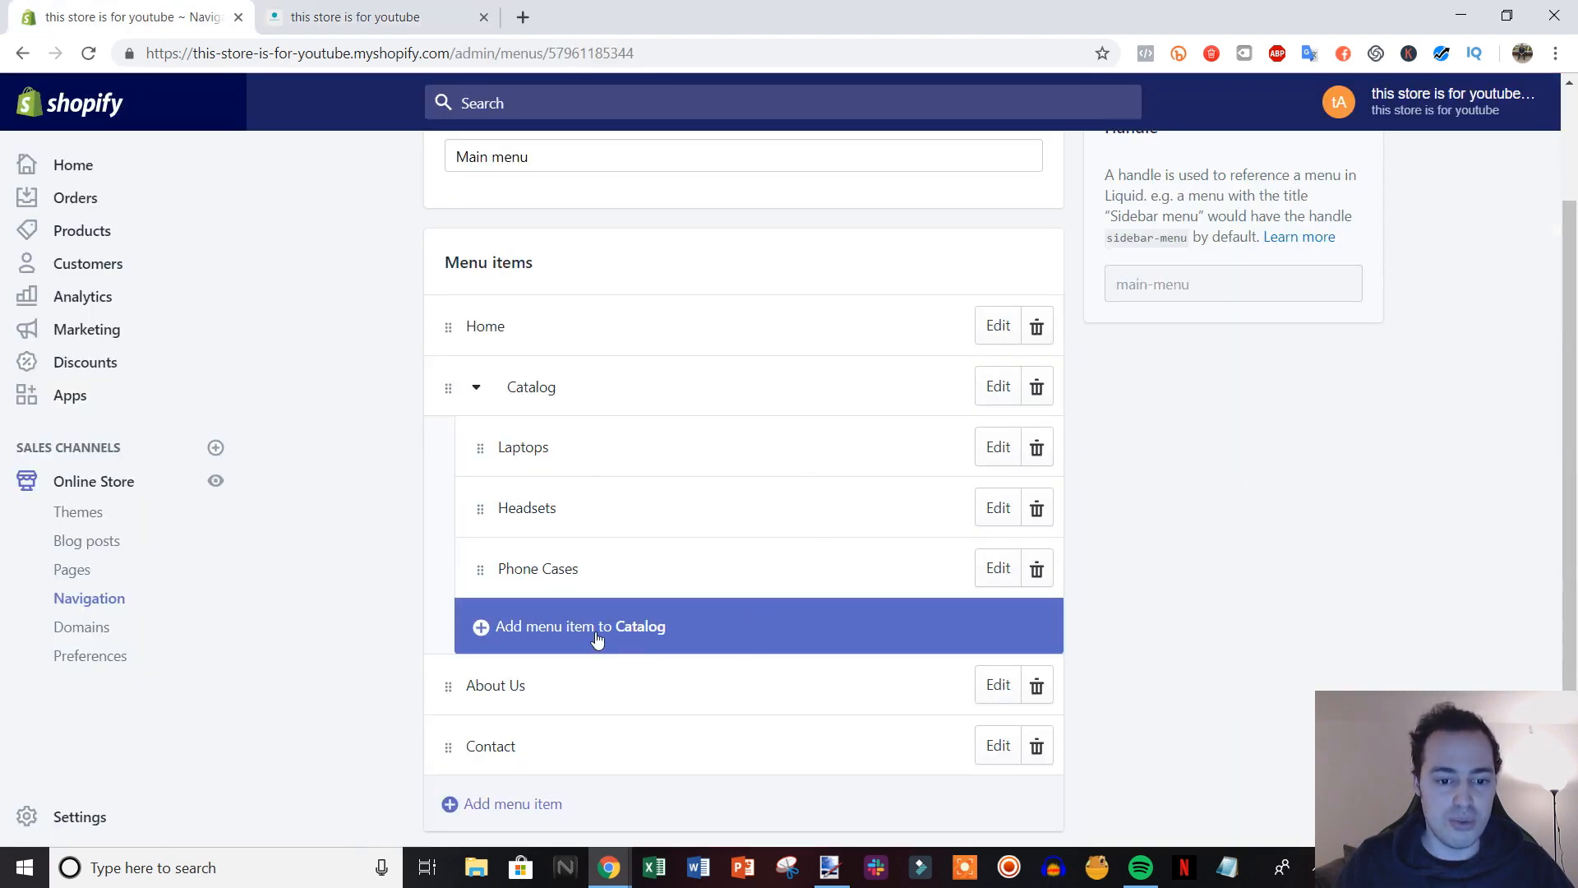
pyautogui.moveTo(580, 635)
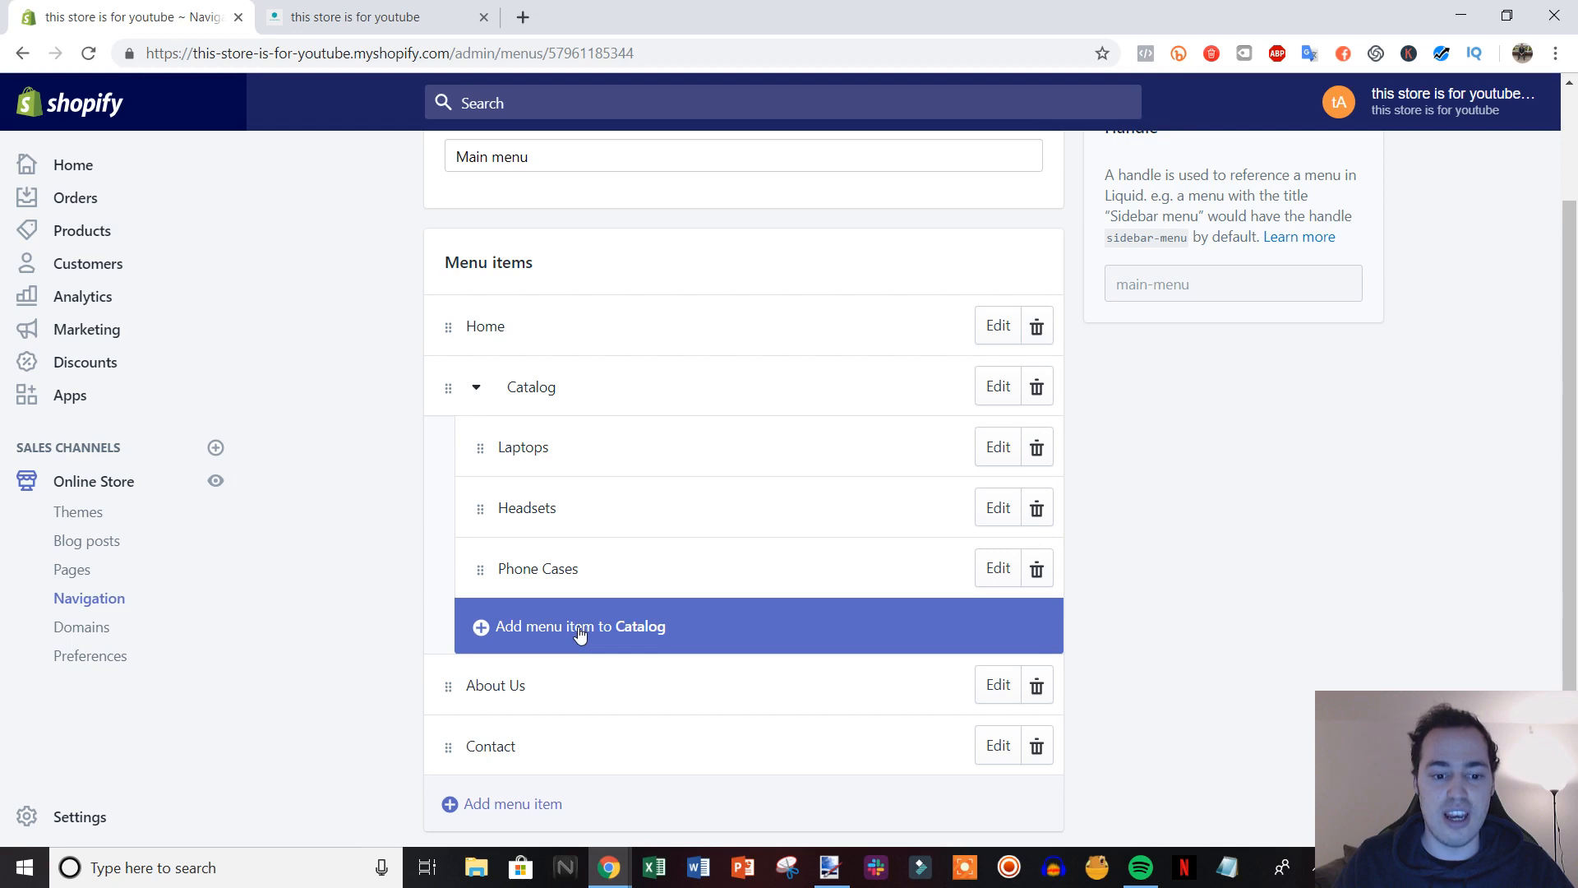
# Step: Add a Gaming Laptop item linked to Products > Gaming Laptop and nest it under Laptops
pyautogui.click(580, 626)
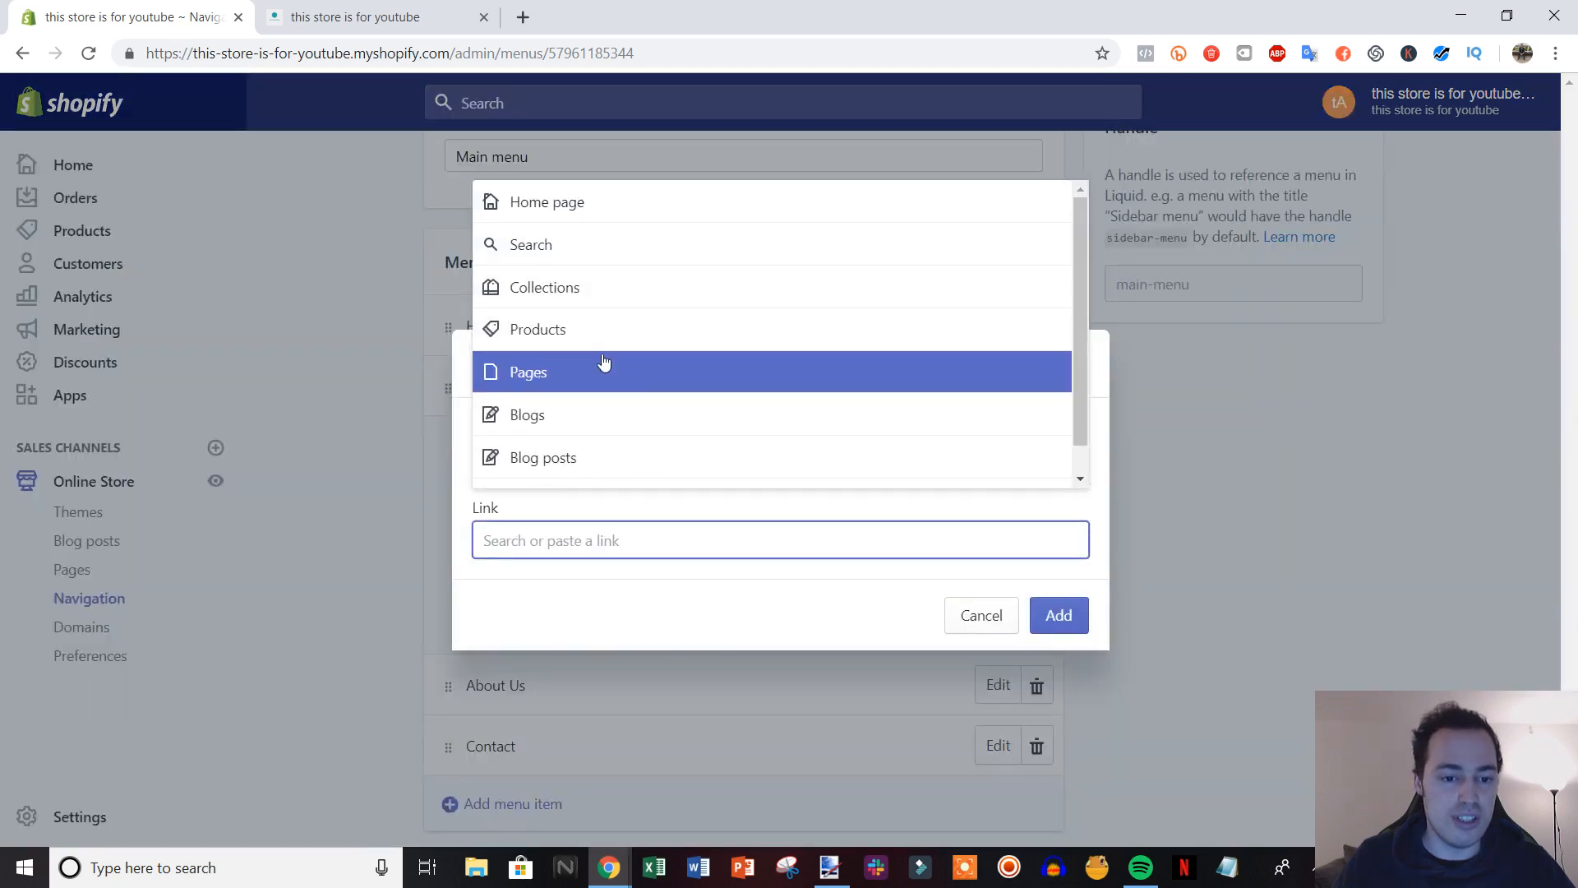
pyautogui.moveTo(538, 329)
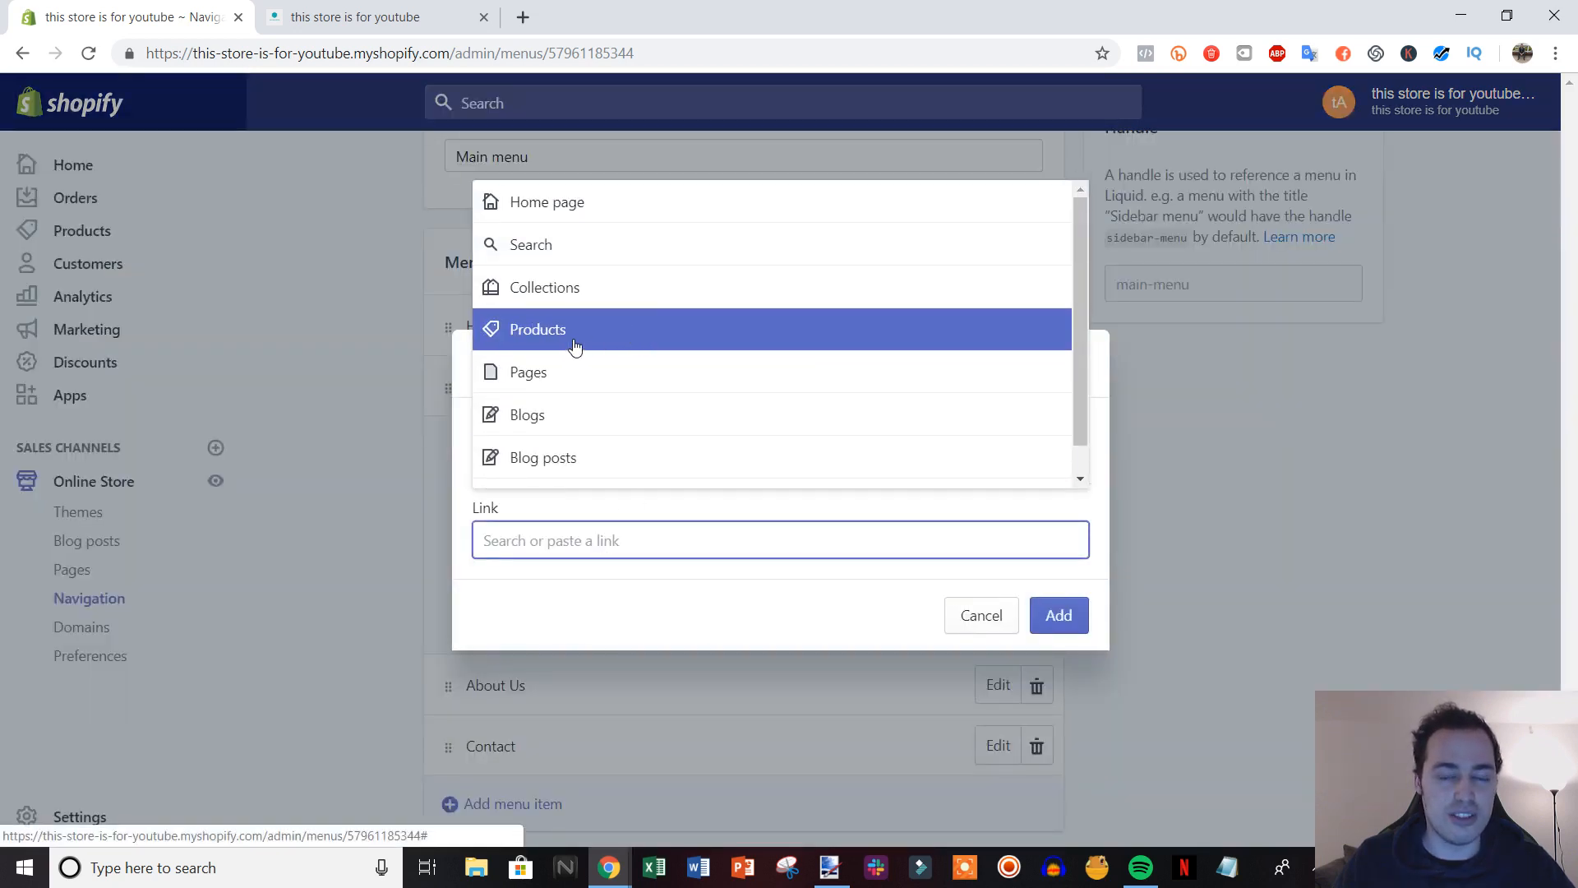
pyautogui.click(536, 328)
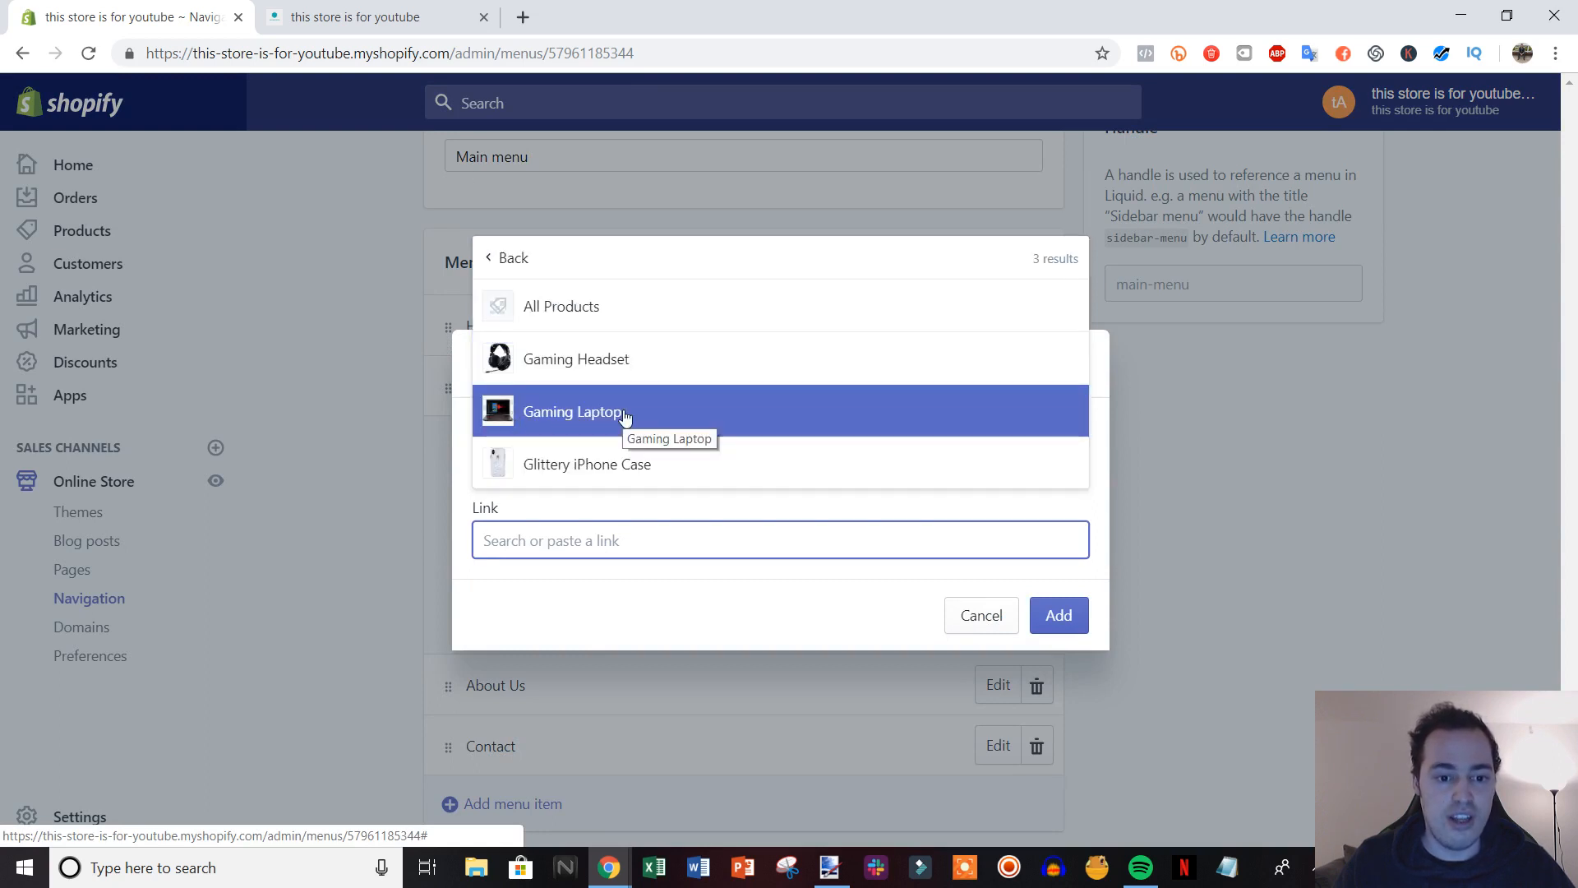
pyautogui.click(575, 411)
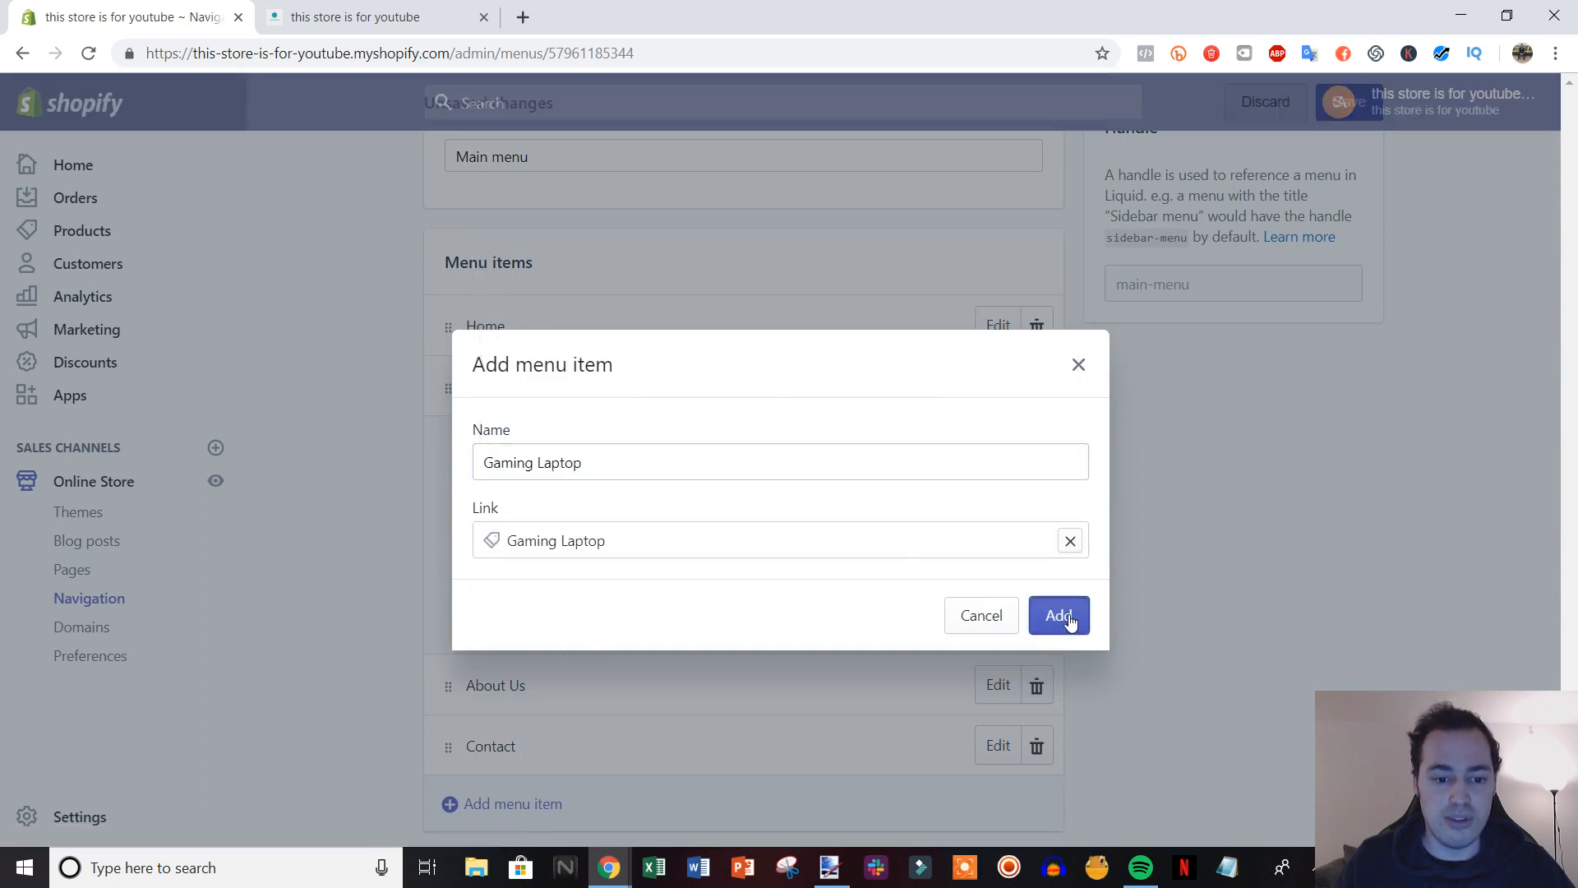
pyautogui.click(1057, 615)
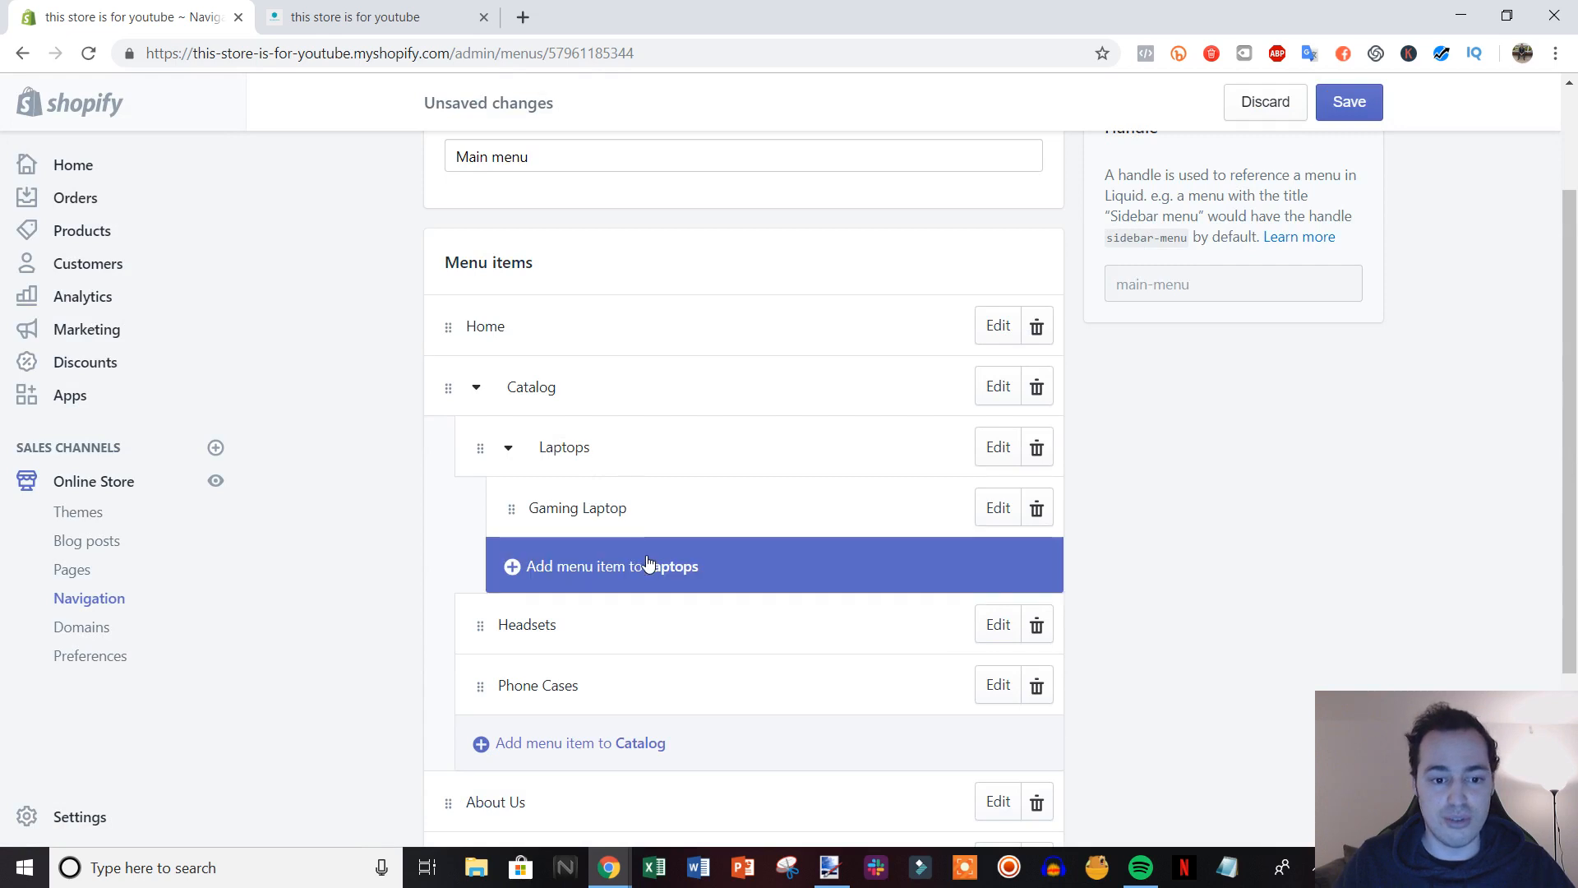
pyautogui.moveTo(628, 587)
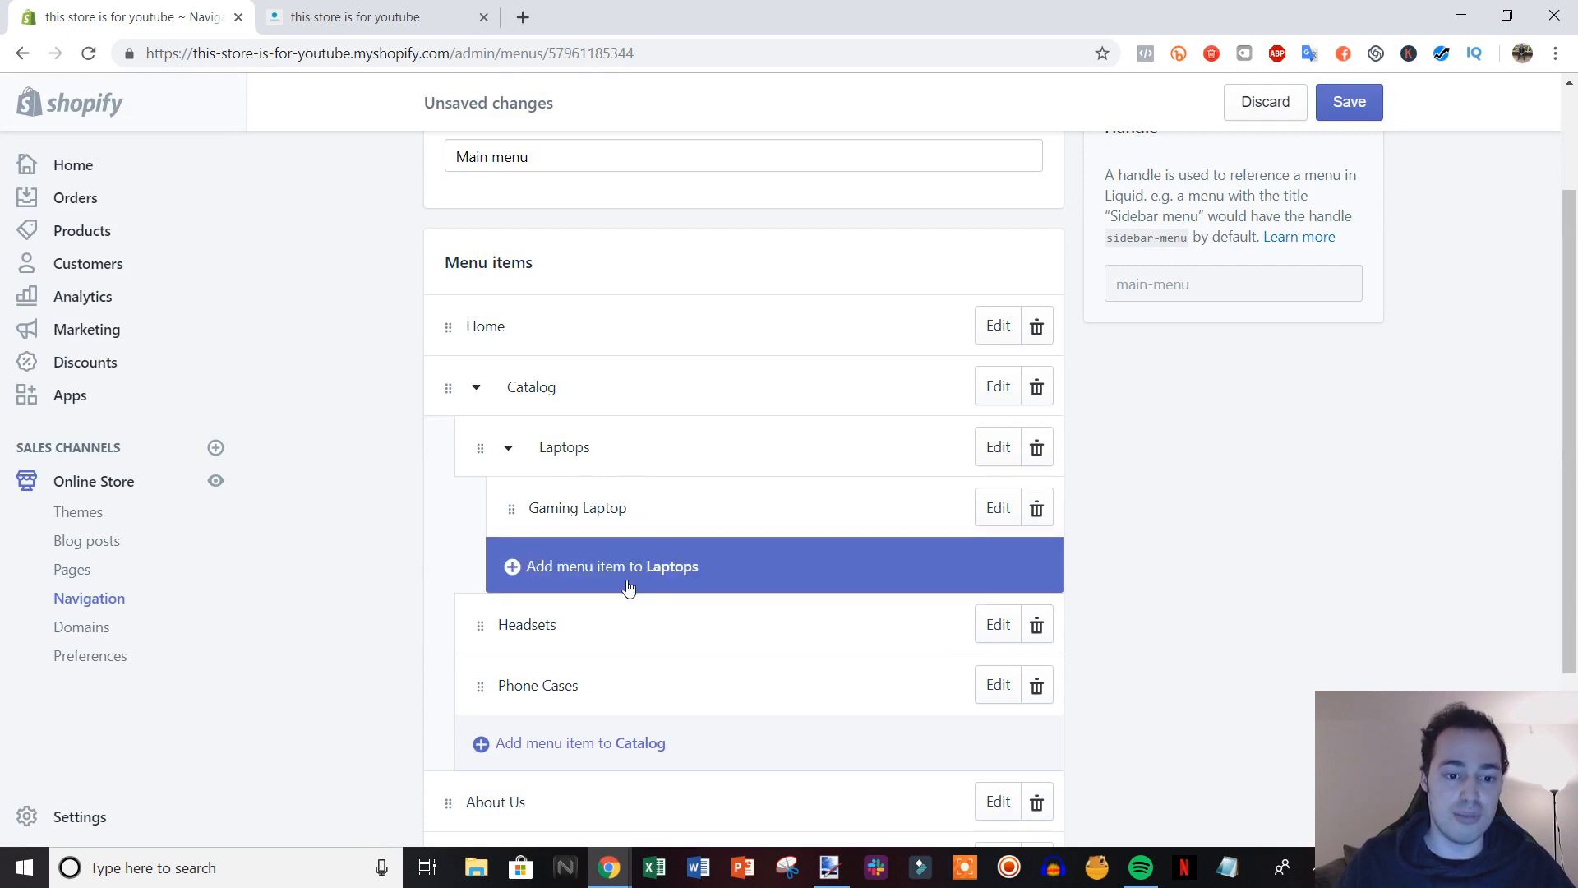
pyautogui.moveTo(670, 468)
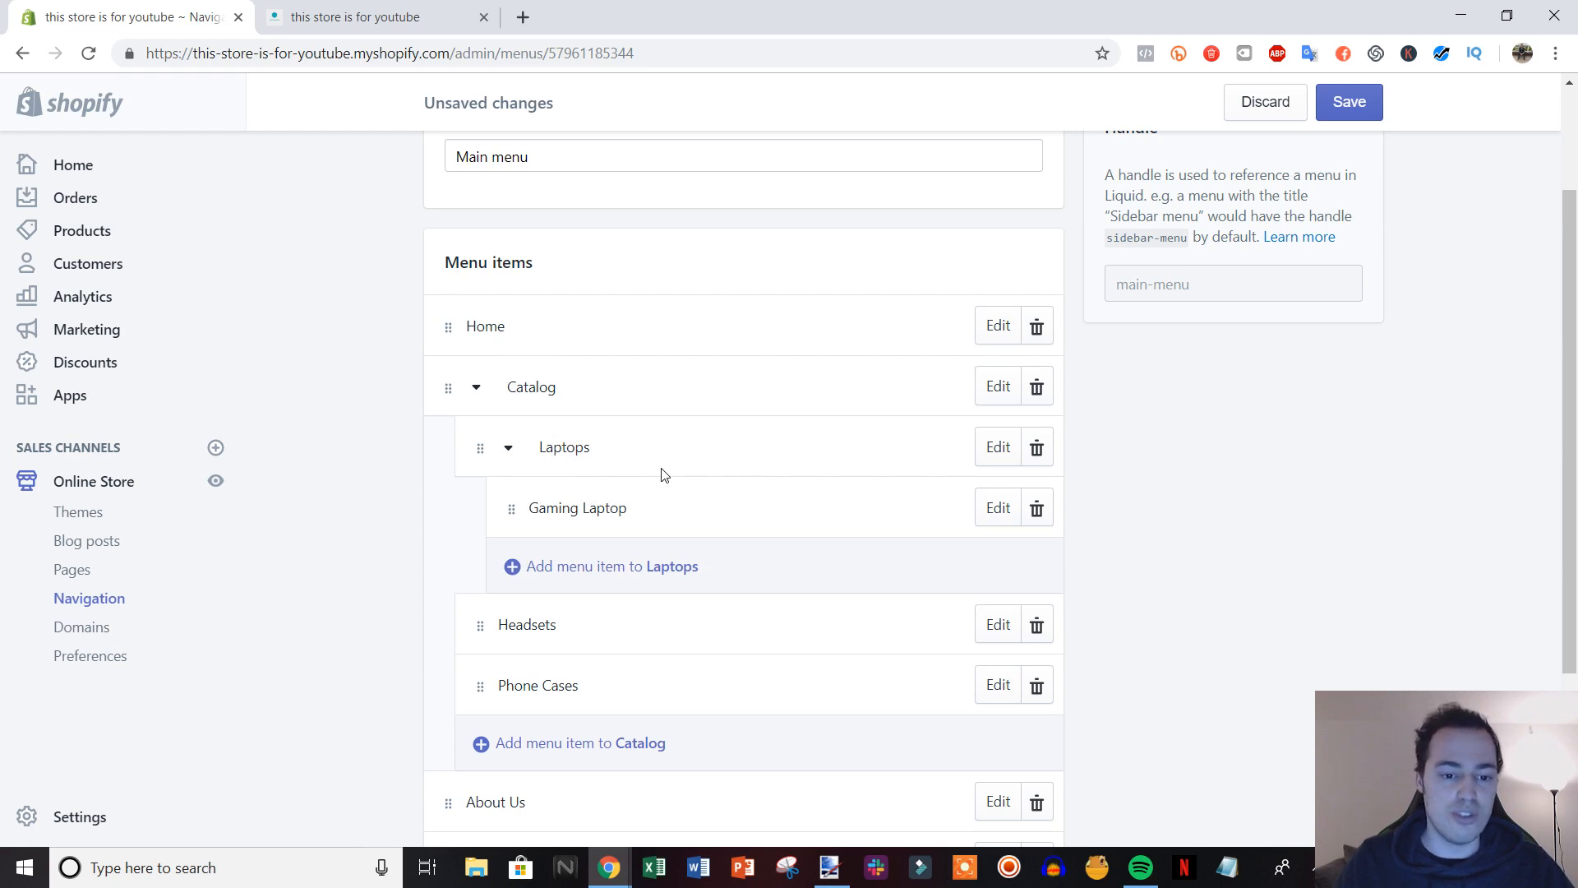
pyautogui.moveTo(549, 495)
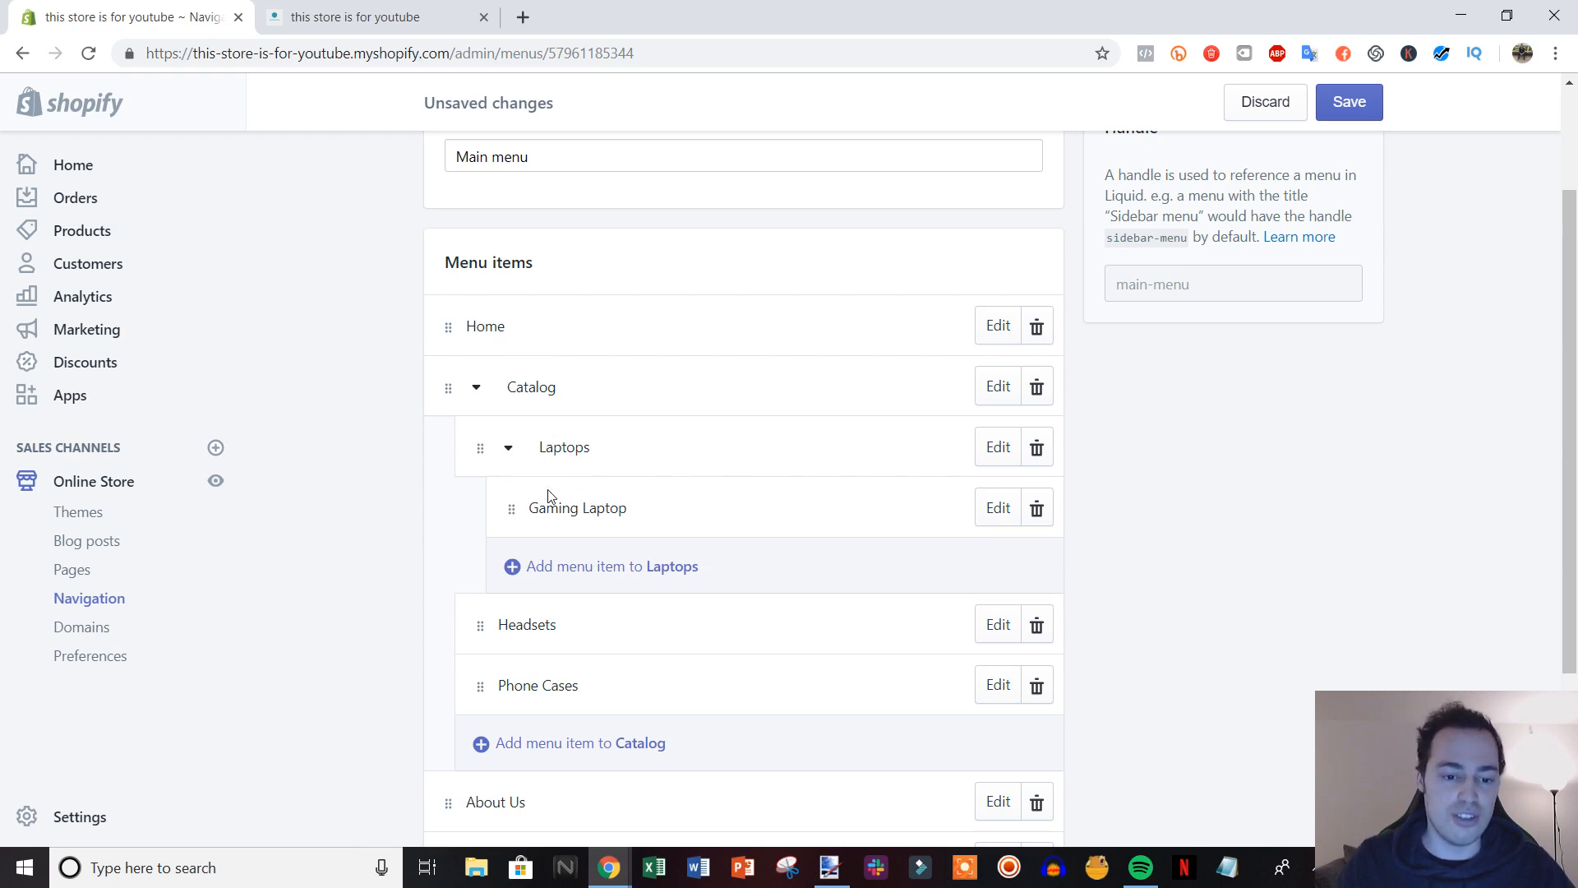
pyautogui.moveTo(426, 370)
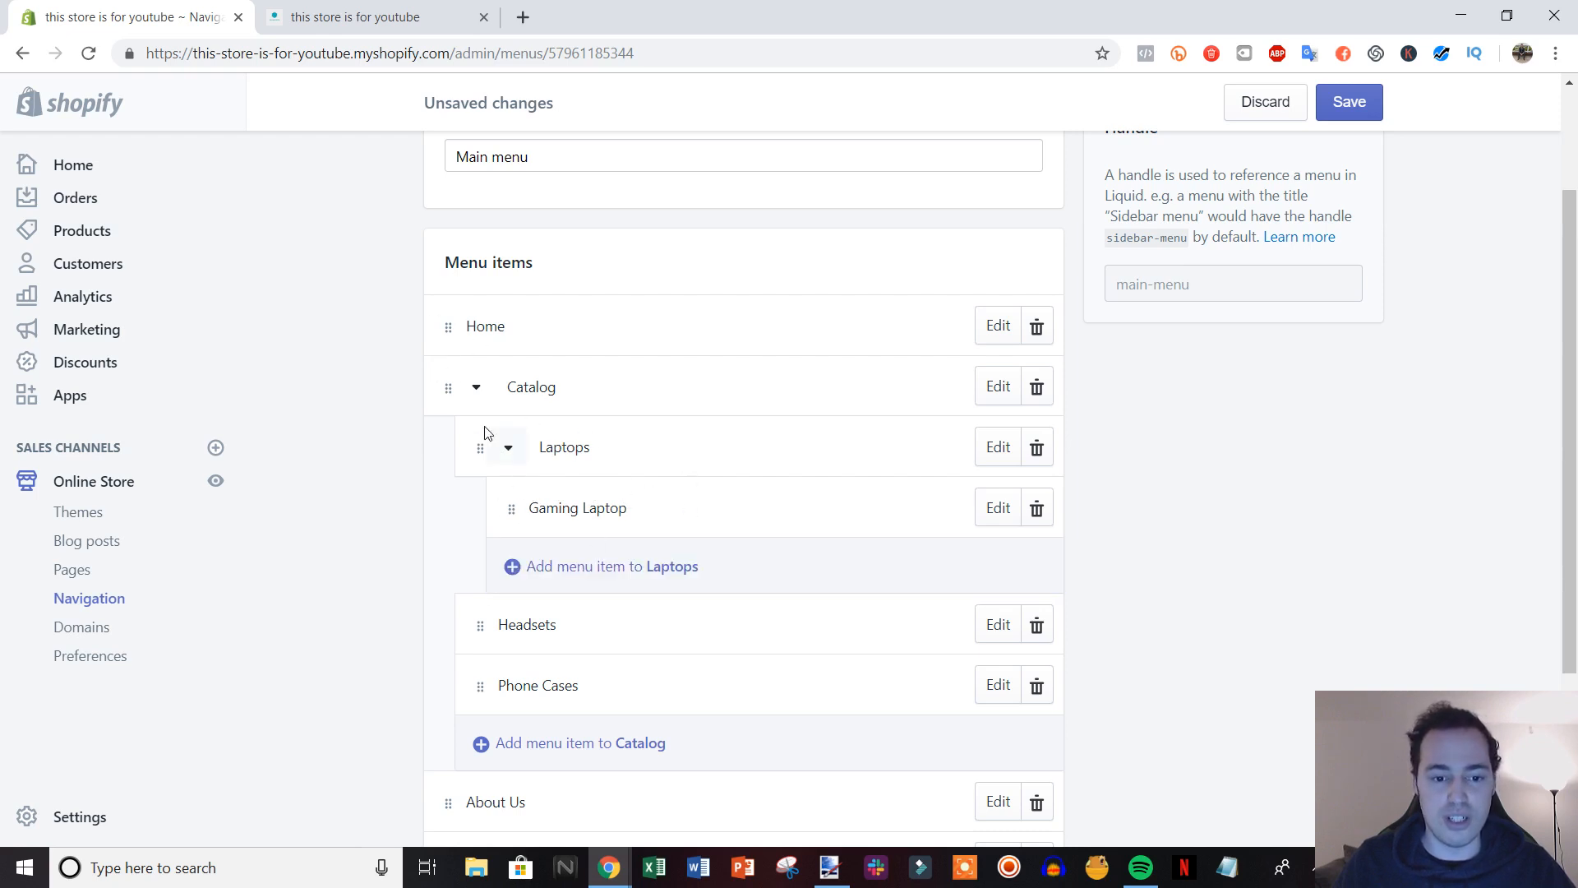
pyautogui.moveTo(1348, 102)
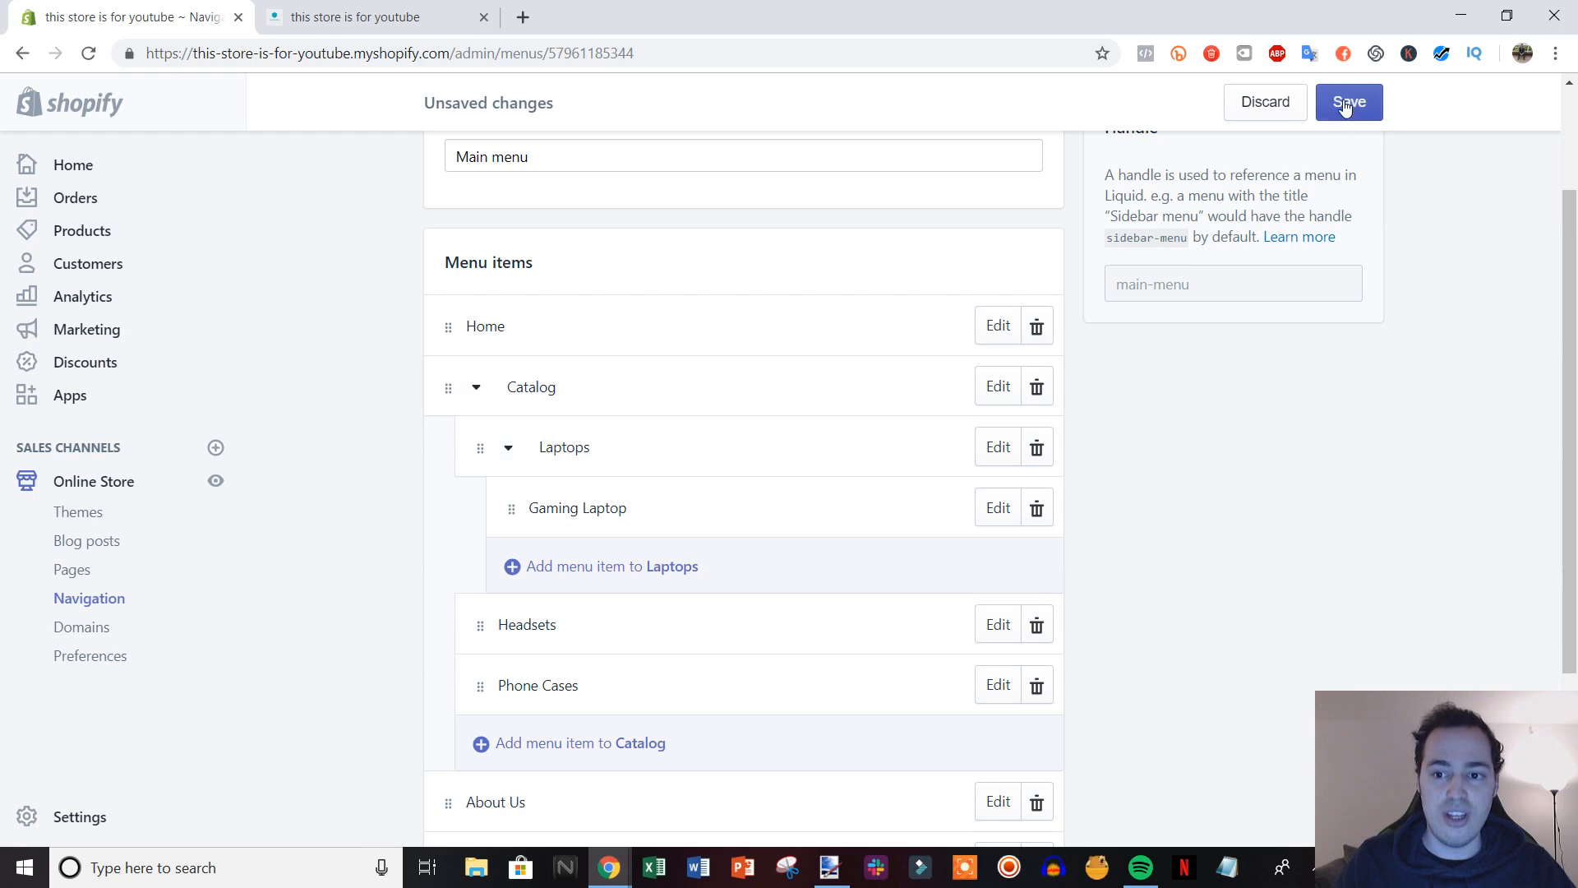
# Step: Save the Main menu and expand Catalog on the storefront to see Gaming Laptop beneath Laptops
pyautogui.click(1348, 102)
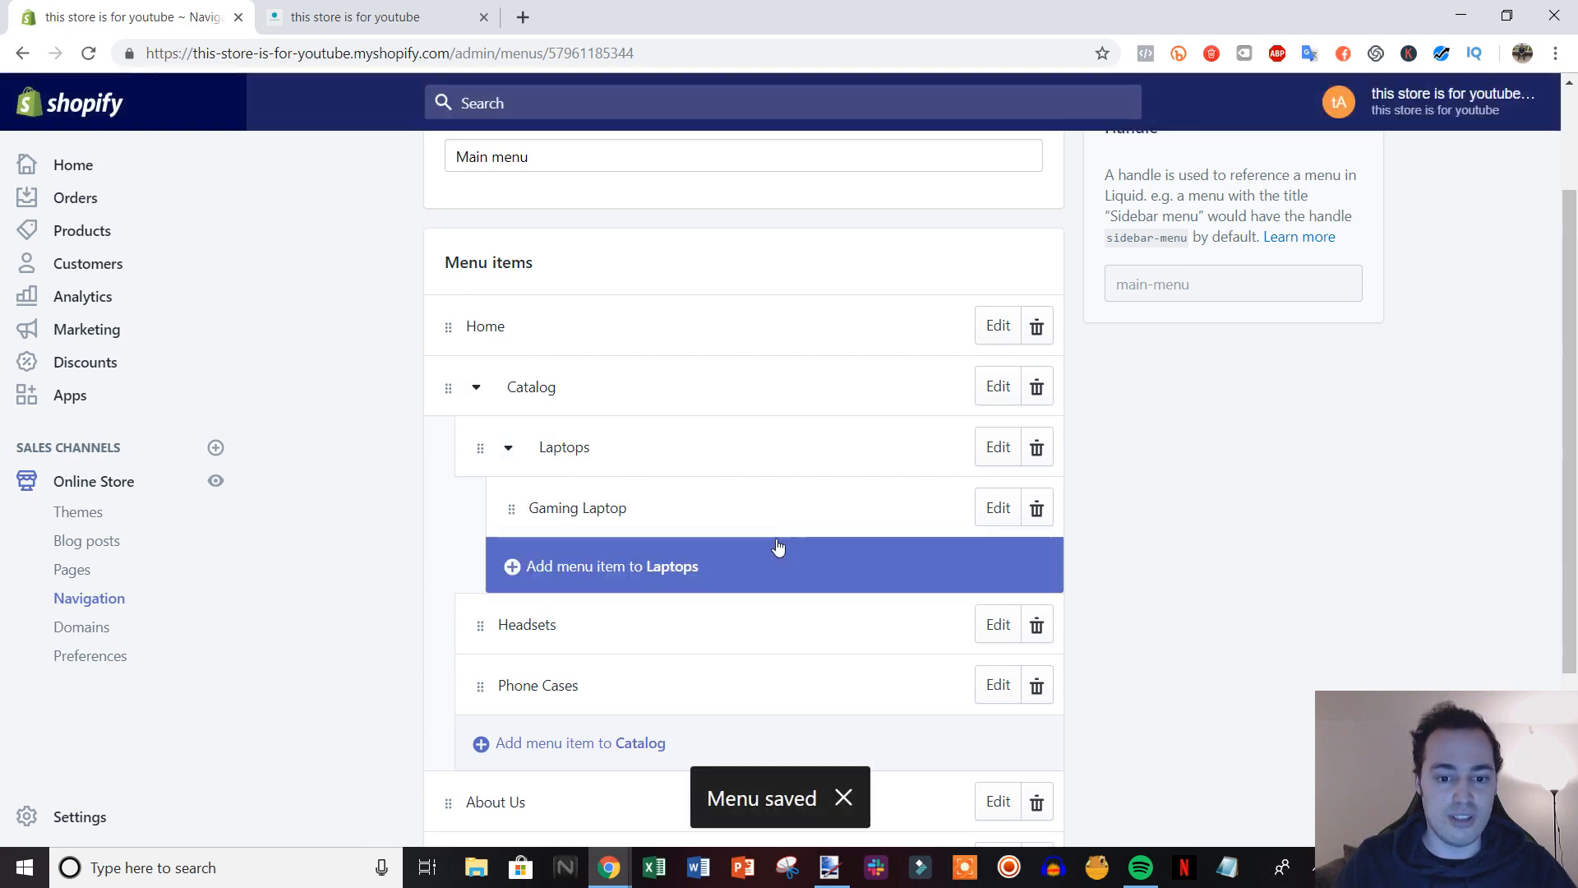
pyautogui.click(373, 16)
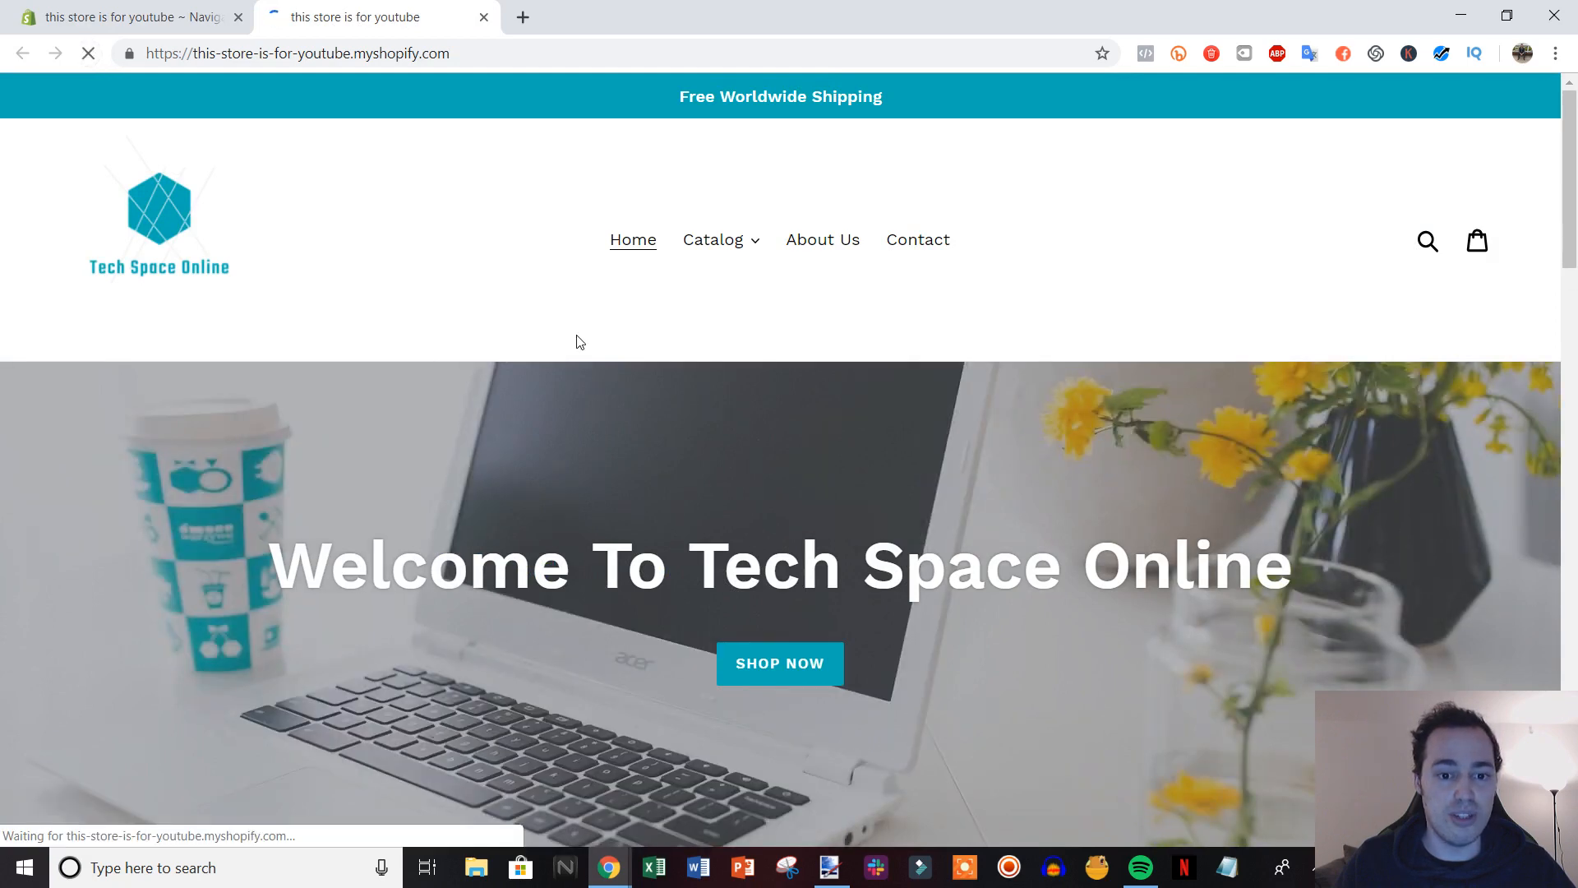
pyautogui.click(714, 240)
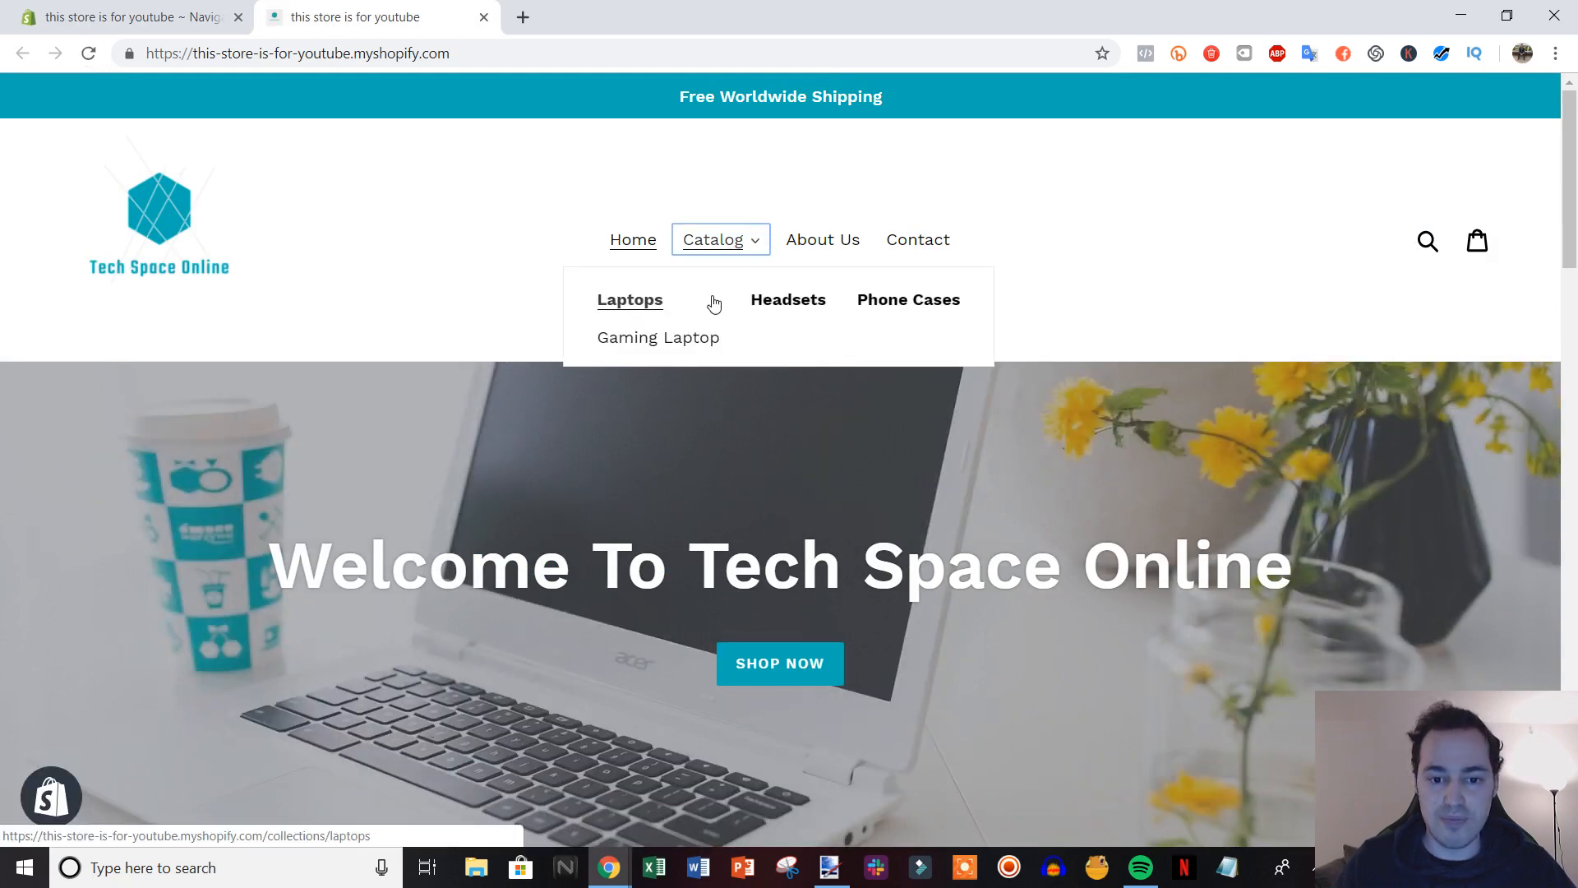
pyautogui.moveTo(908, 299)
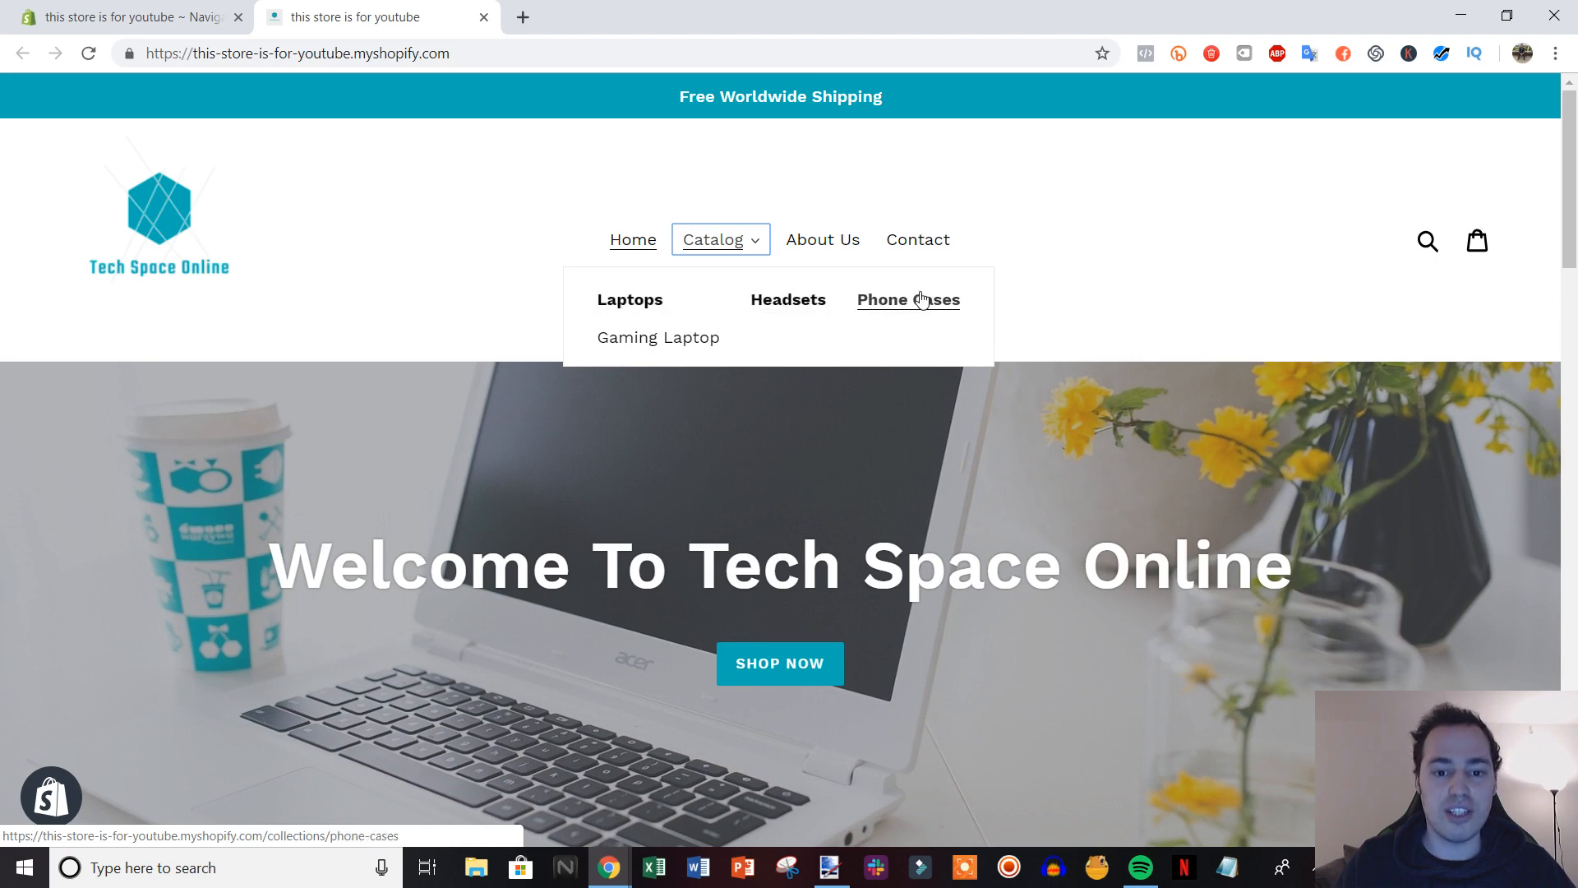
pyautogui.moveTo(754, 352)
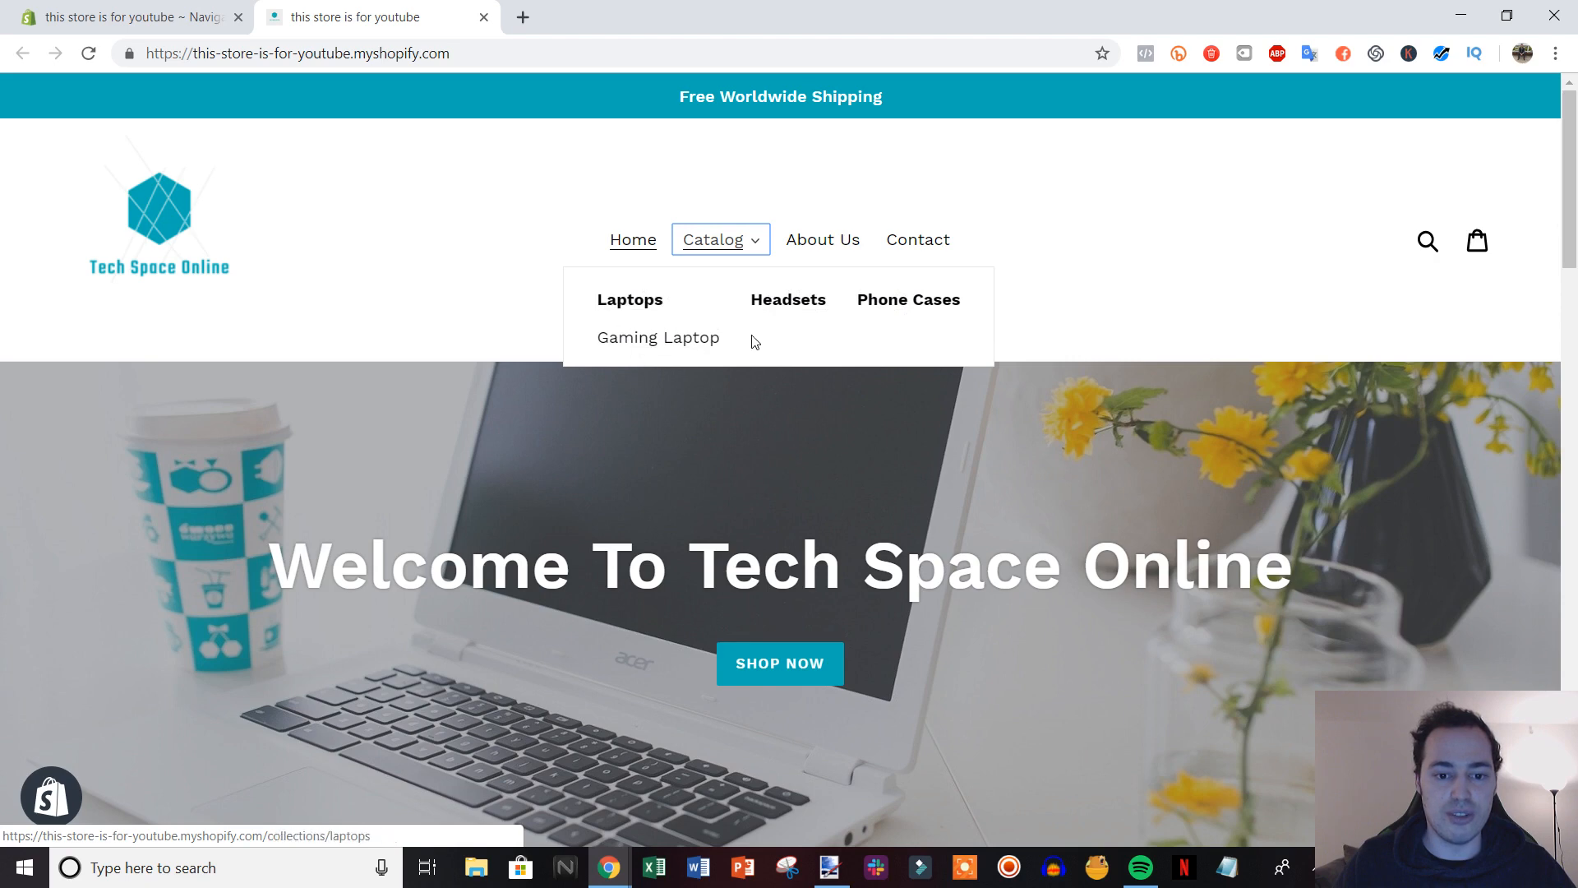
# Step: Add Gaming Headset under Headsets and Glittery iPhone Case under Phone Cases in the Main menu
pyautogui.click(120, 17)
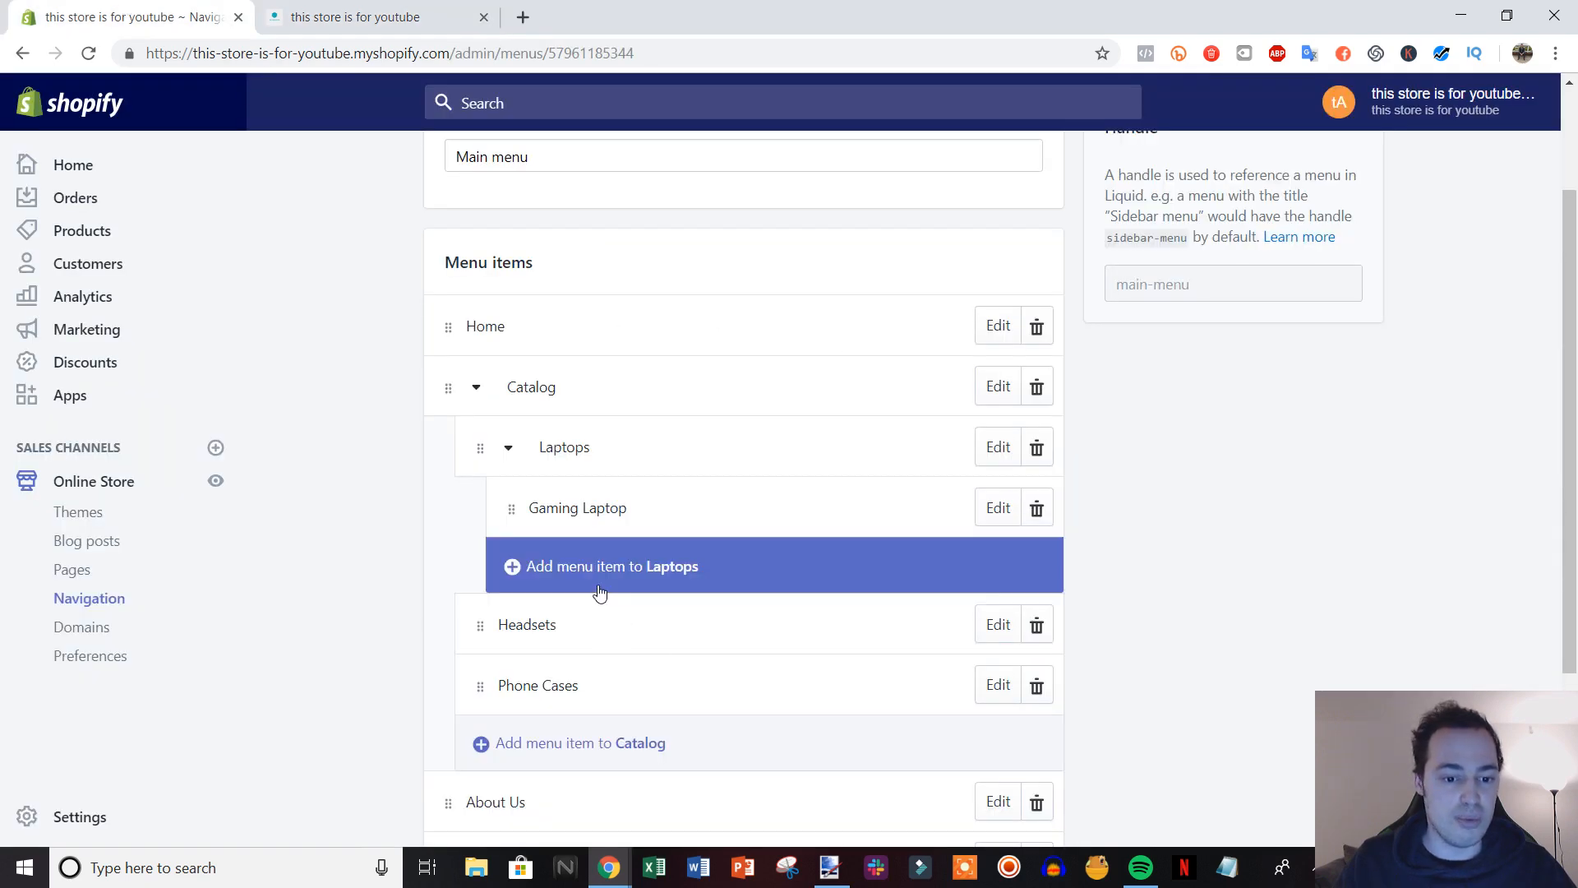
pyautogui.click(602, 566)
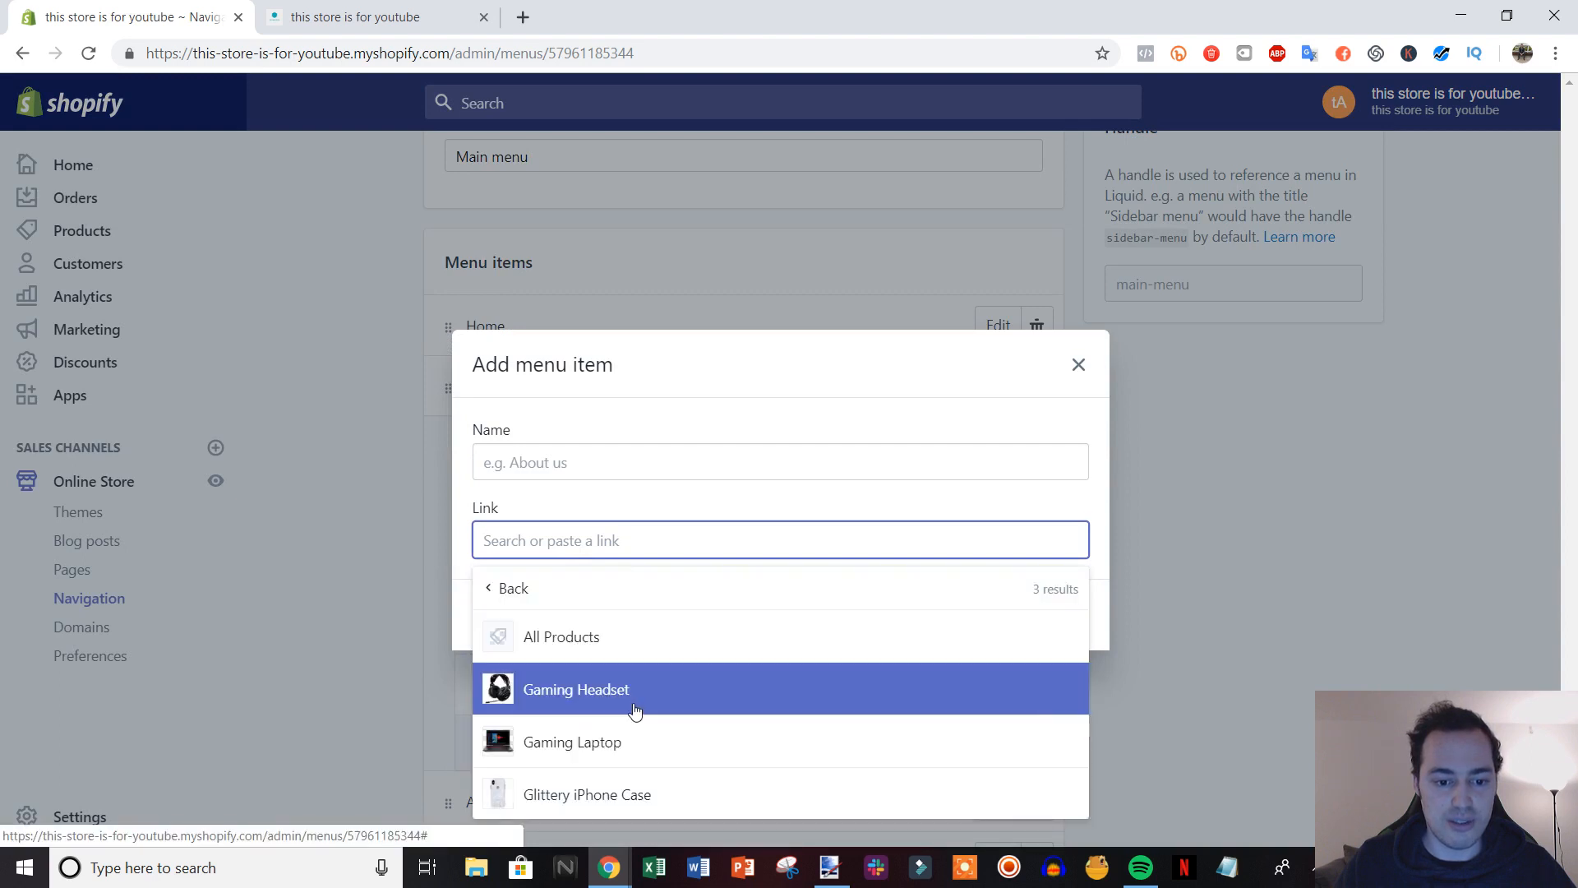
pyautogui.click(576, 688)
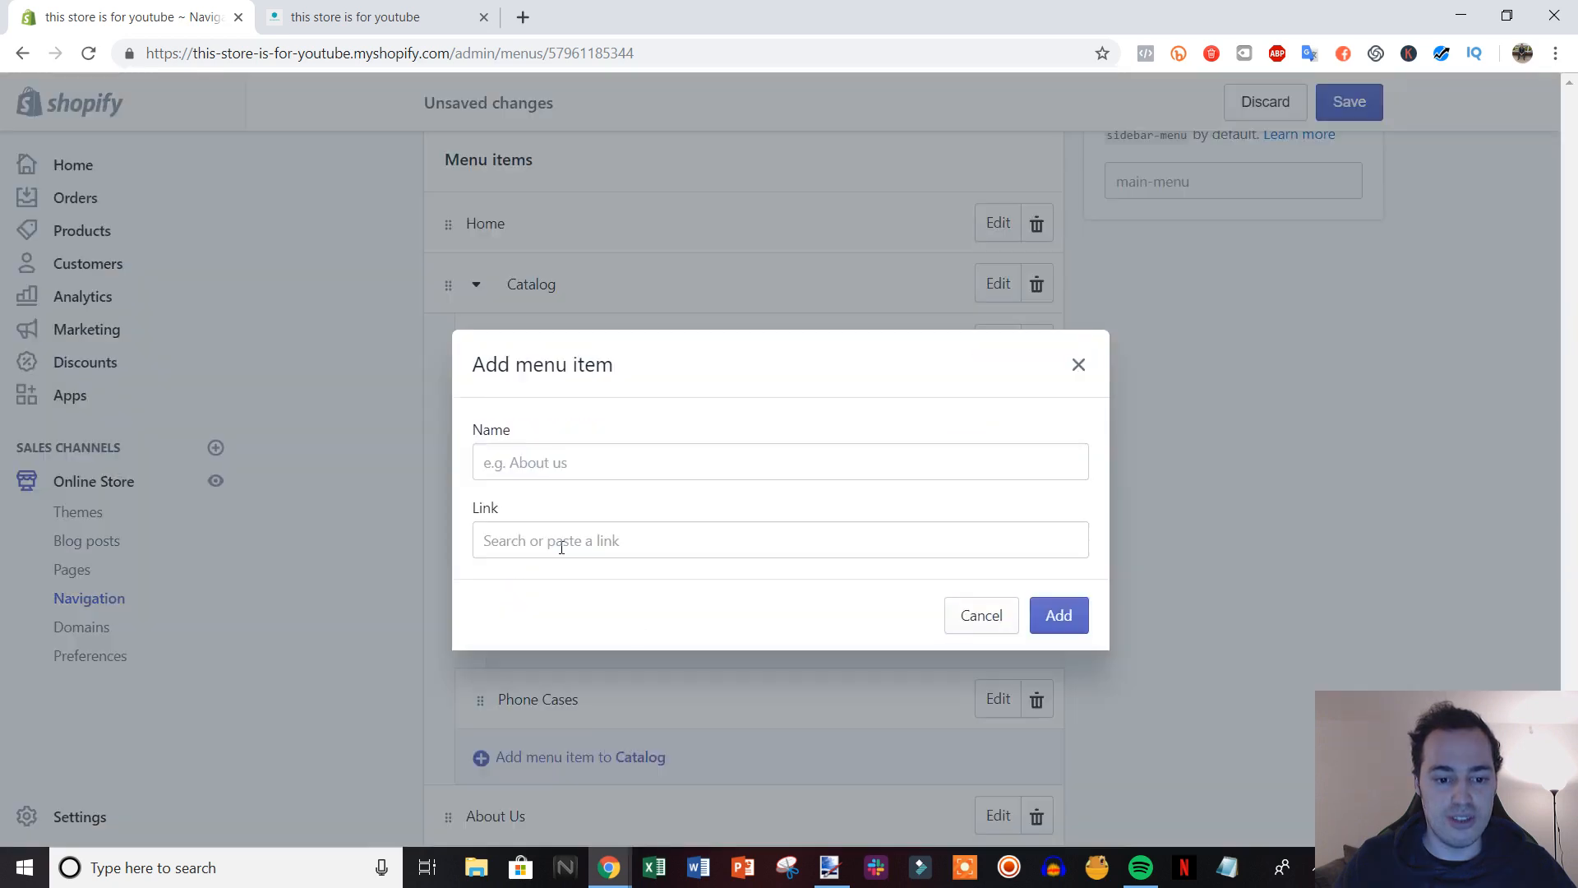
pyautogui.click(778, 539)
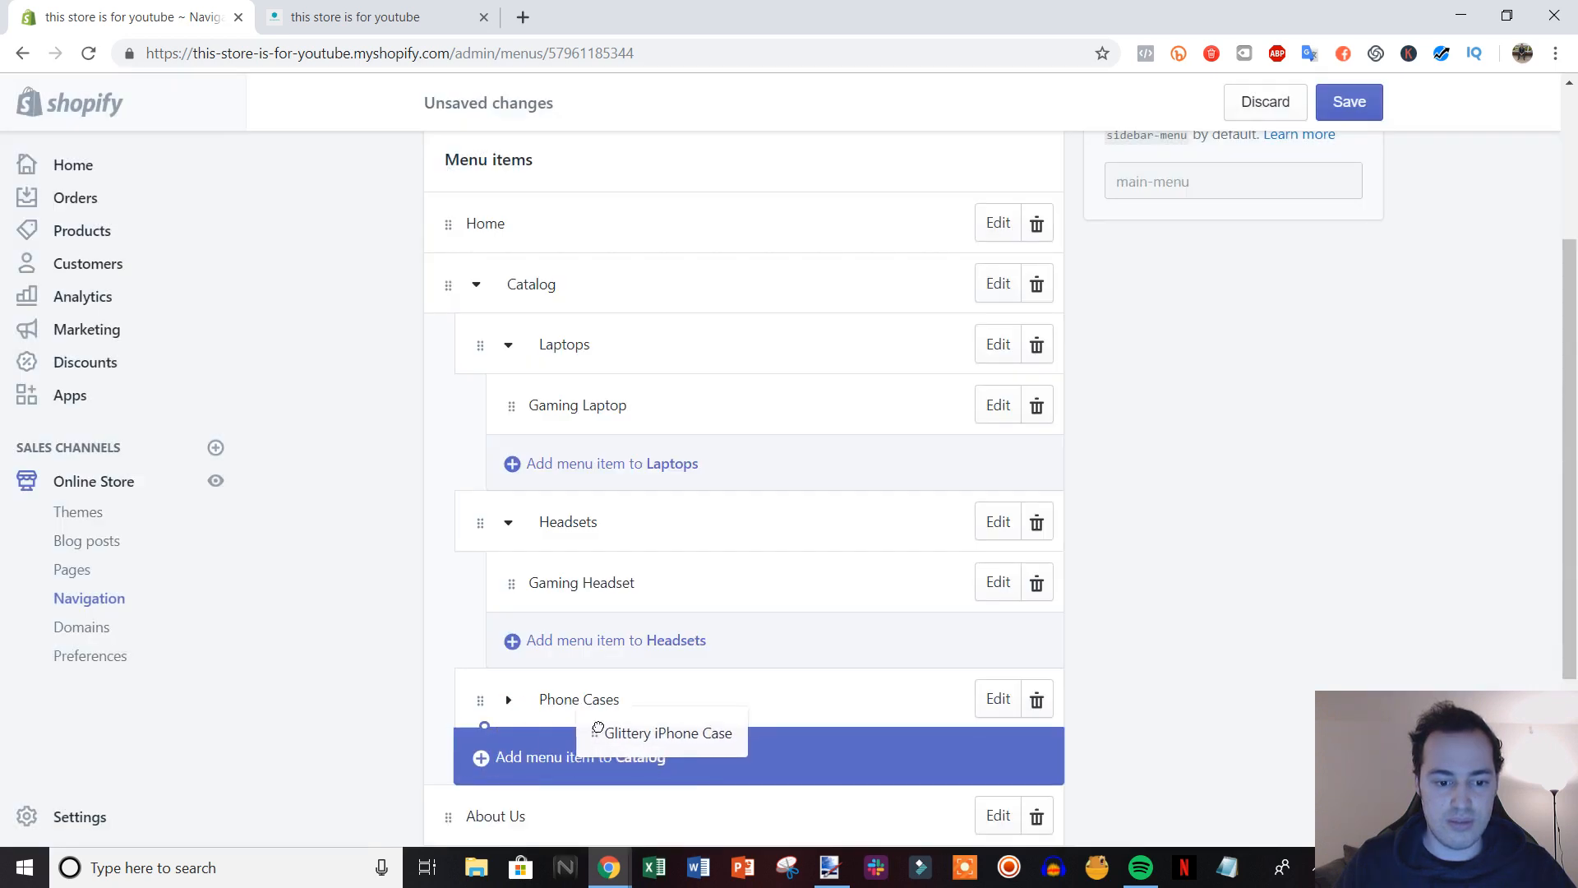
# Step: Save the updated menu and return to the storefront preview
pyautogui.click(1348, 102)
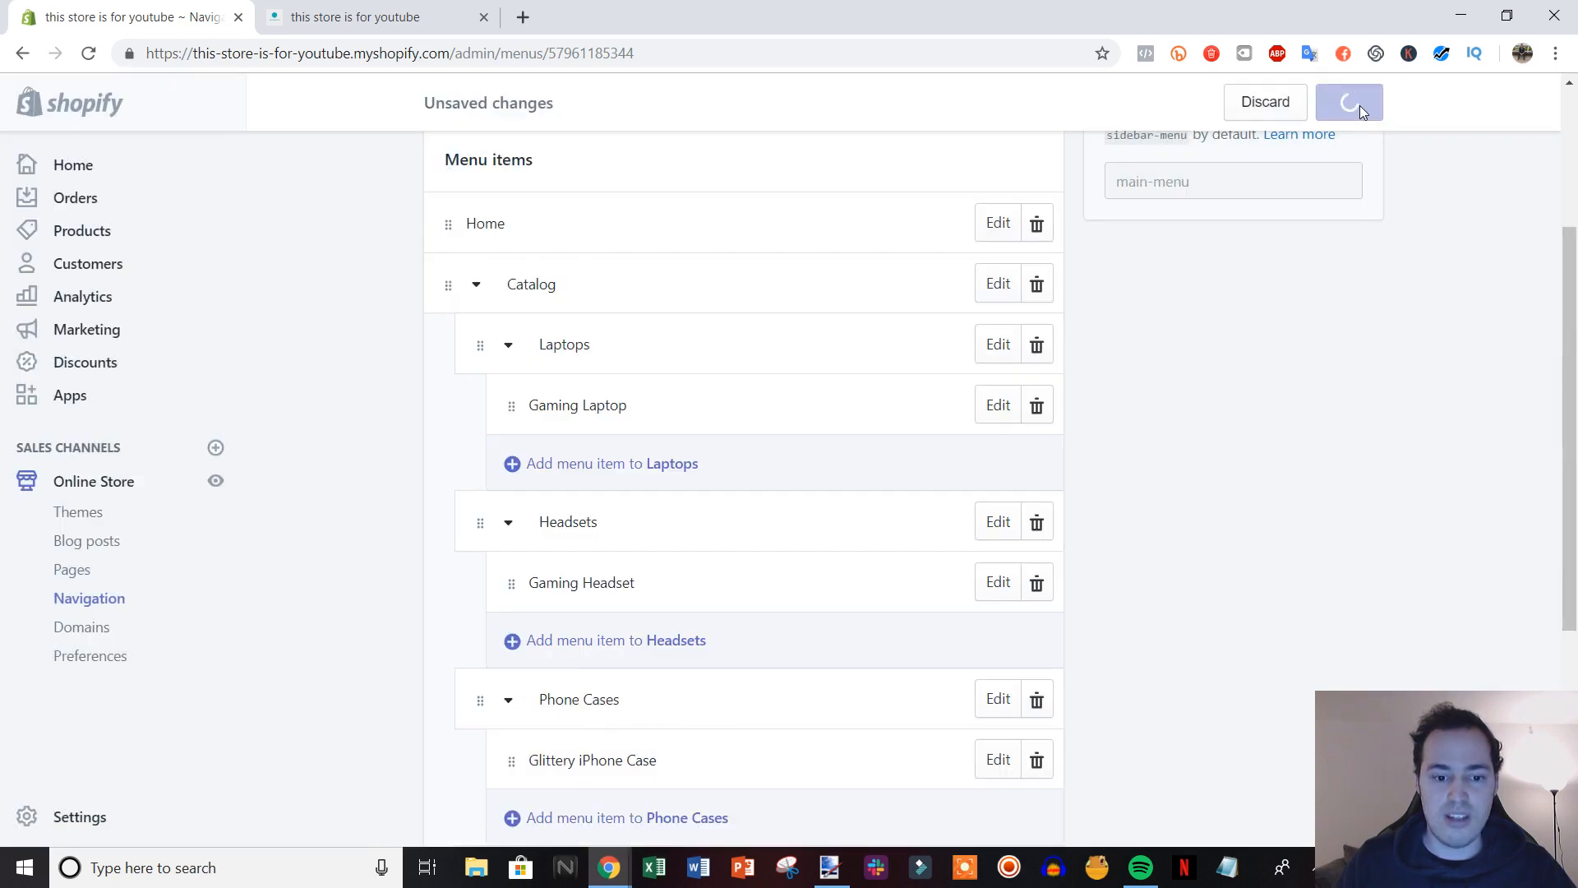
pyautogui.click(373, 16)
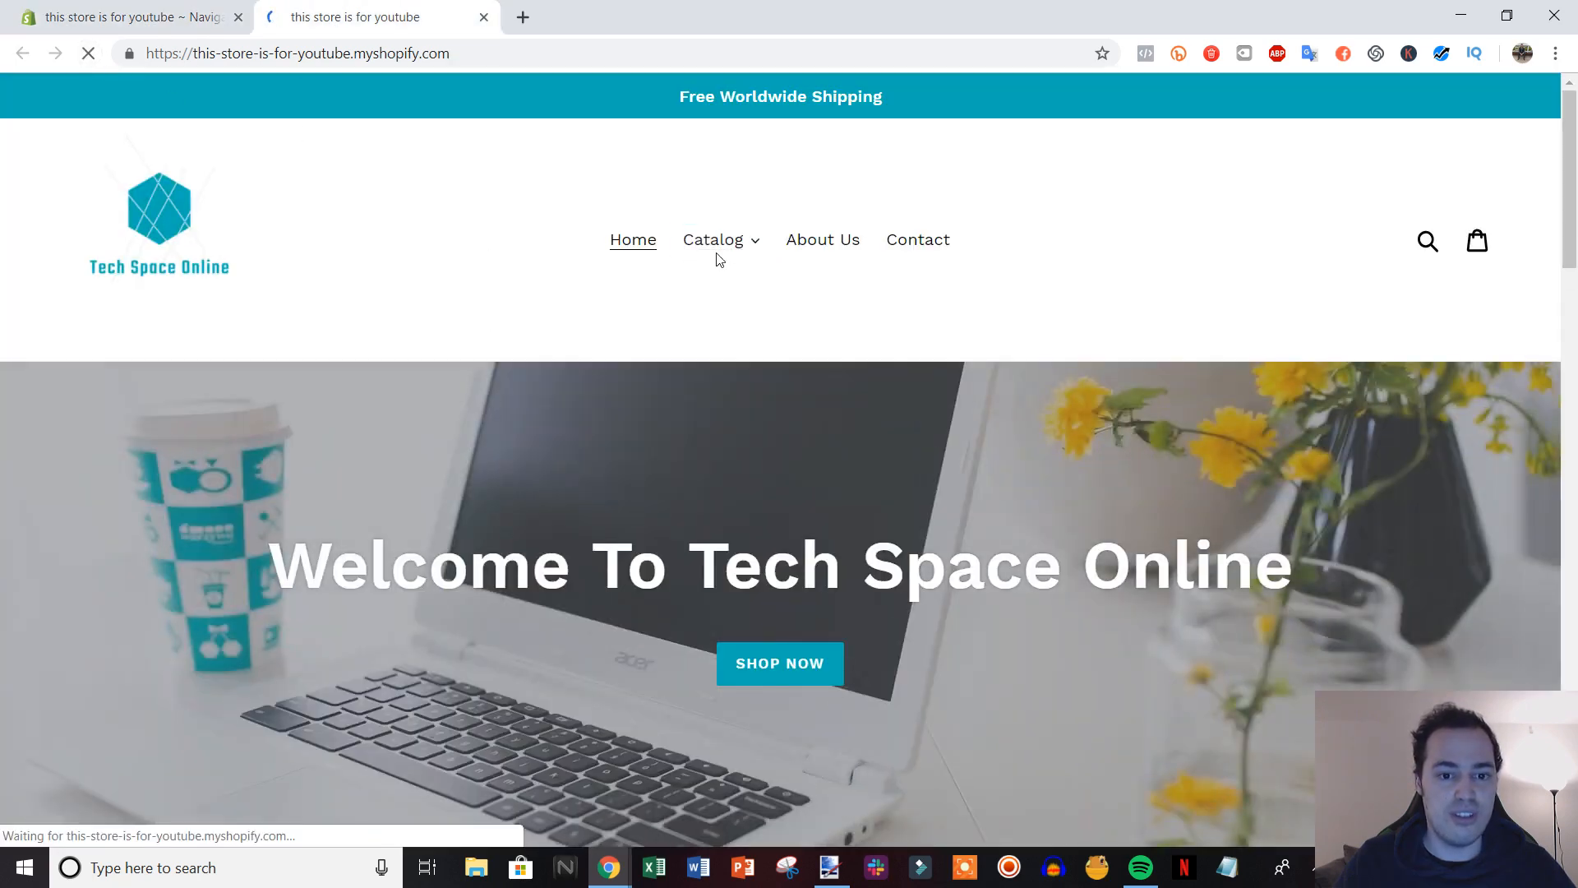
pyautogui.click(713, 240)
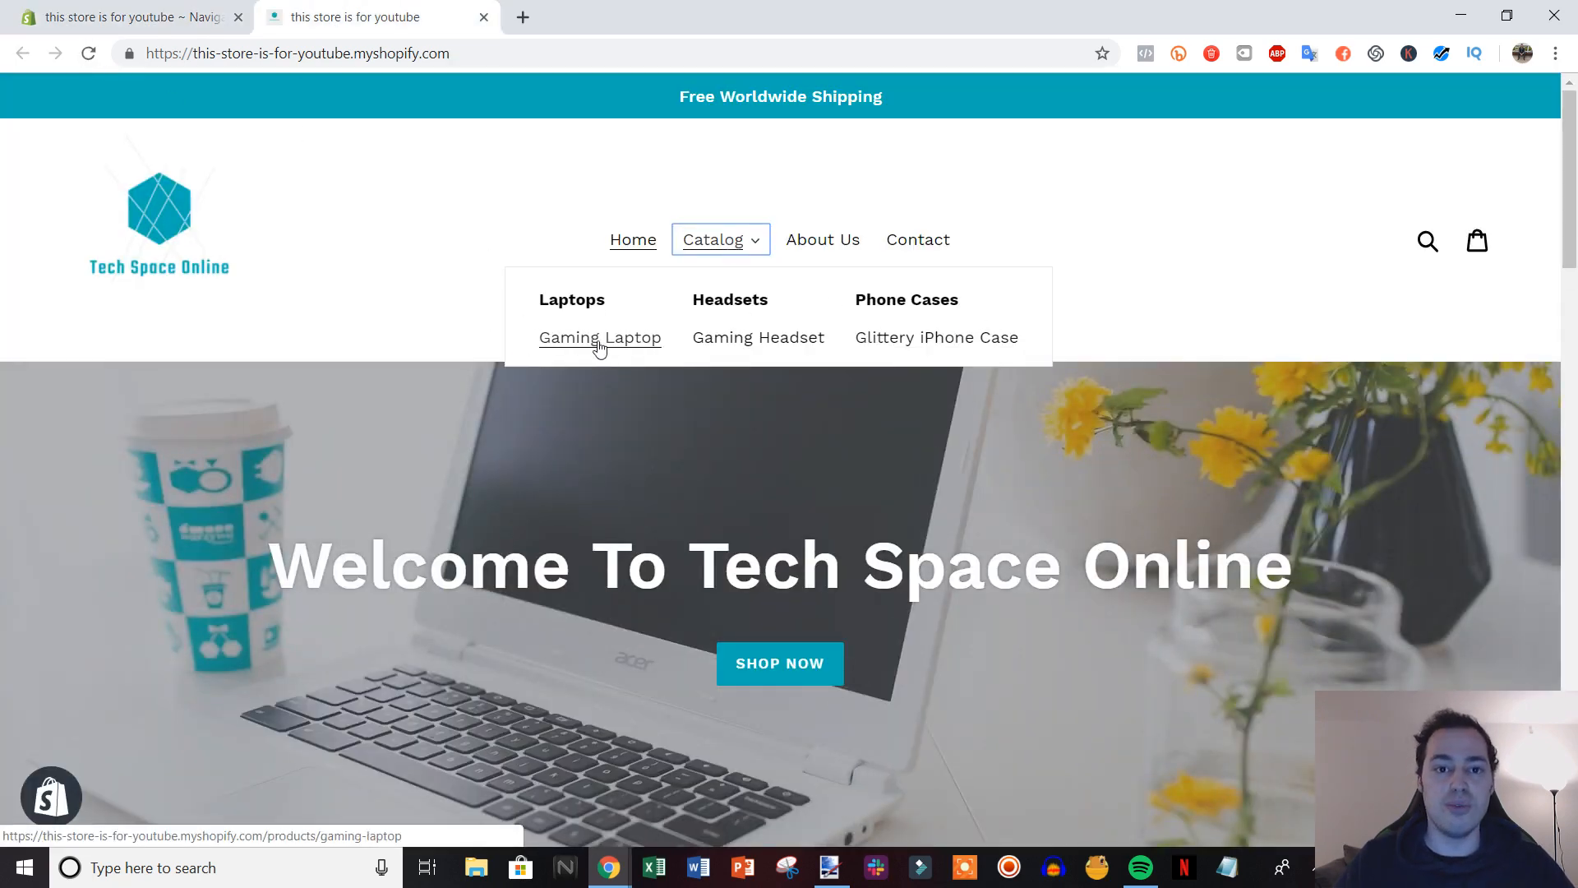
pyautogui.moveTo(518, 286)
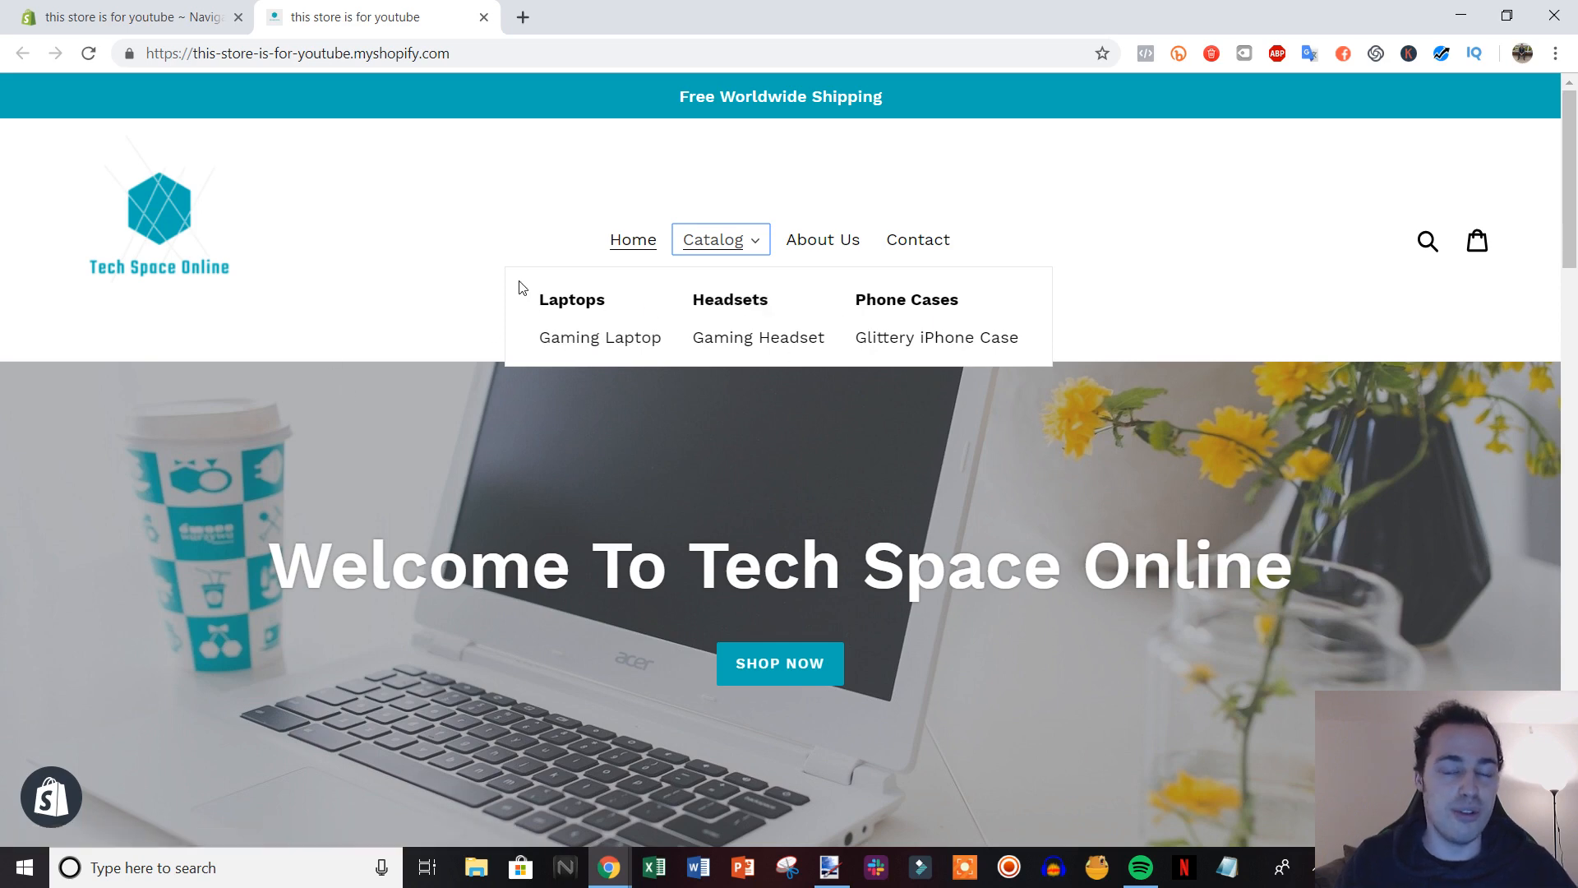
pyautogui.moveTo(682, 296)
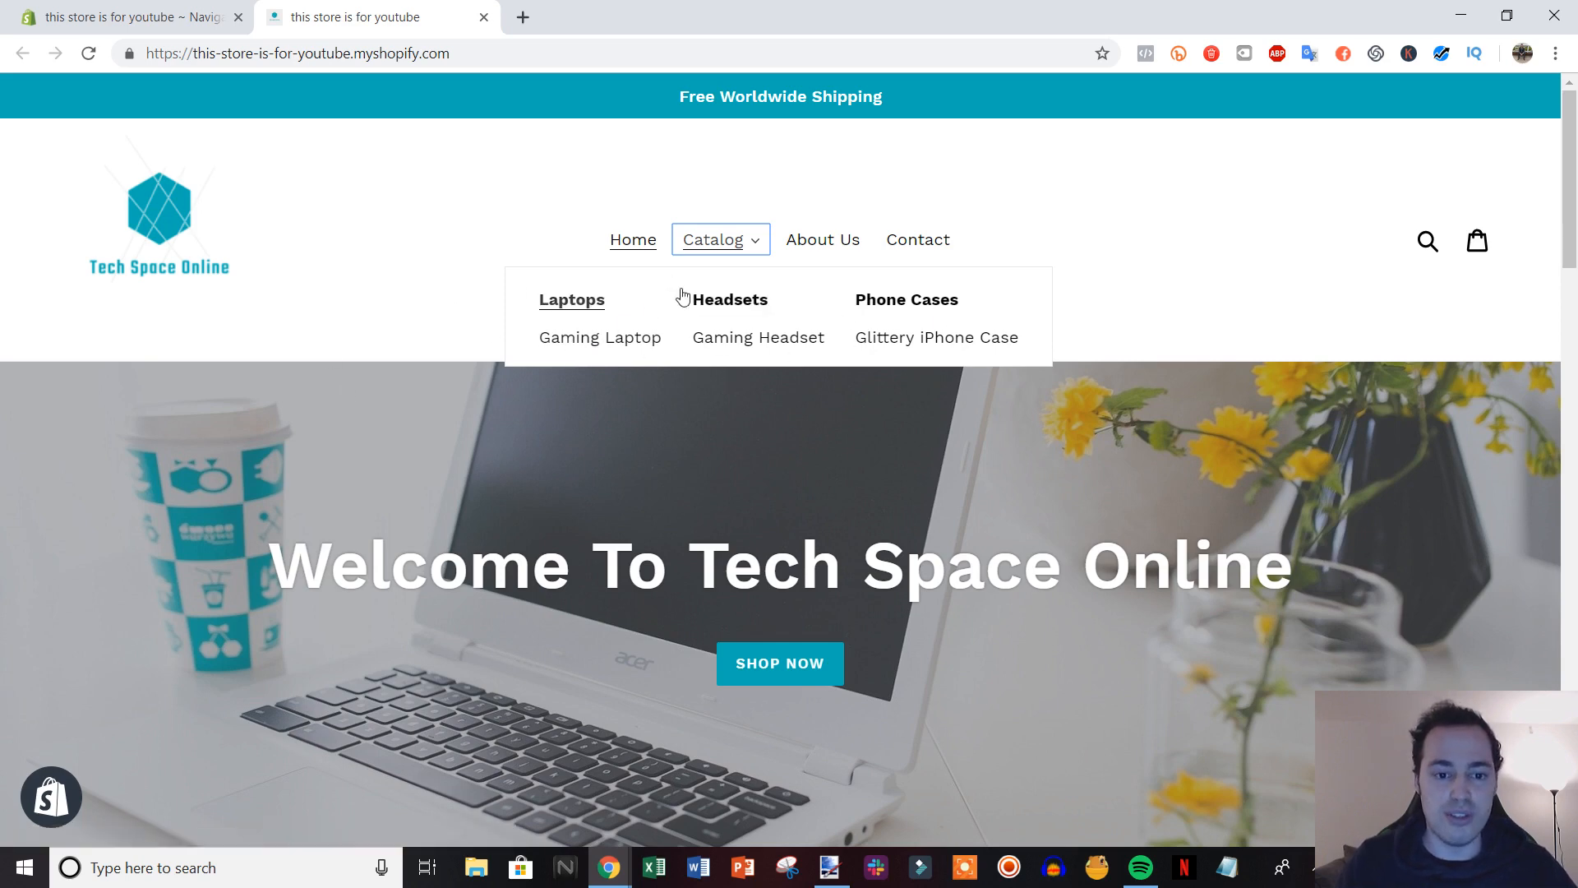
pyautogui.moveTo(753, 260)
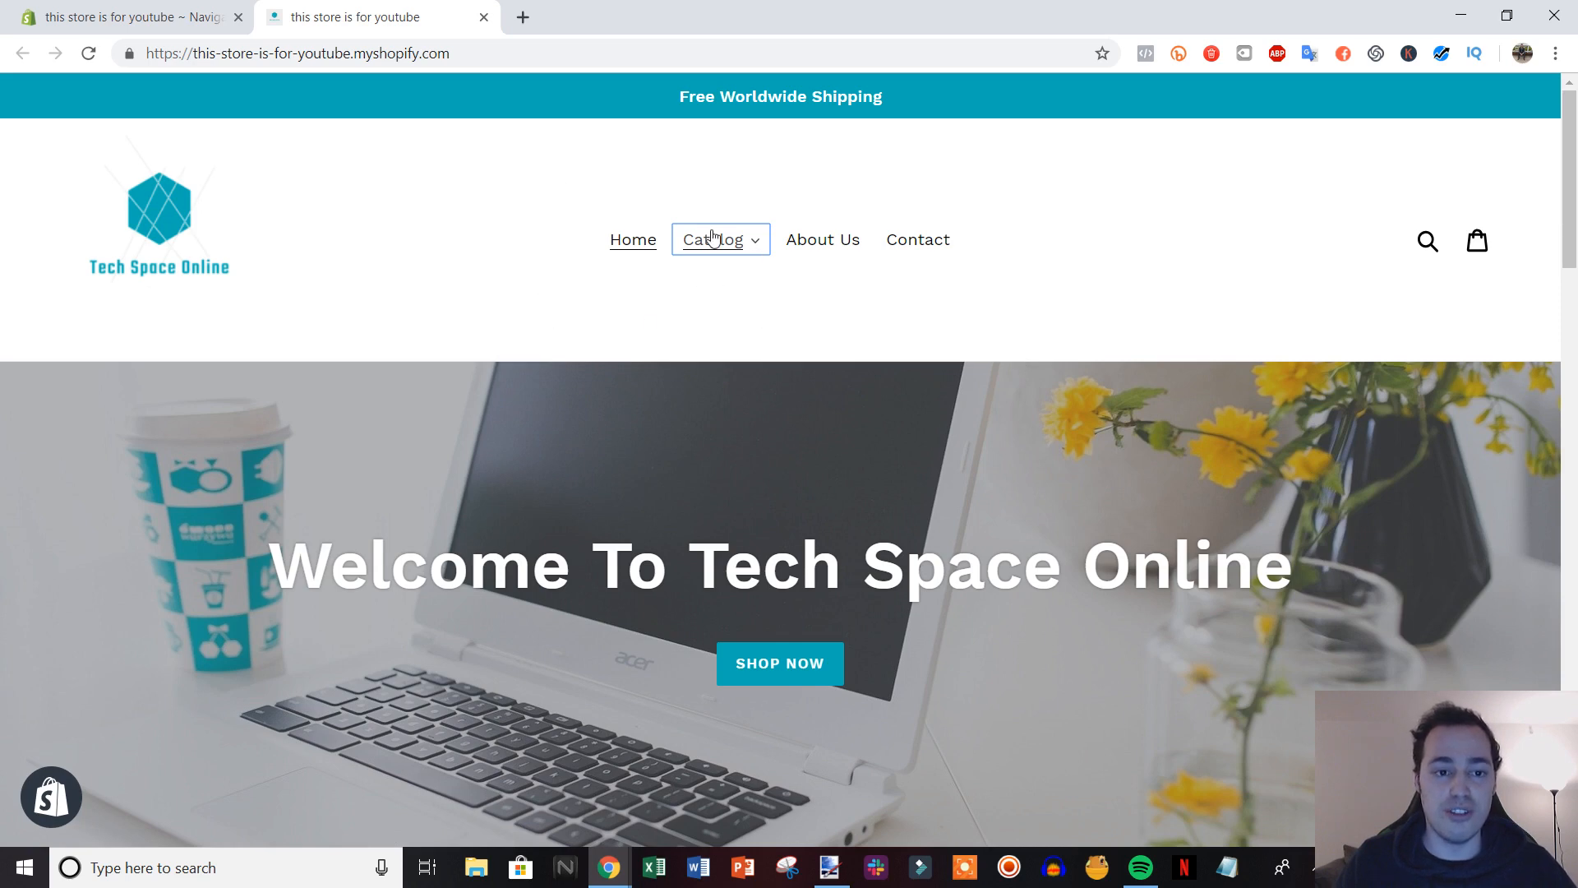
pyautogui.click(127, 16)
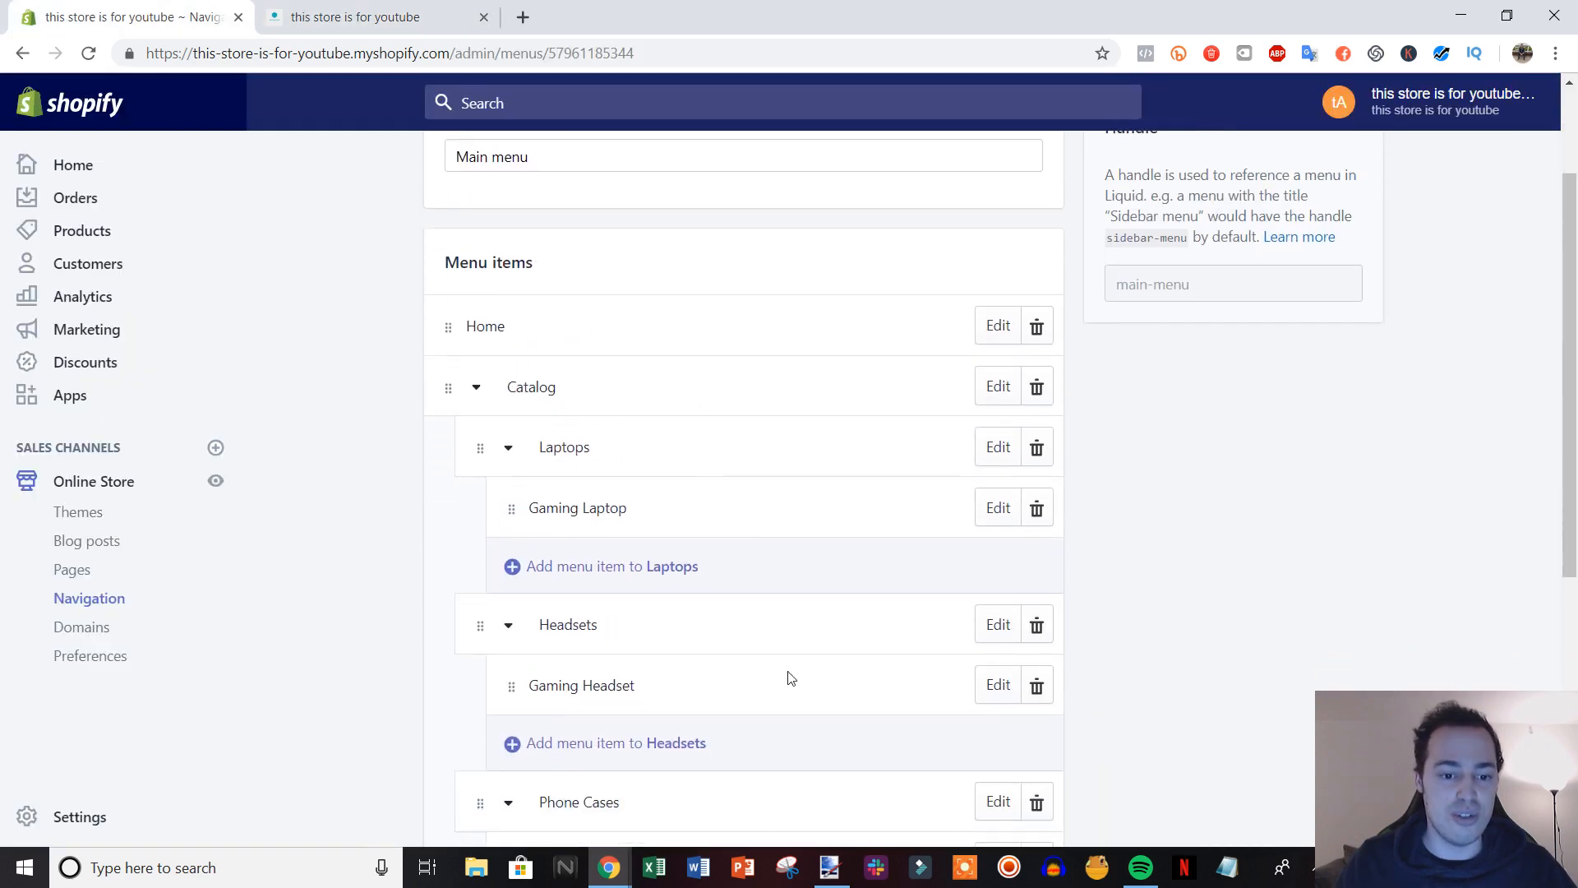
pyautogui.click(378, 16)
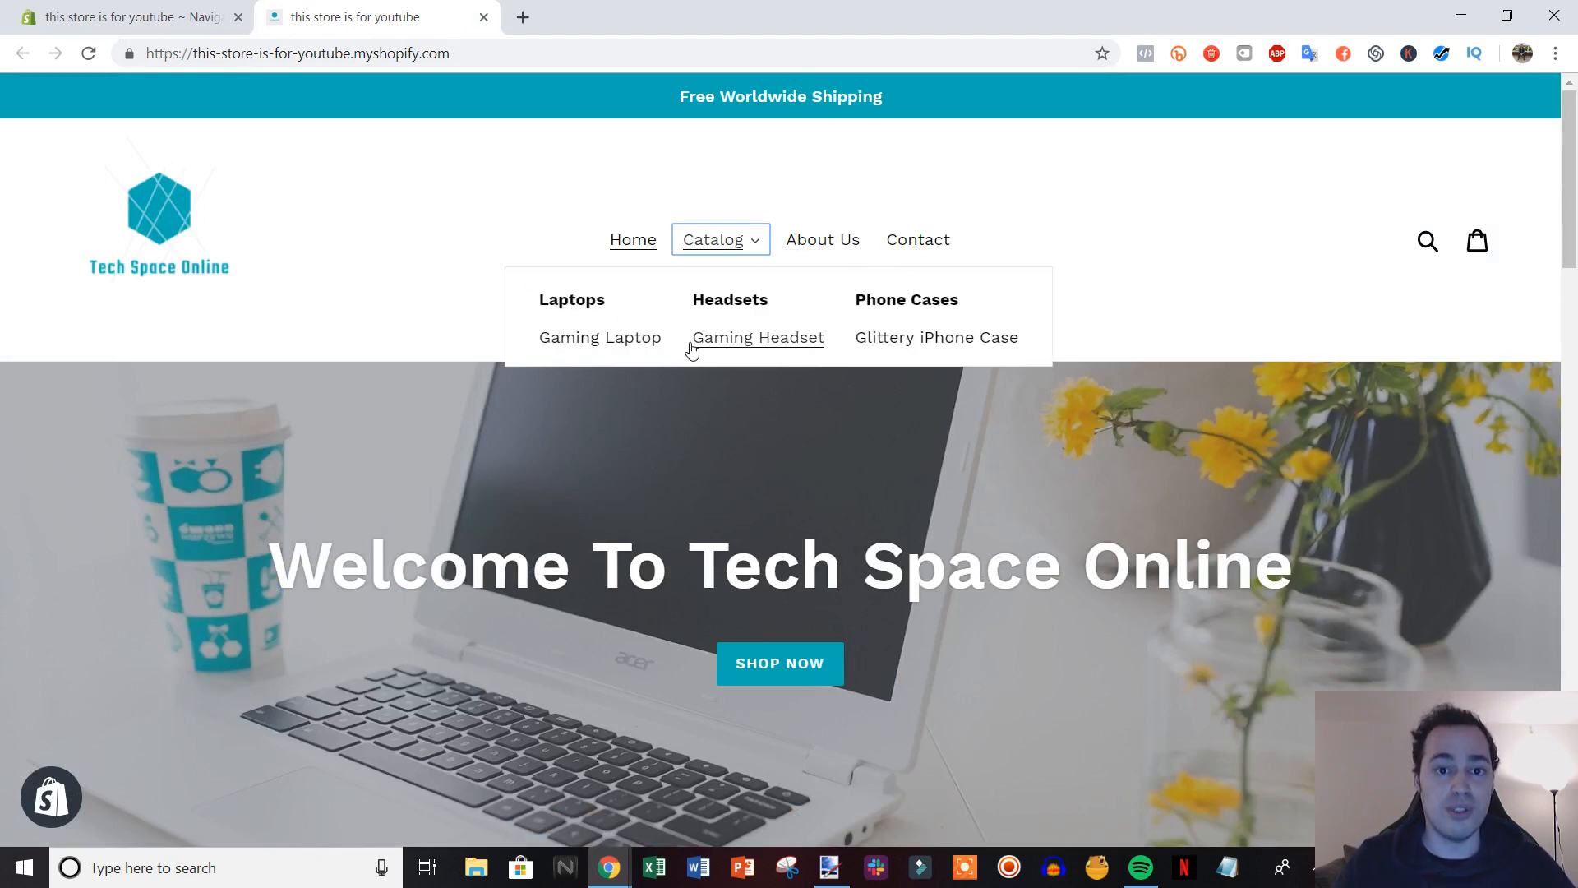
pyautogui.moveTo(775, 337)
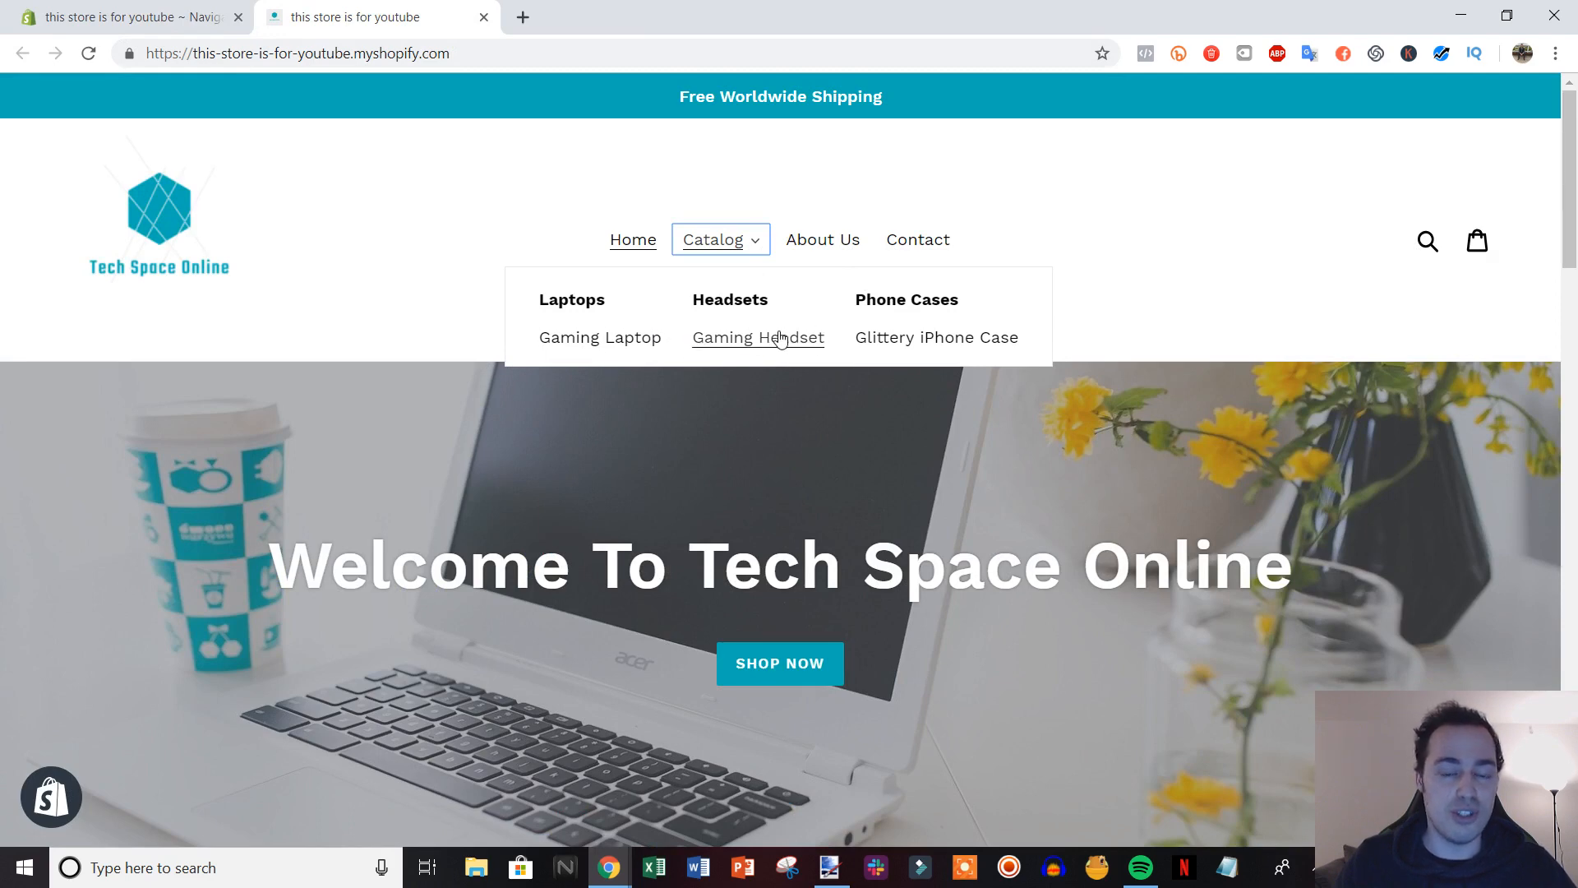
pyautogui.moveTo(720, 343)
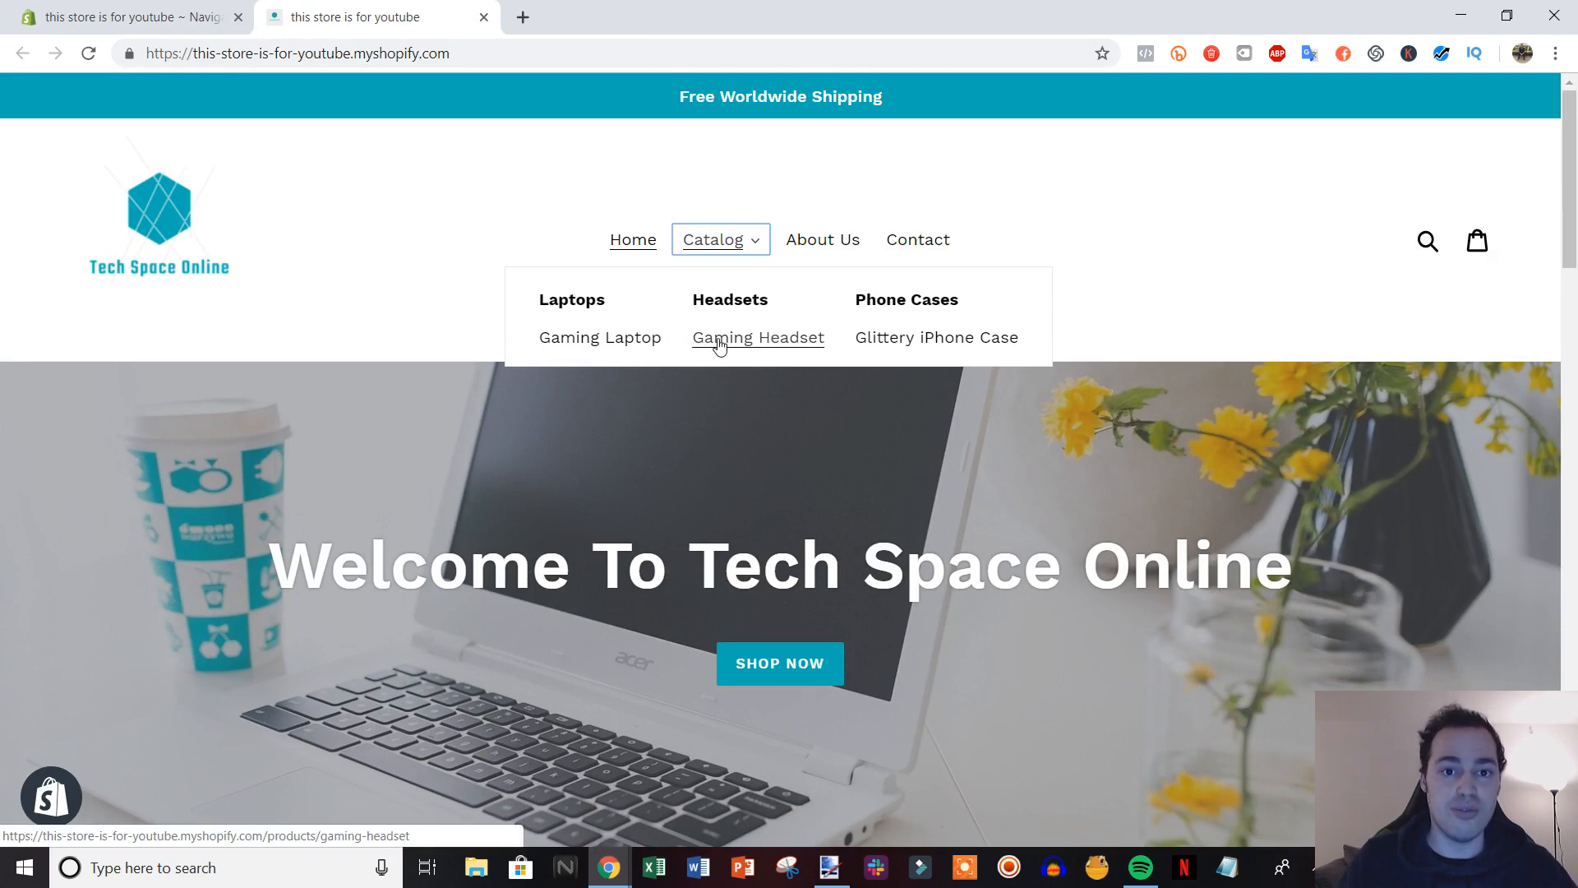